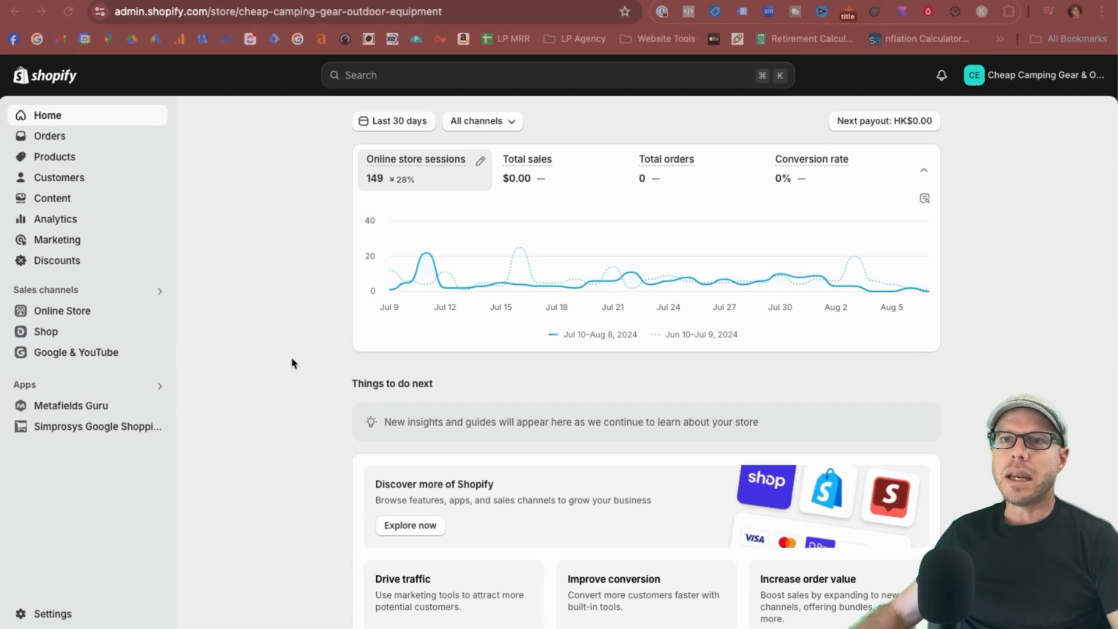
mouse_move(305, 356)
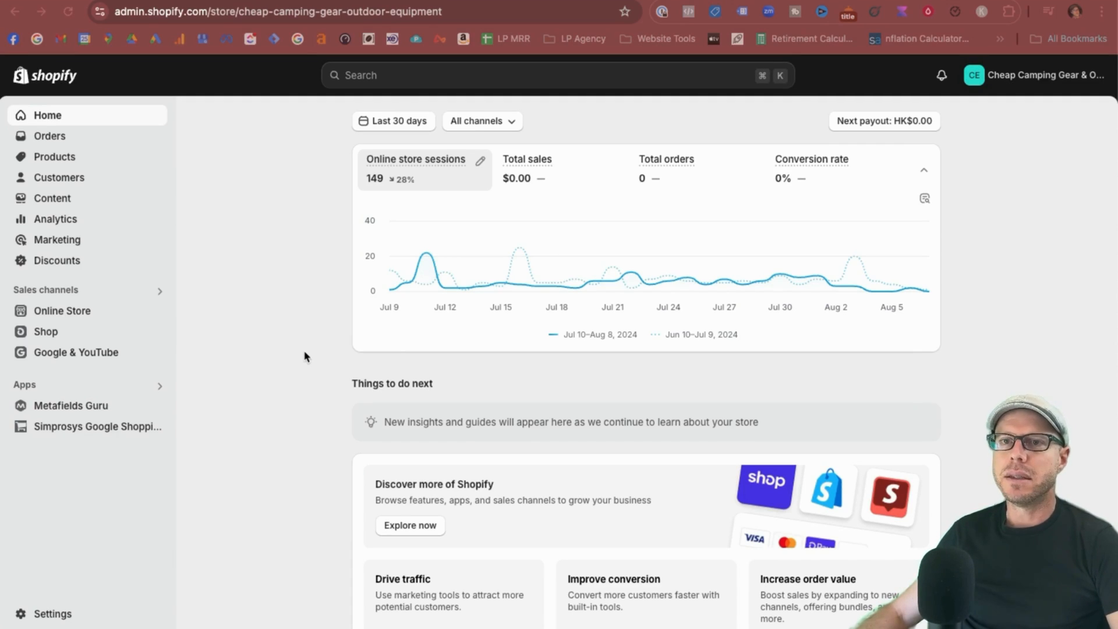
mouse_move(319, 320)
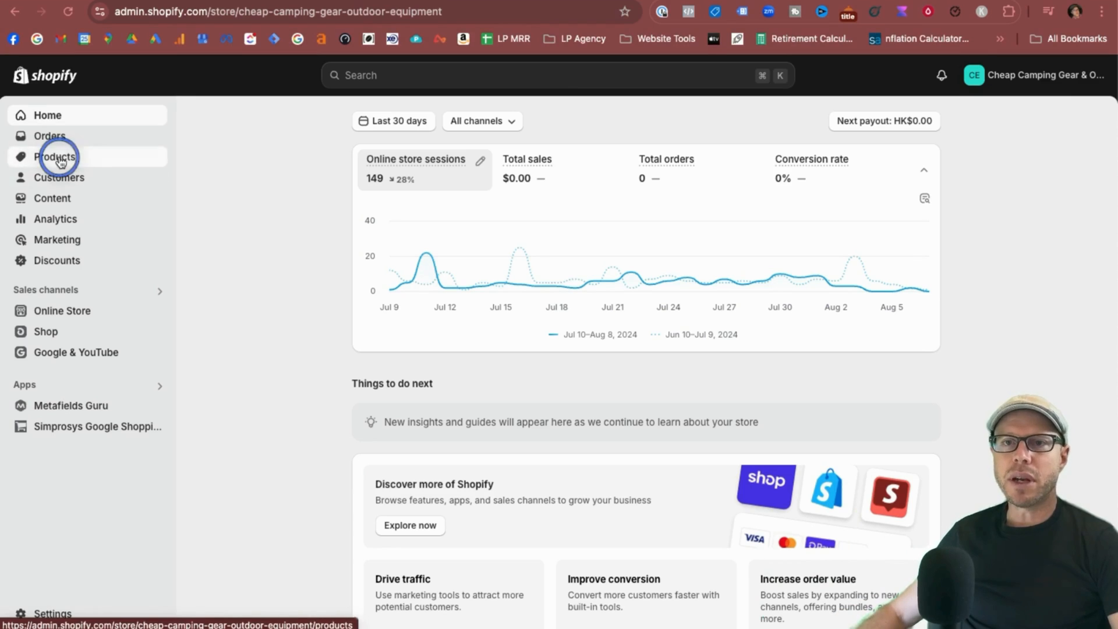
Enable 'Continue selling when out of stock' for the Outdoor Camping Cookware set and save.
click(55, 157)
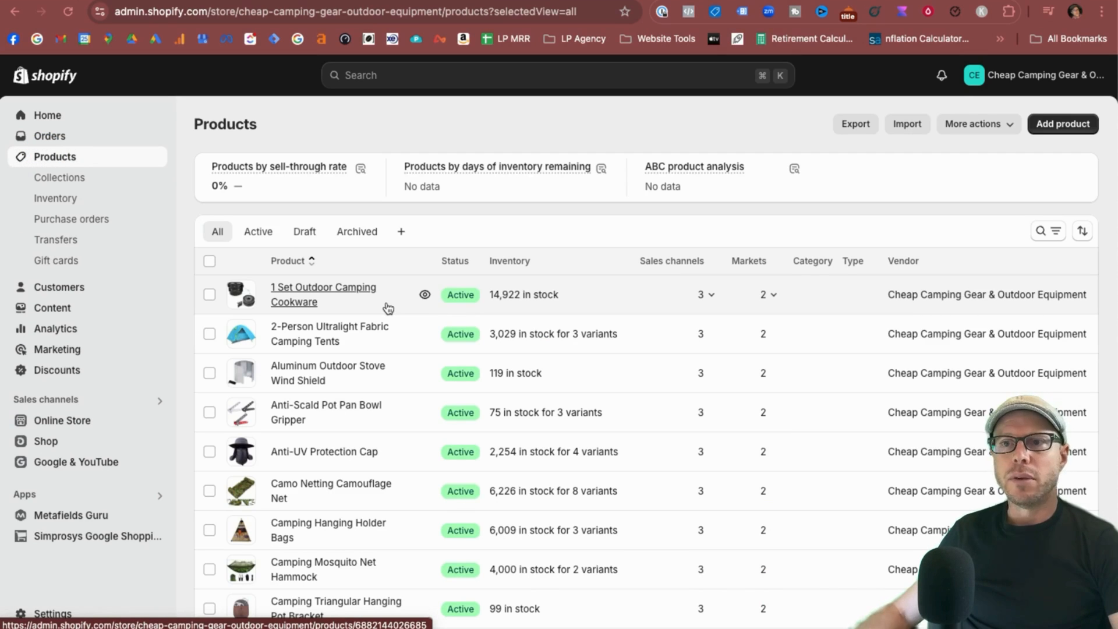
mouse_move(405, 334)
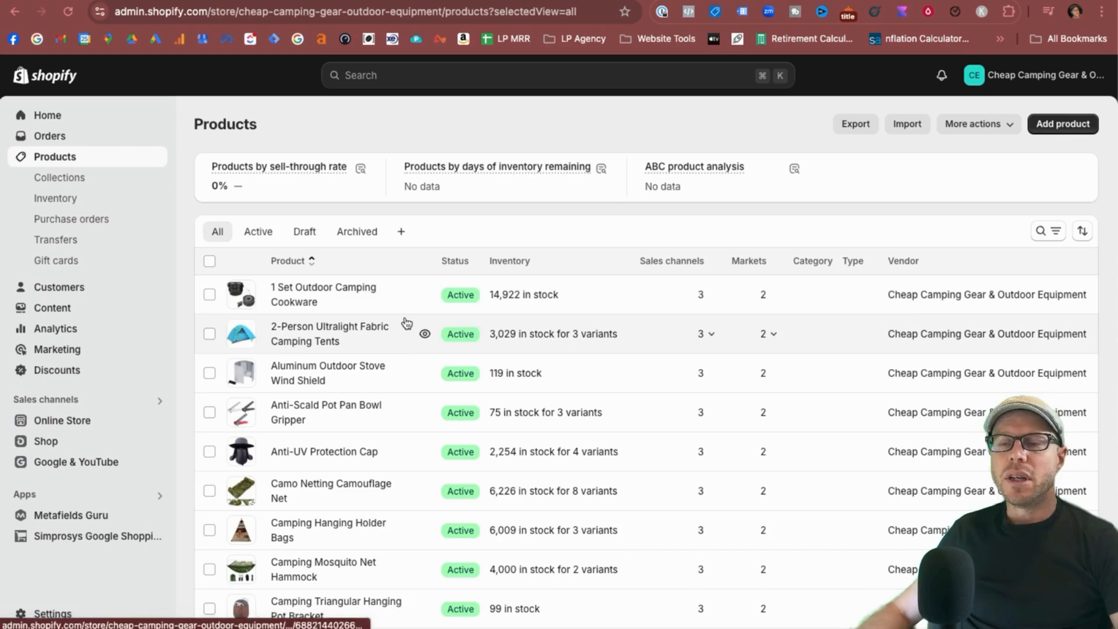
click(324, 294)
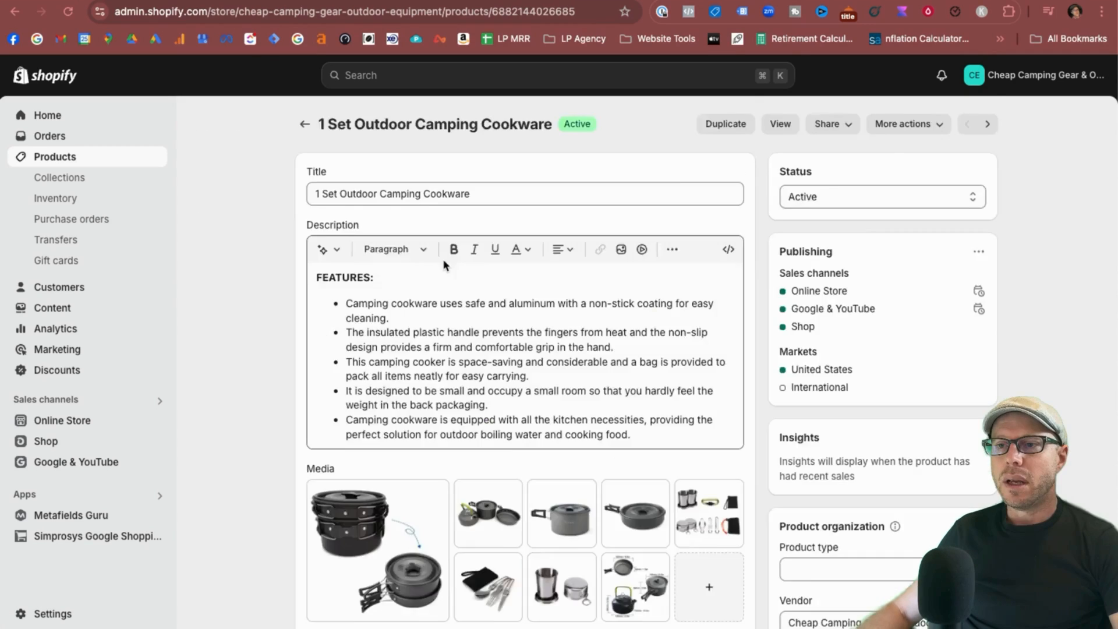
scroll(down, 3)
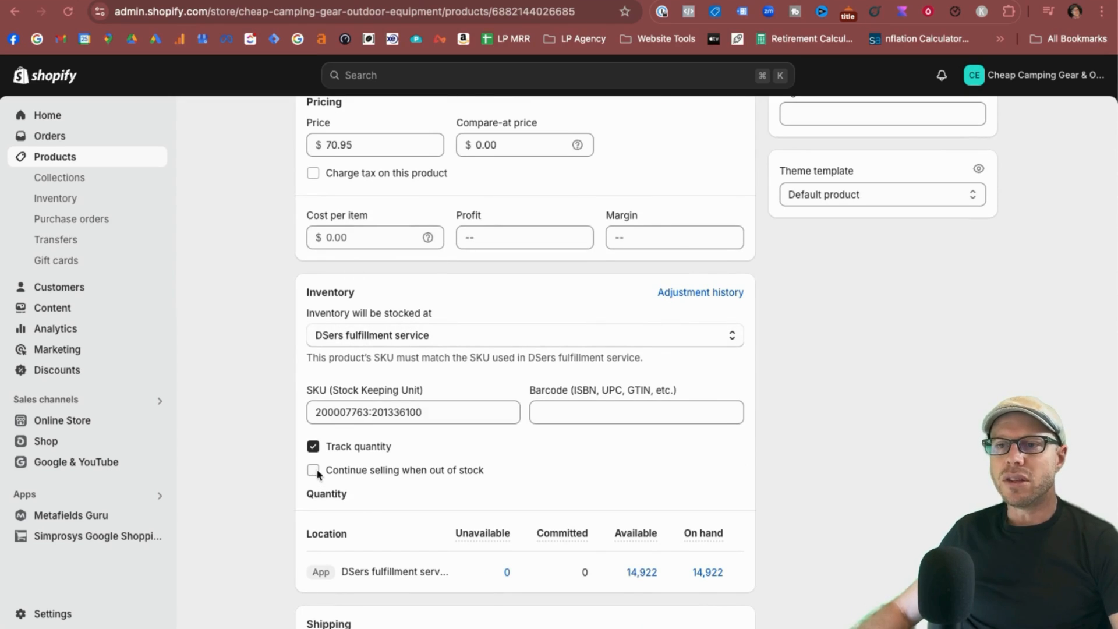
click(312, 469)
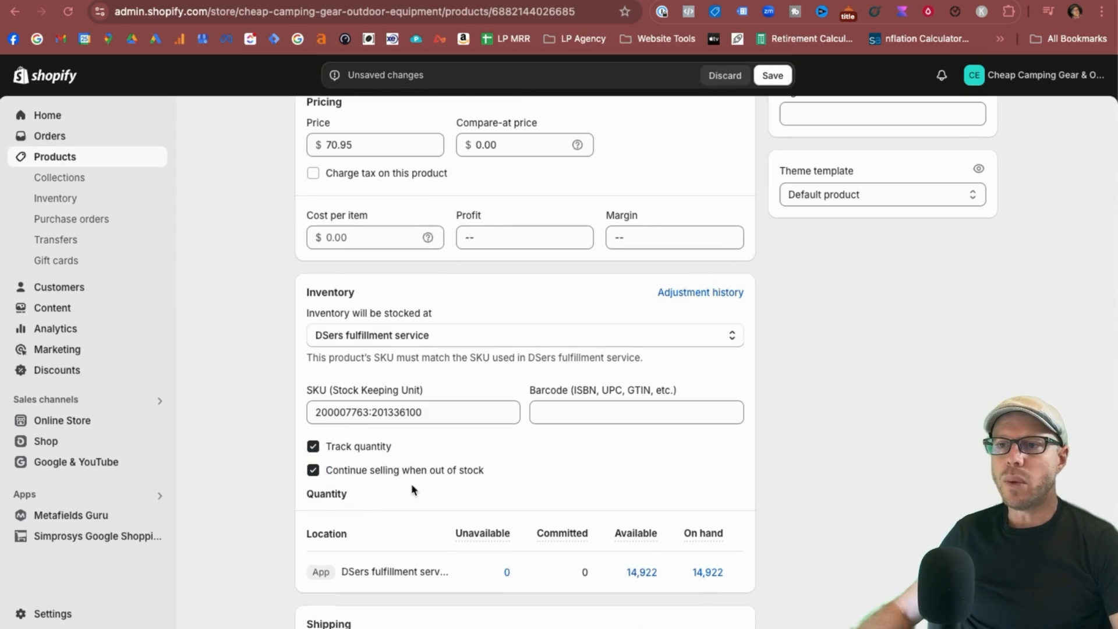
click(772, 75)
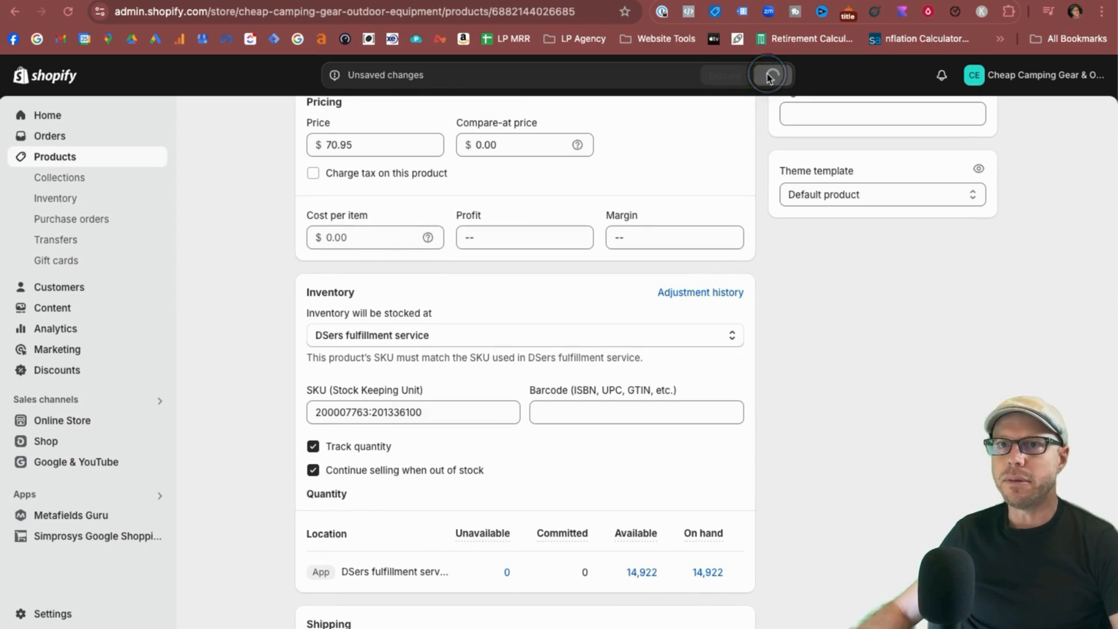
click(769, 75)
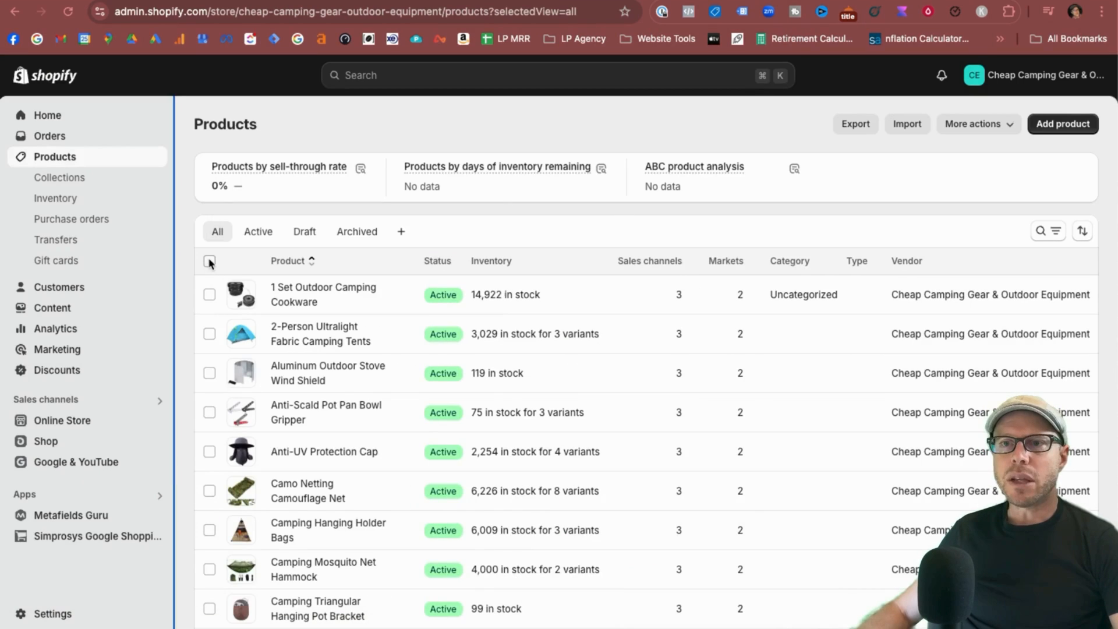
Bulk-edit all products with the 'Continue selling when out of stock' column added.
click(209, 261)
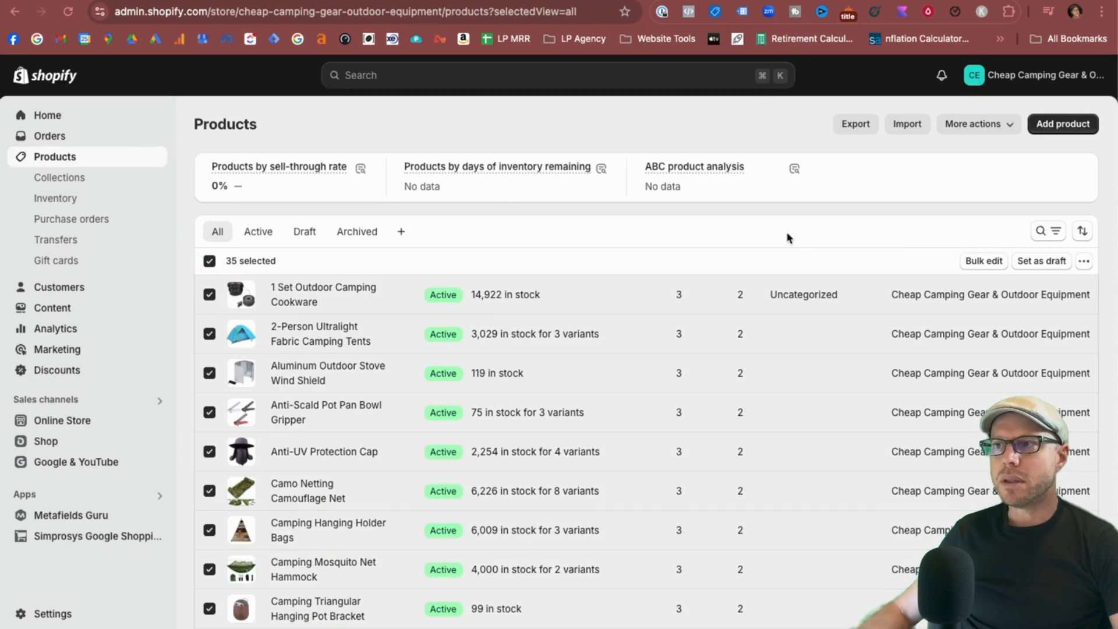
click(982, 260)
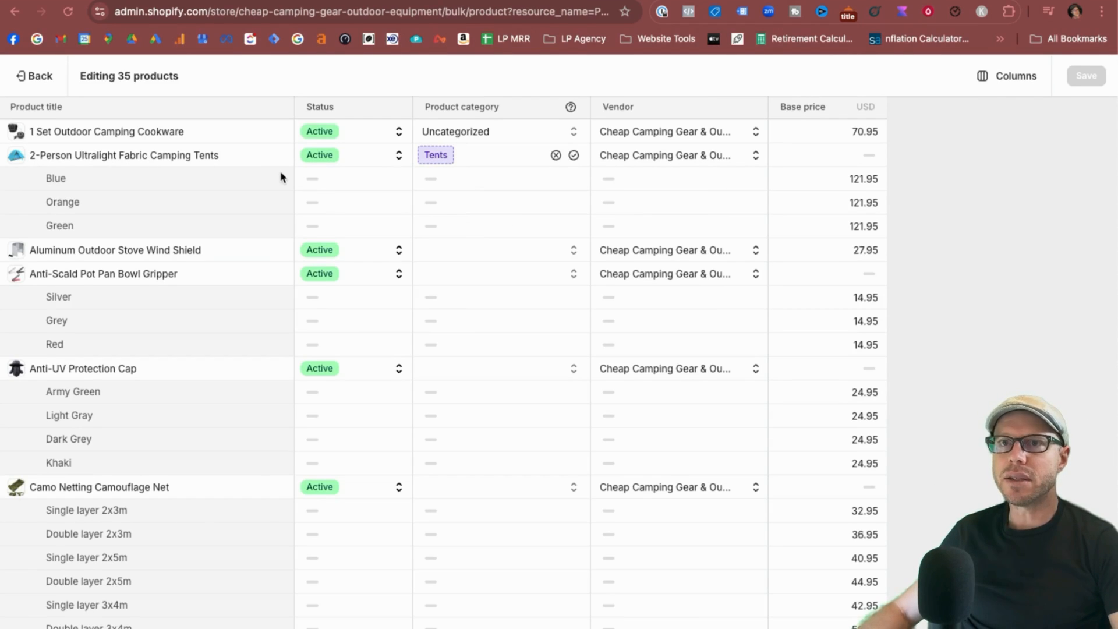
click(1014, 76)
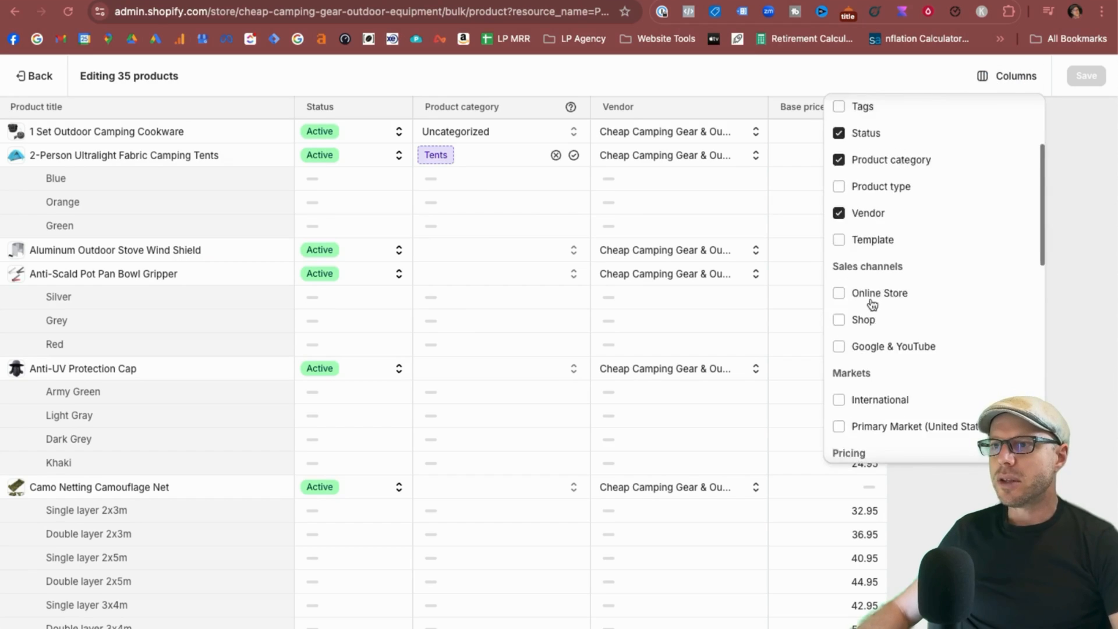
scroll(down, 3)
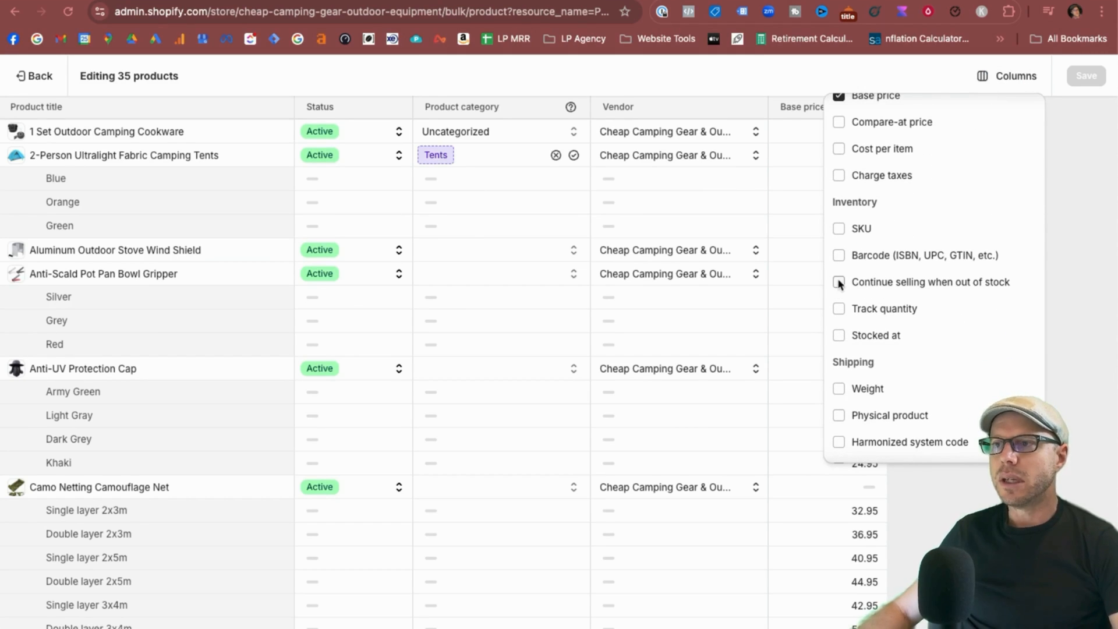
click(840, 282)
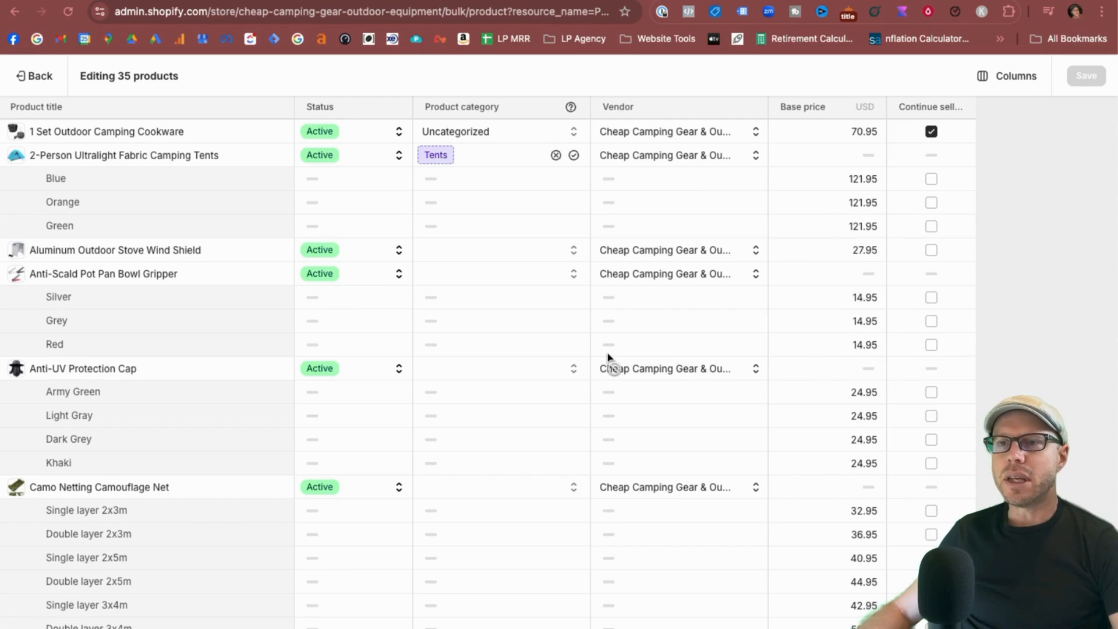
mouse_move(949, 244)
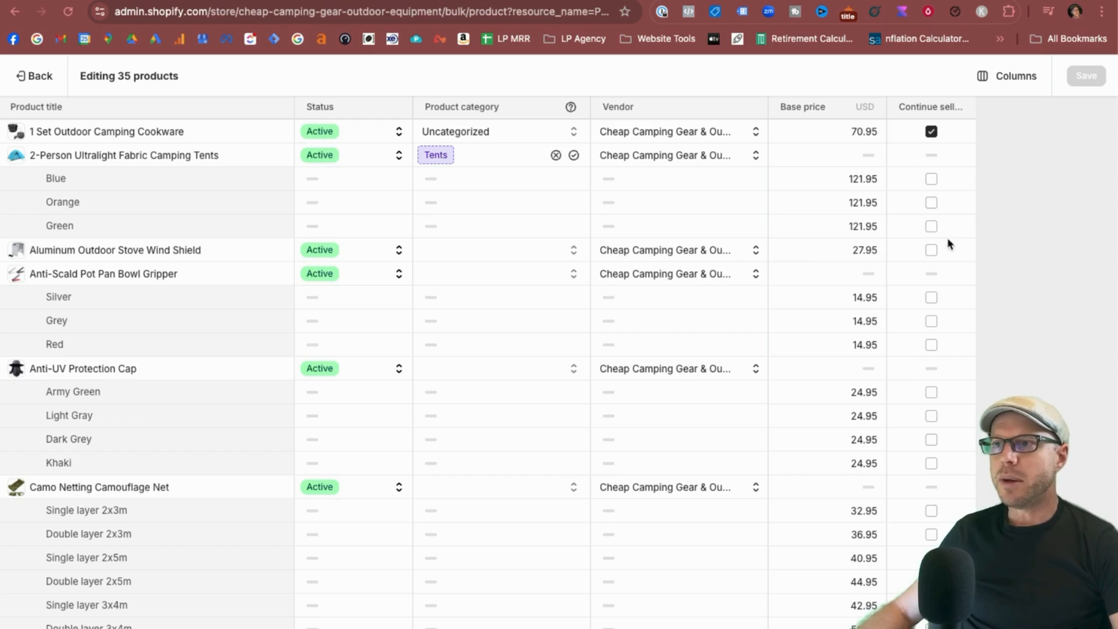
Tick 'Continue selling when out of stock' for the variants, including the cap variants.
click(931, 202)
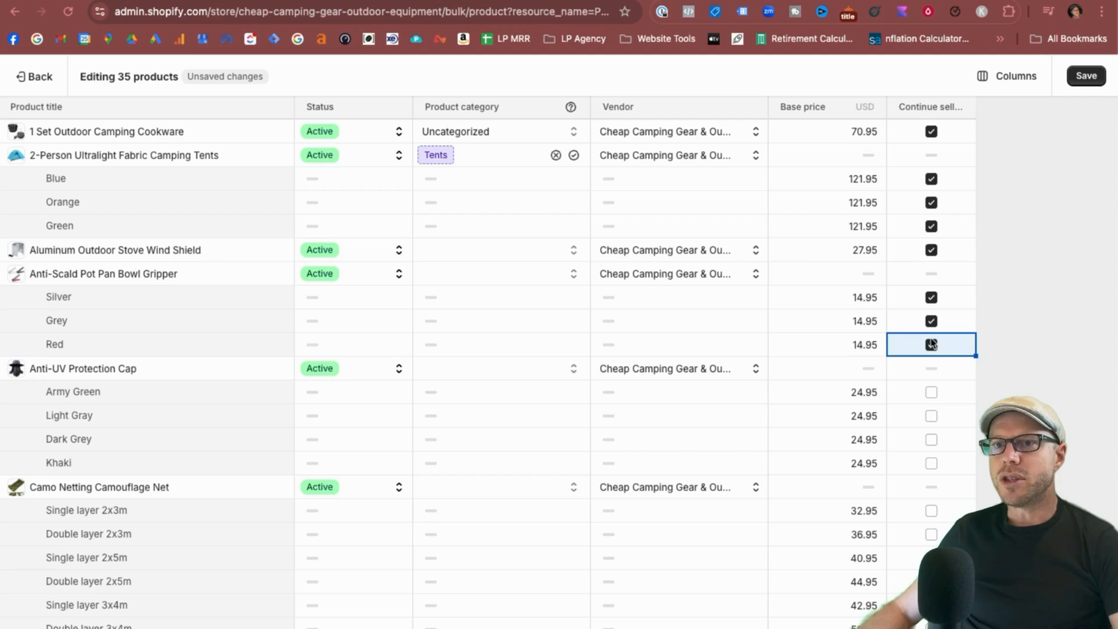
click(931, 416)
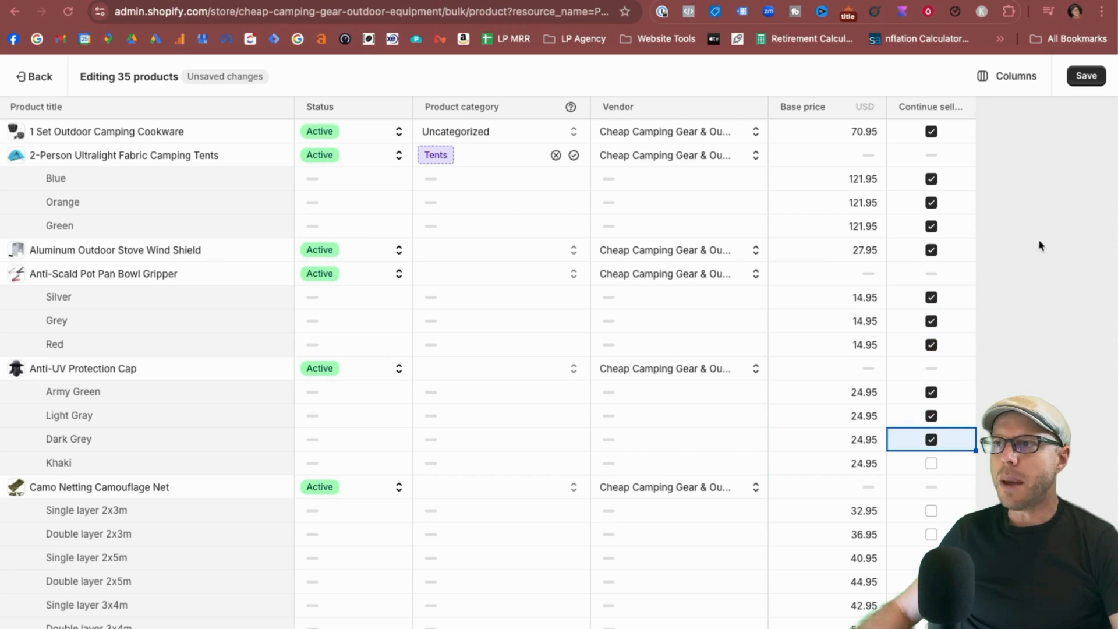
click(1085, 76)
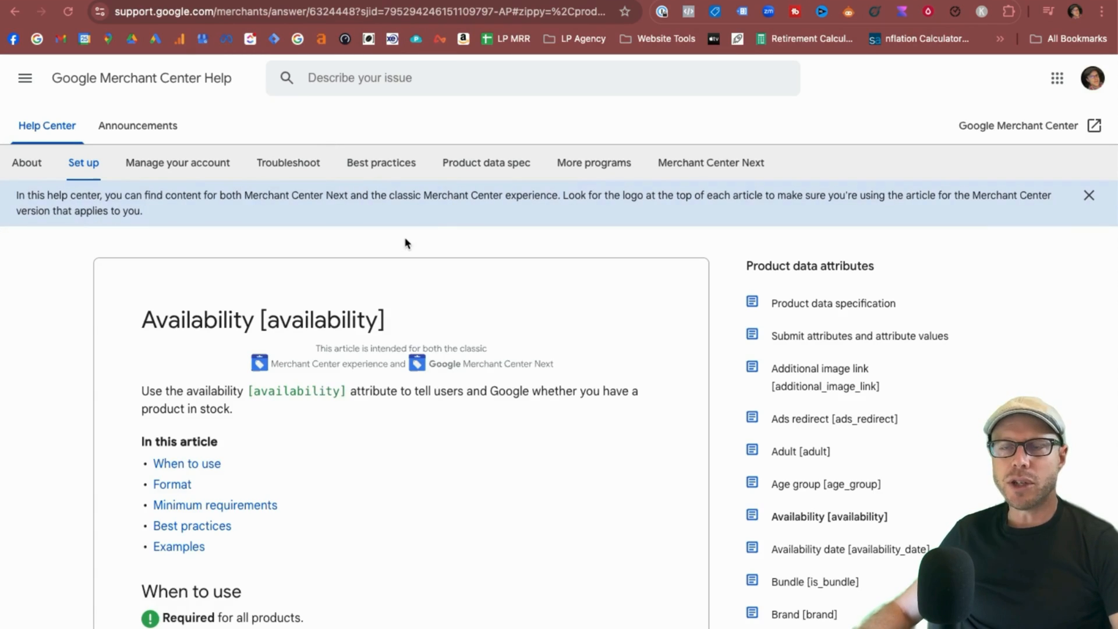
Scroll the availability help article down to its supported values list.
scroll(down, 3)
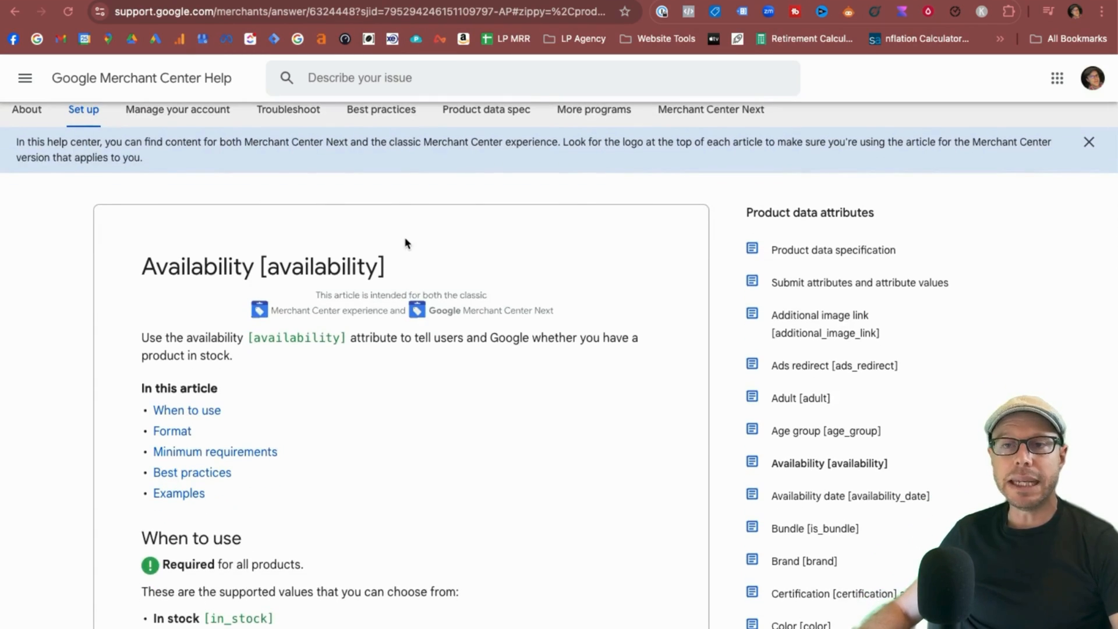
scroll(down, 3)
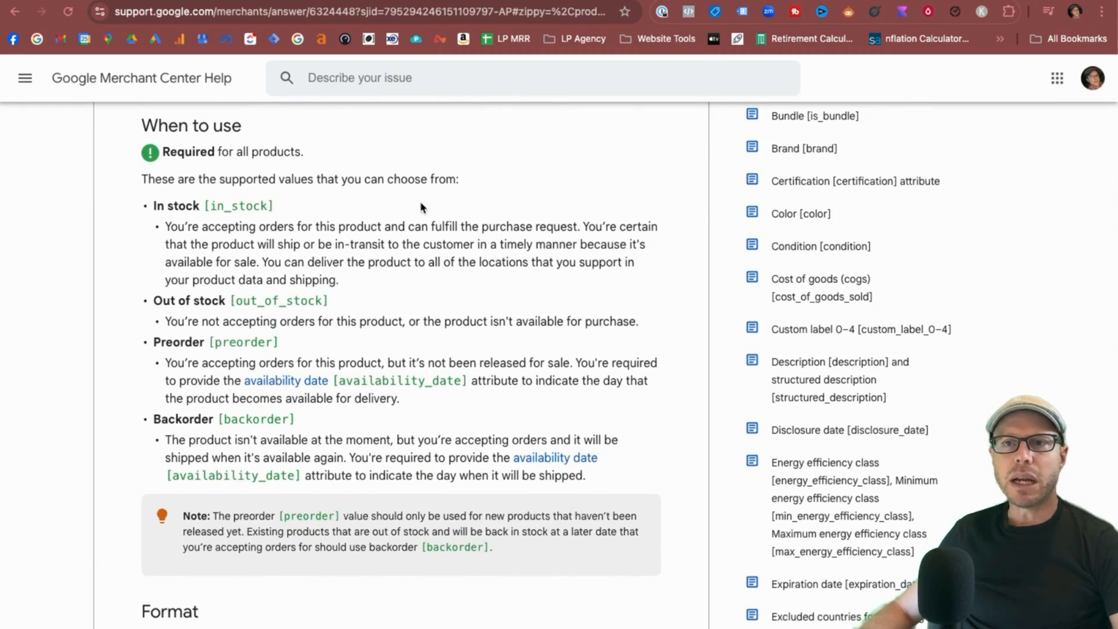
mouse_move(312, 295)
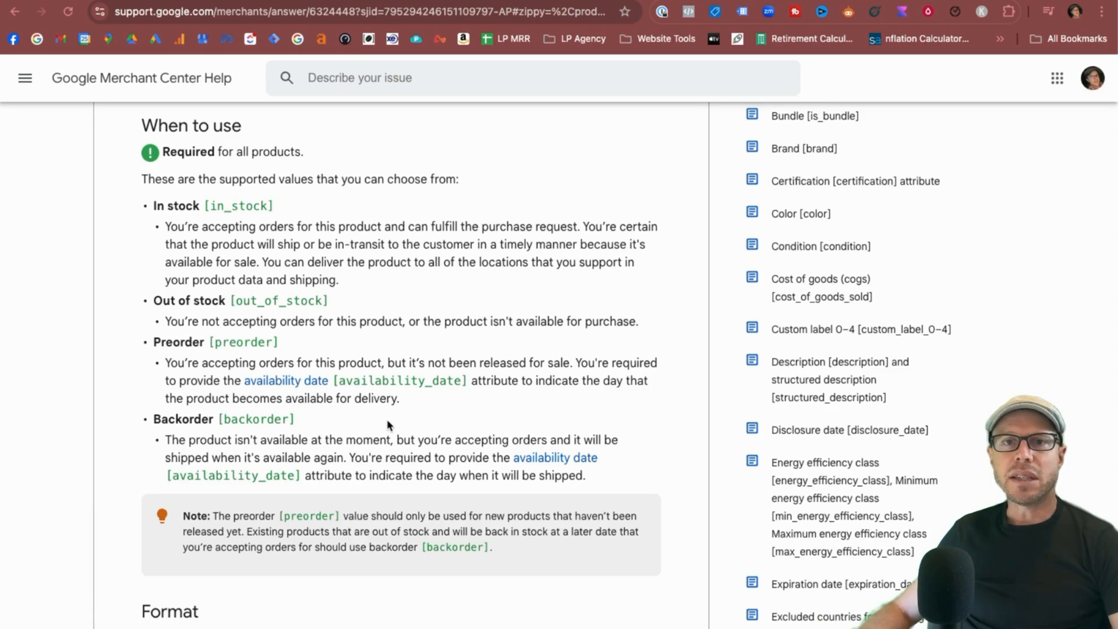
mouse_move(327, 314)
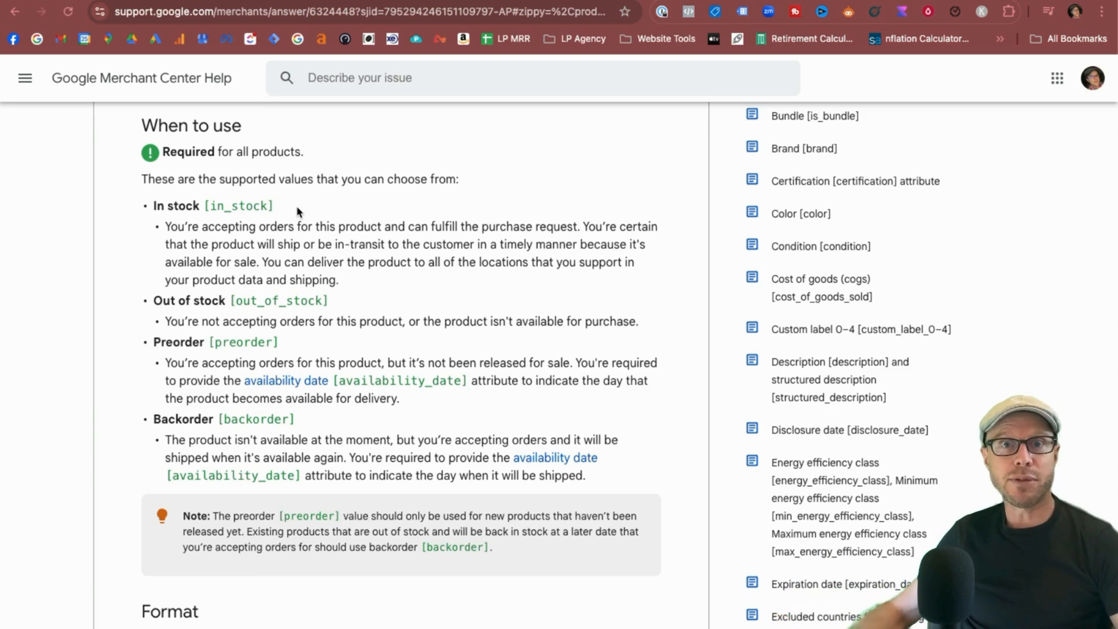
scroll(down, 3)
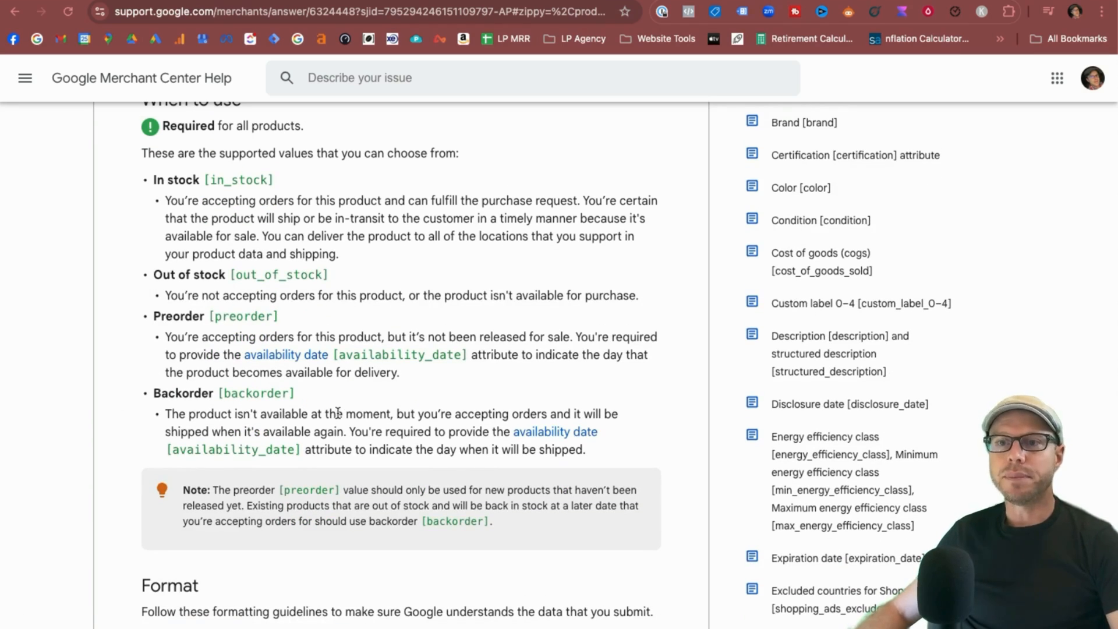
Highlight the backorder explanation noting backorders require a shipping date.
drag(190, 414, 470, 414)
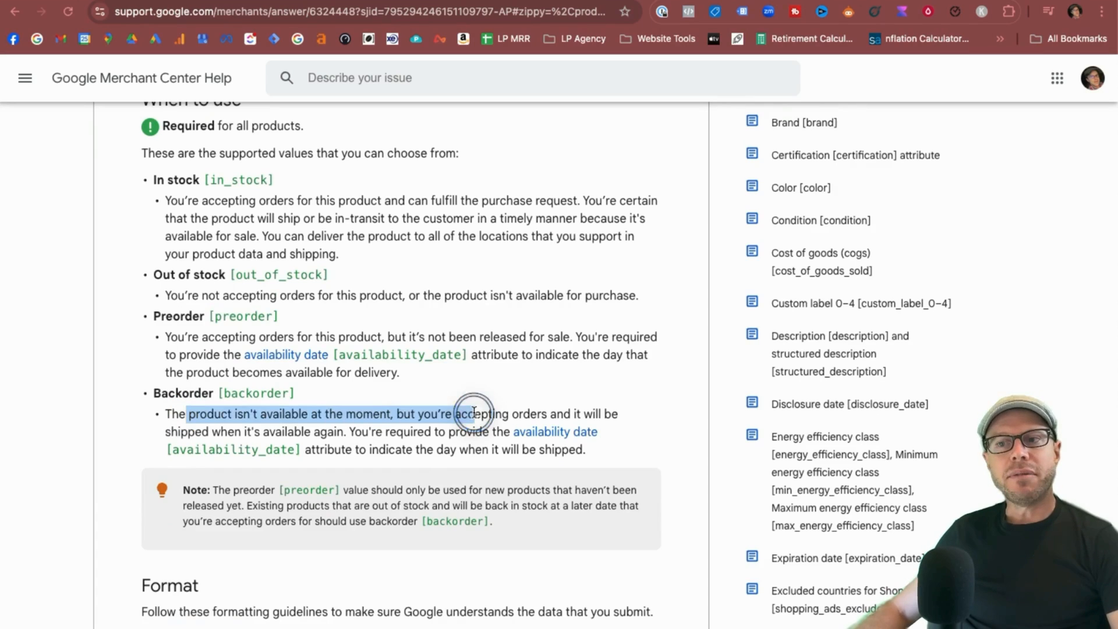
drag(473, 413, 534, 432)
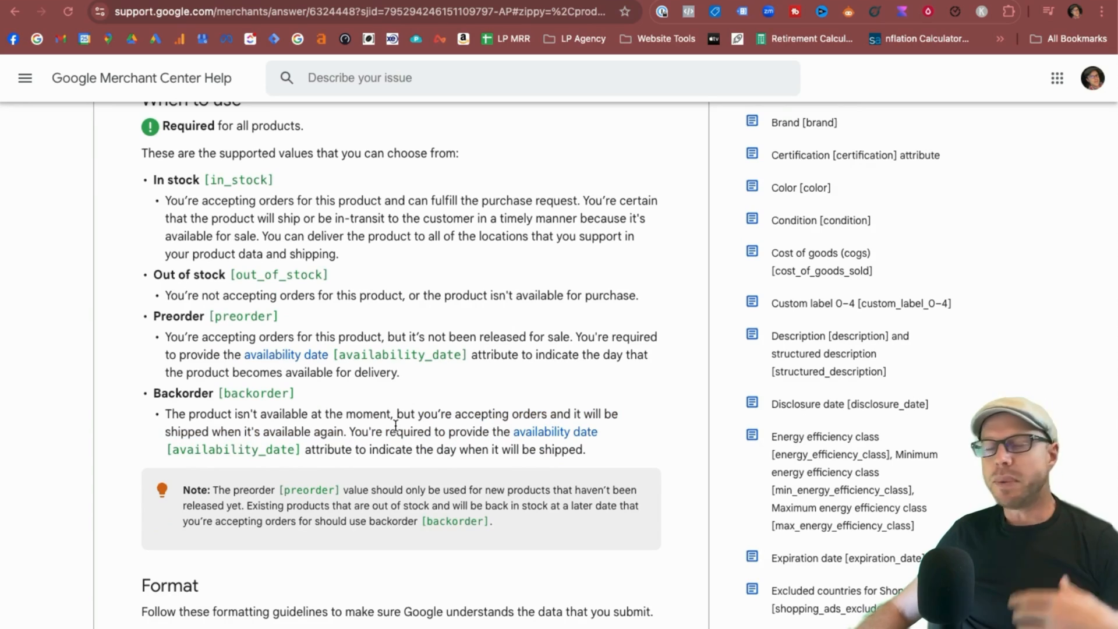
click(354, 431)
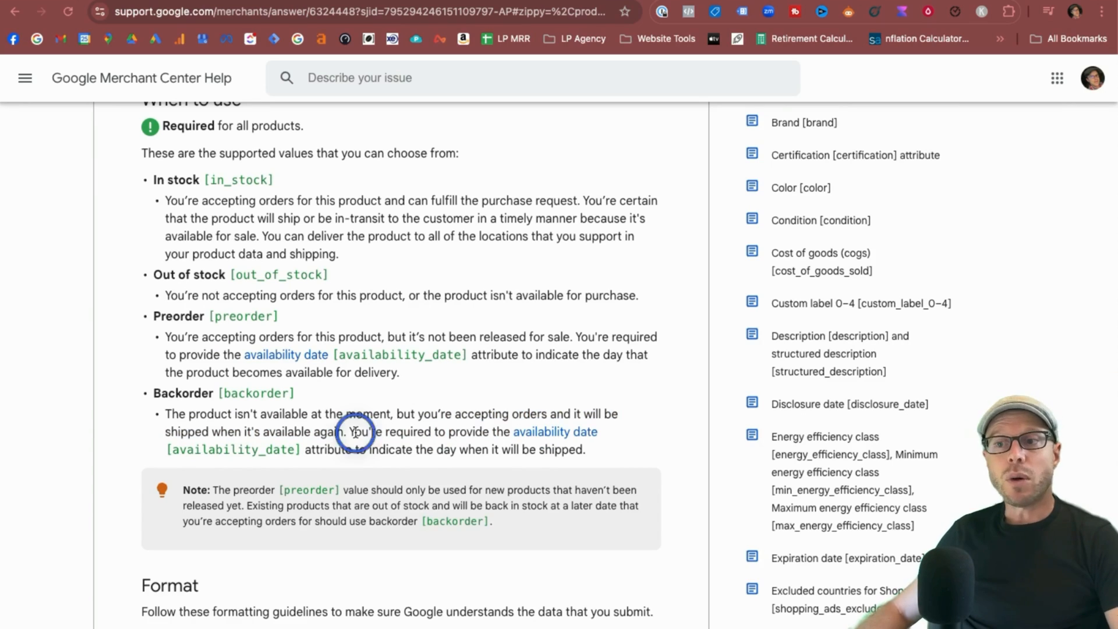
drag(350, 431, 585, 449)
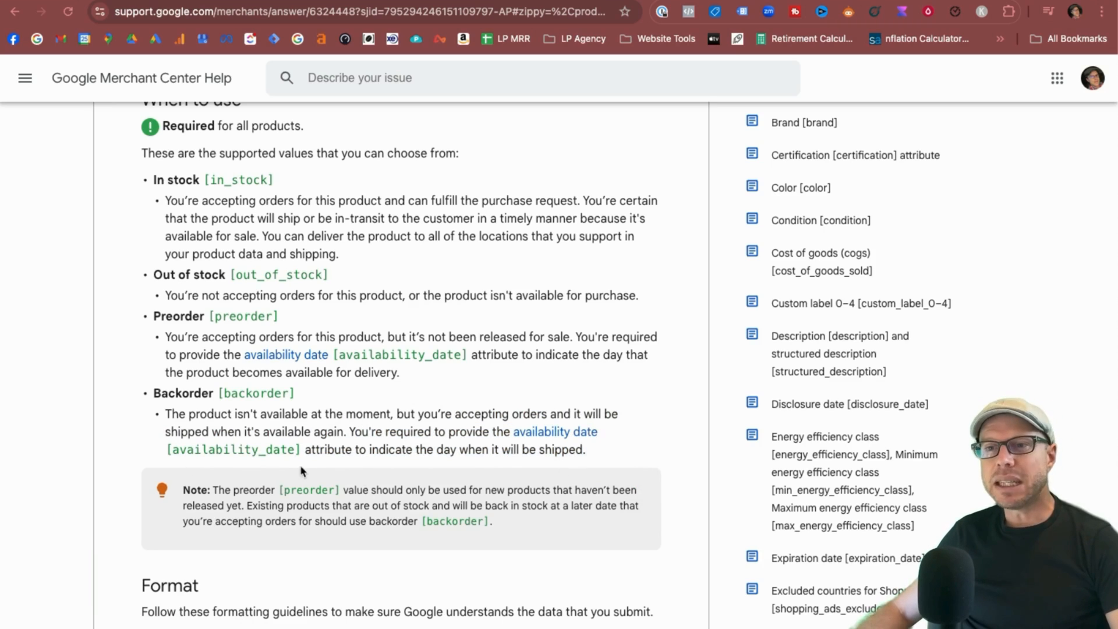
drag(371, 449, 584, 449)
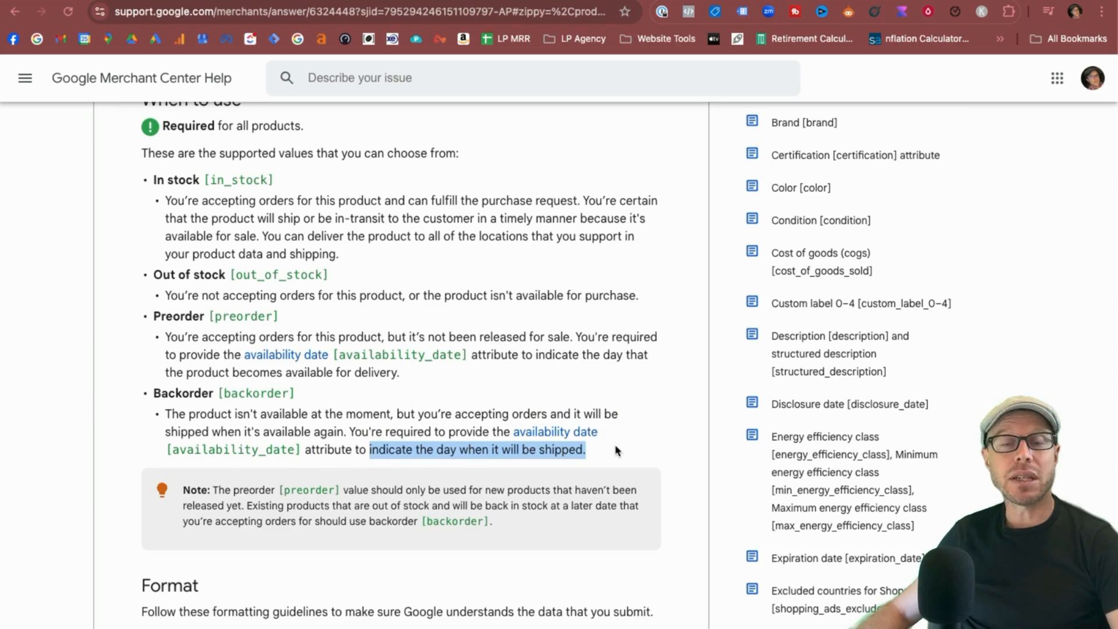
scroll(down, 3)
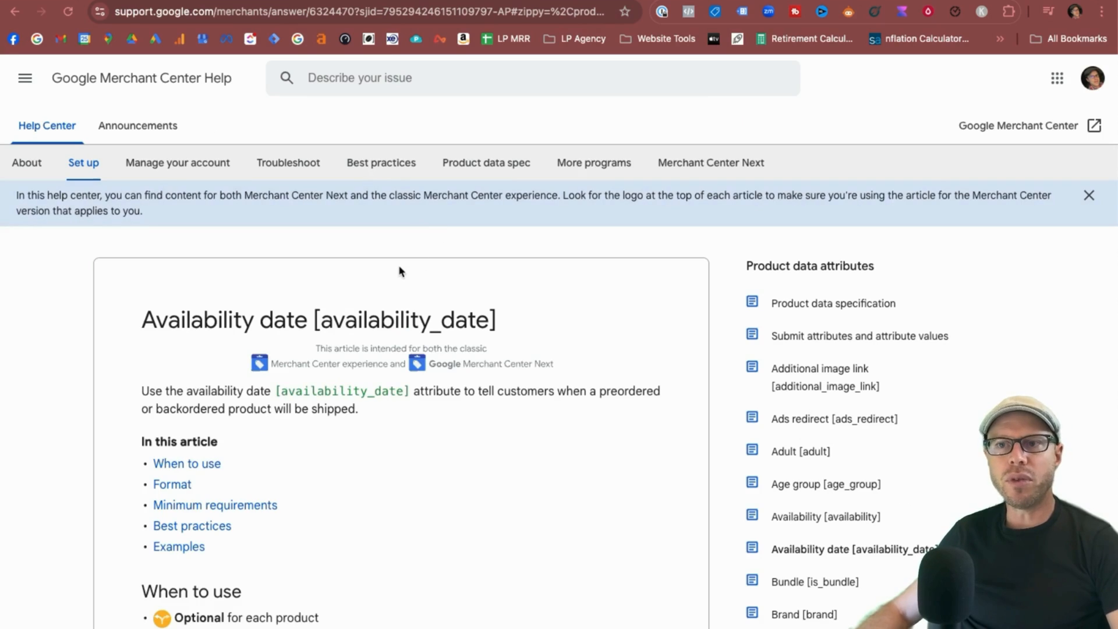
scroll(down, 3)
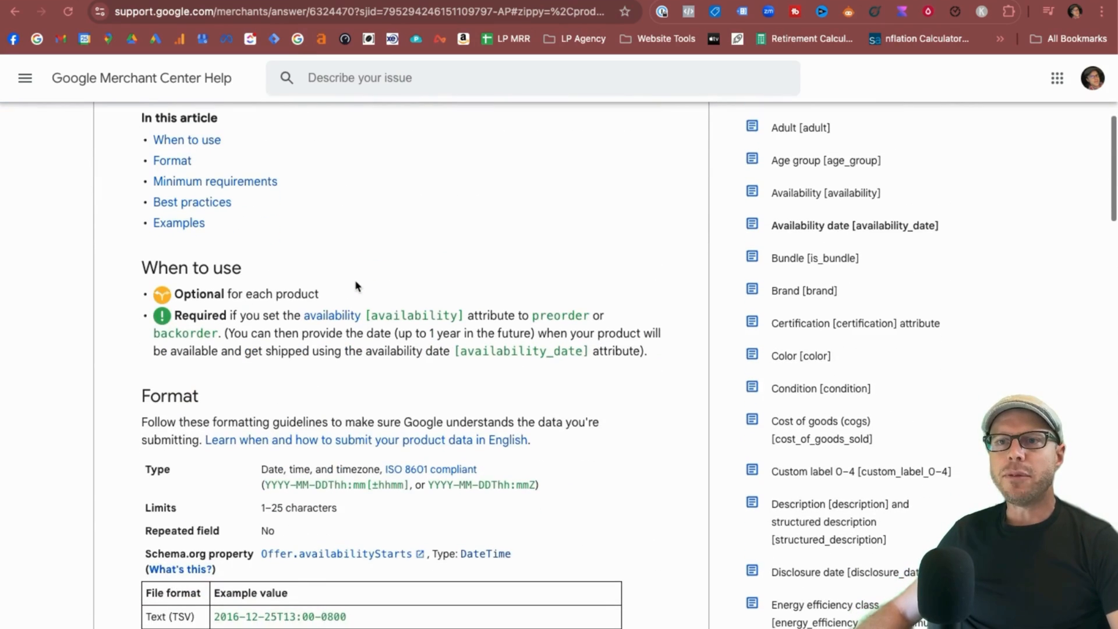
scroll(down, 3)
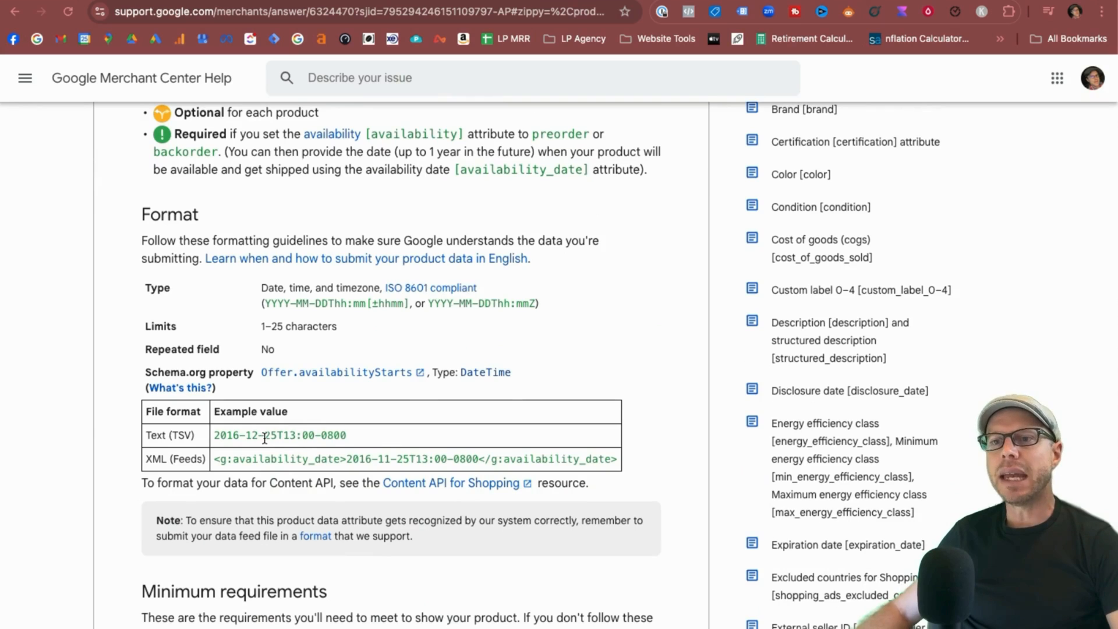
scroll(down, 3)
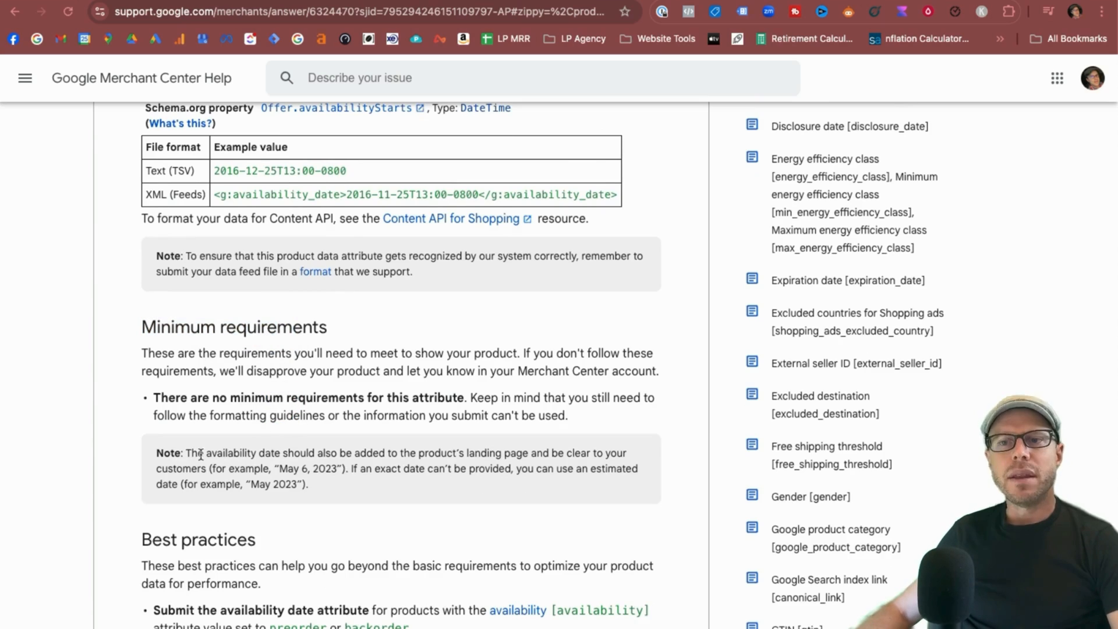
drag(187, 453, 471, 453)
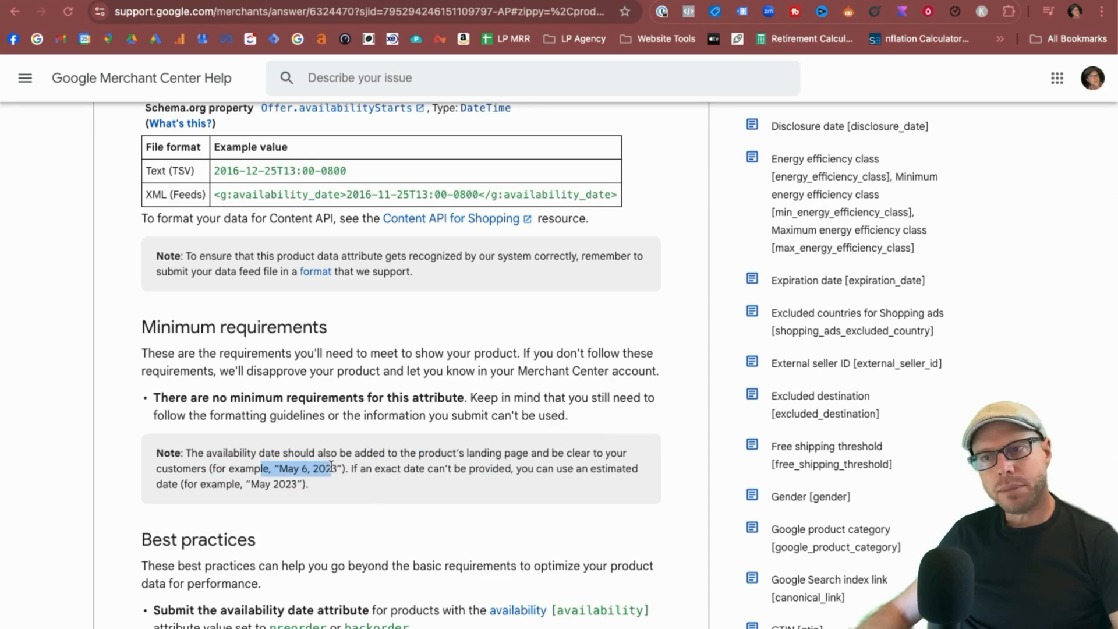
click(355, 468)
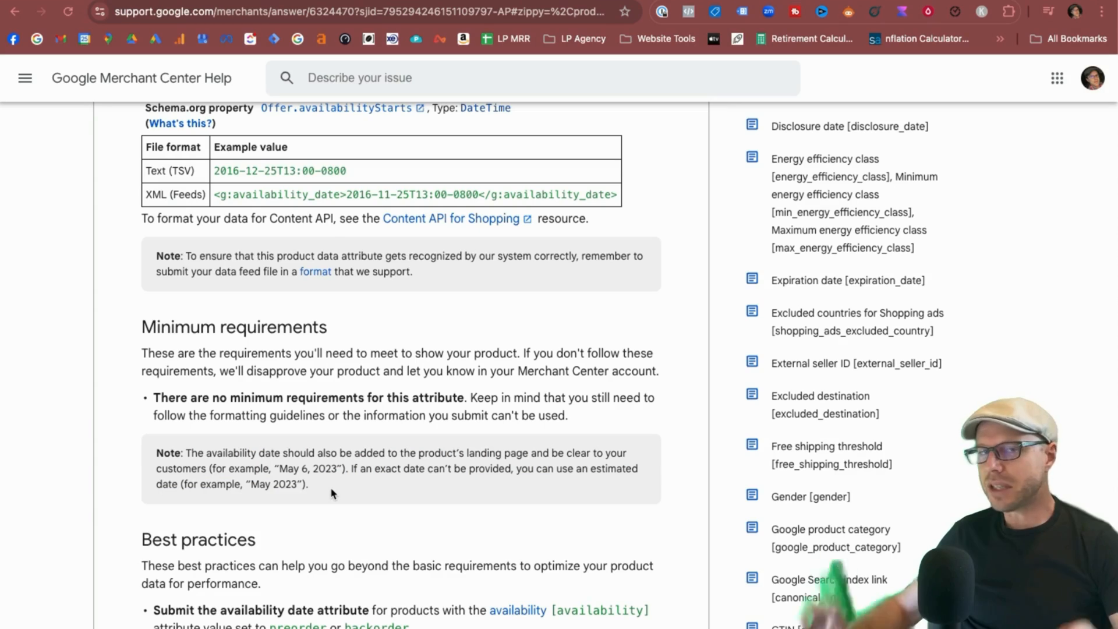
scroll(down, 3)
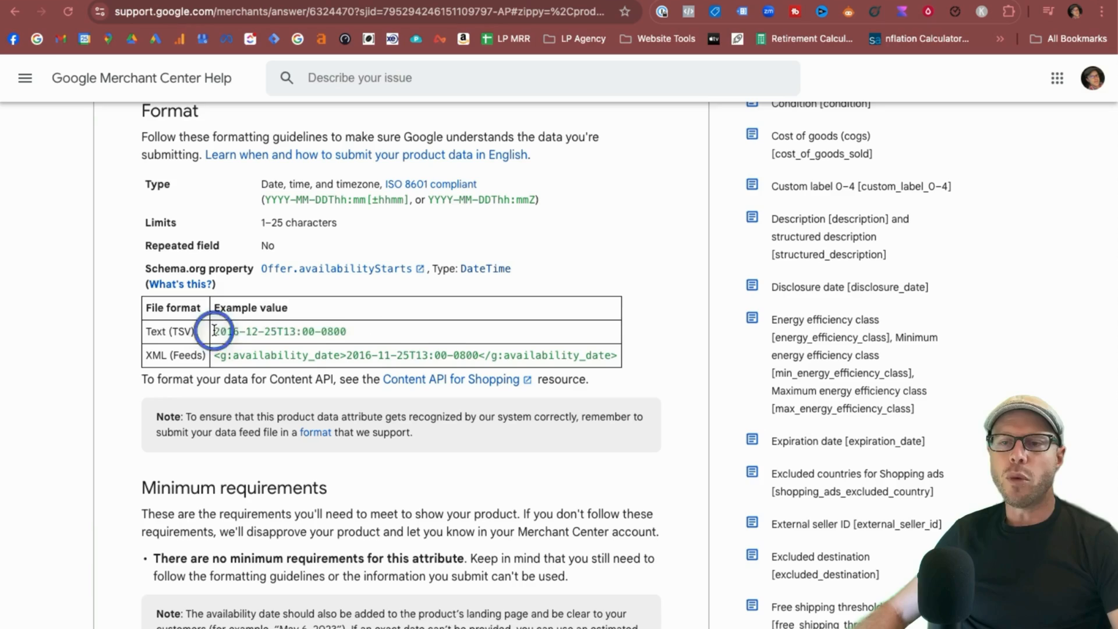
double_click(278, 331)
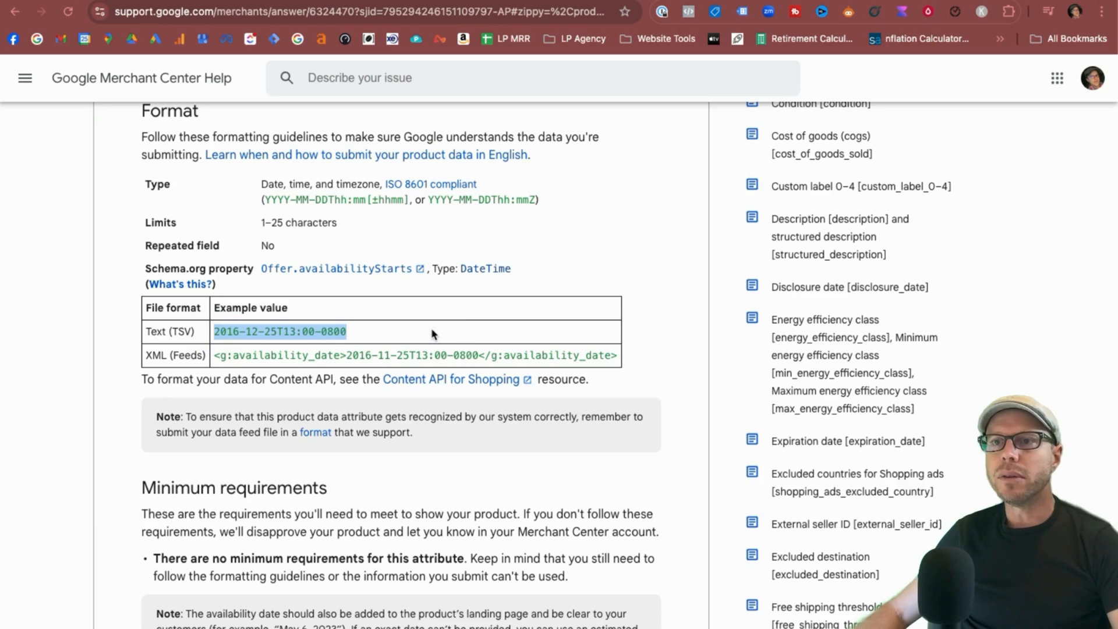
scroll(down, 3)
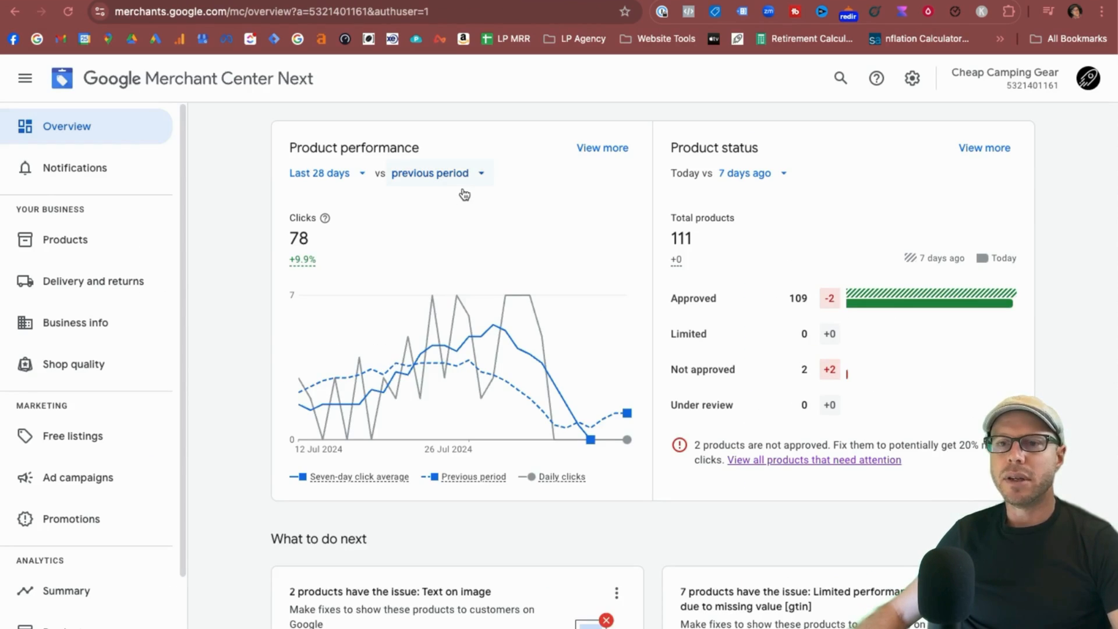
mouse_move(477, 112)
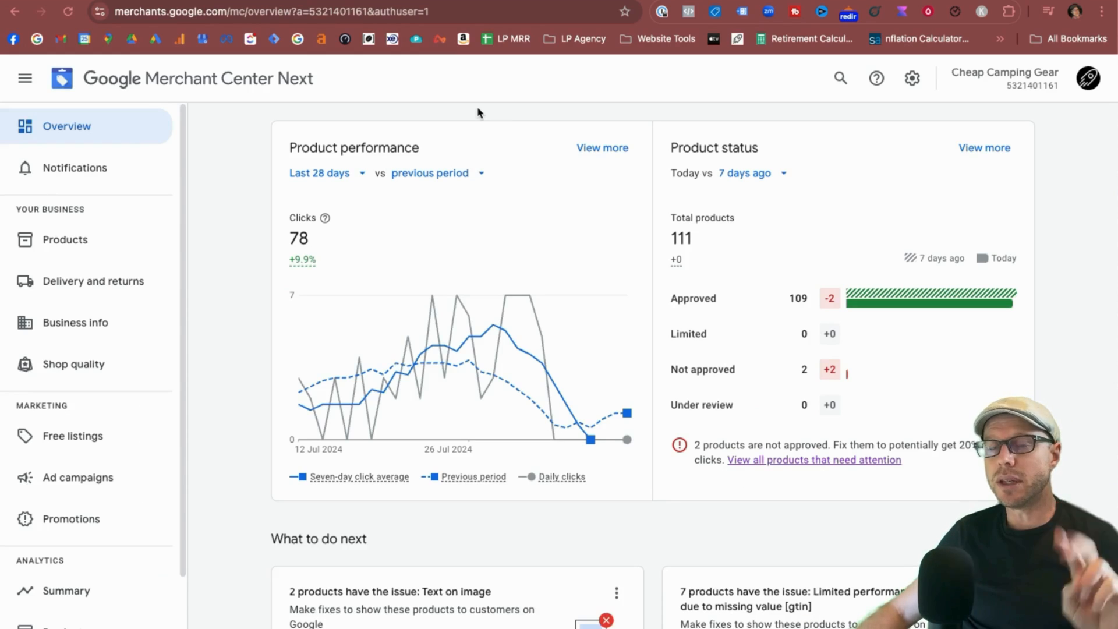
Go from the settings gear through Products to the Data sources page.
click(912, 79)
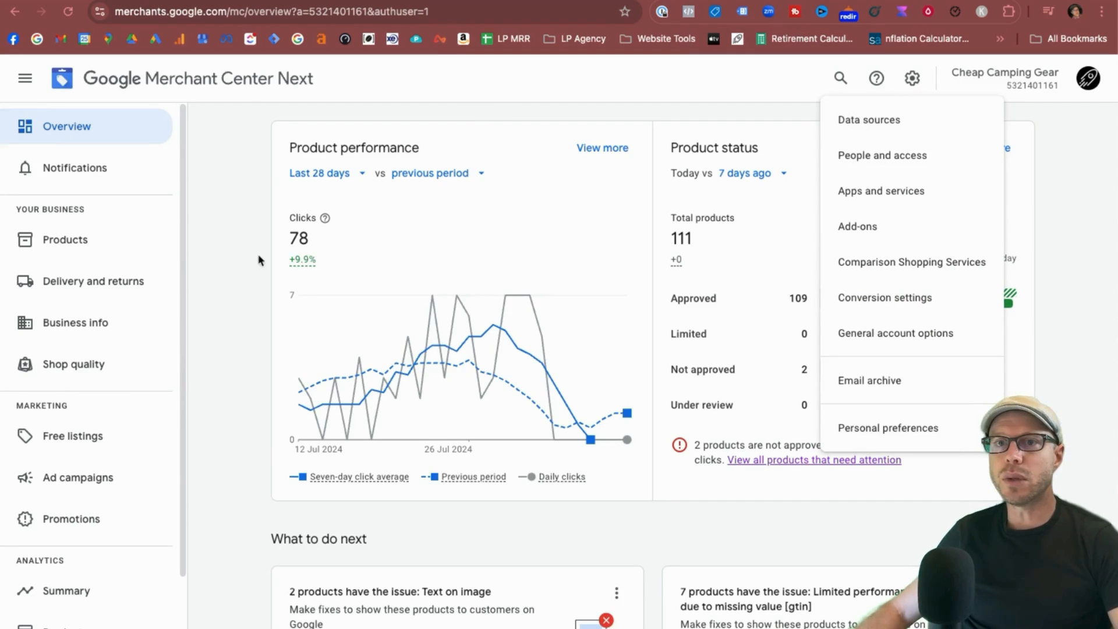
click(66, 239)
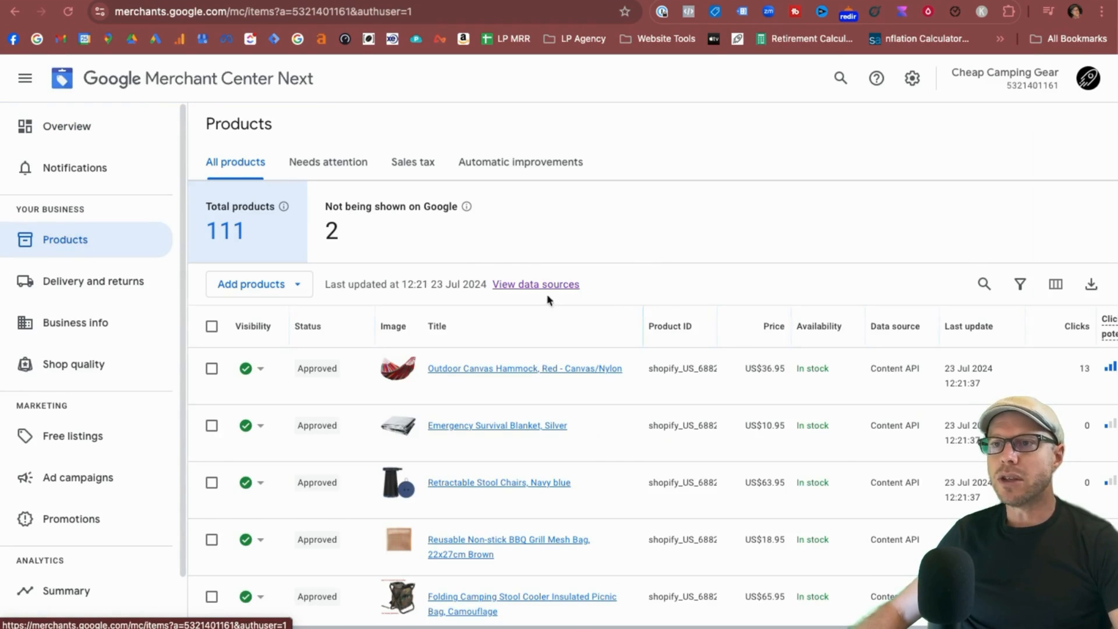
click(534, 284)
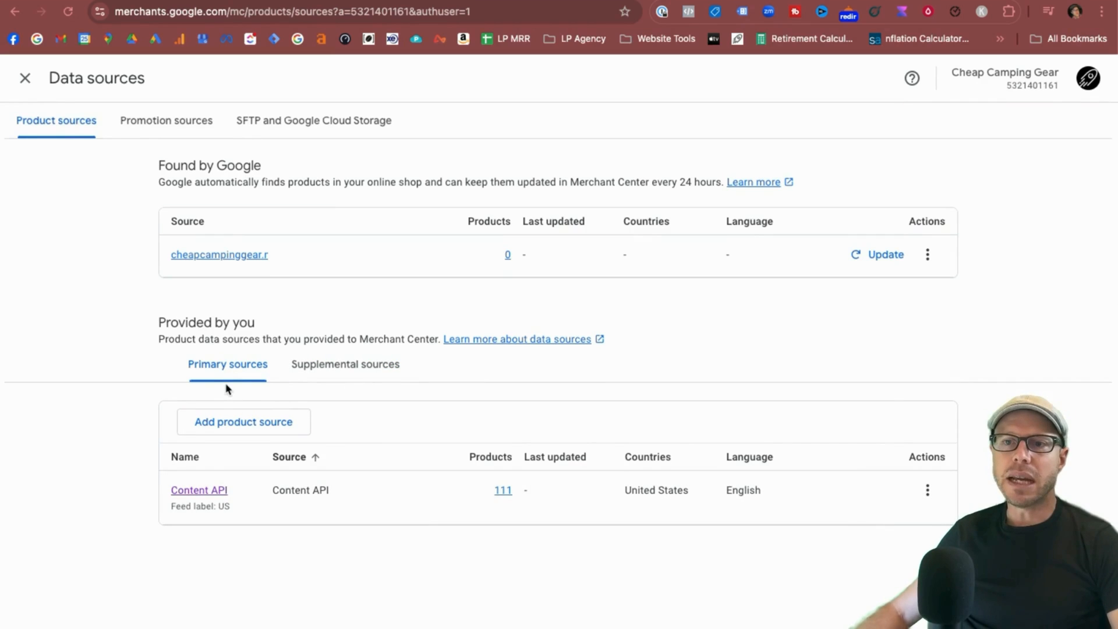
mouse_move(345, 365)
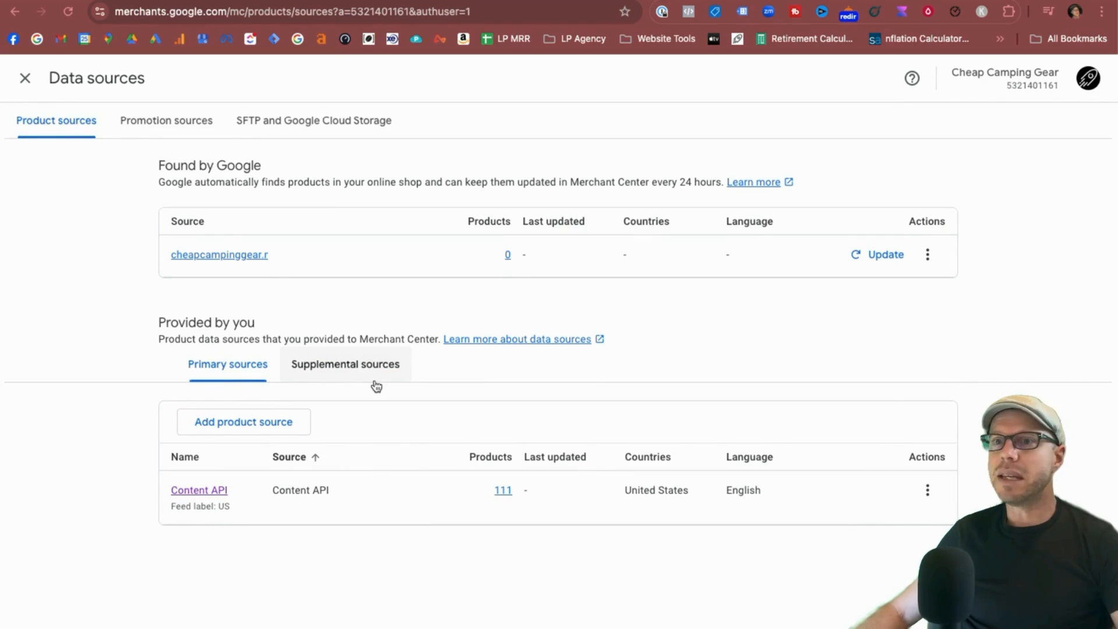
mouse_move(380, 379)
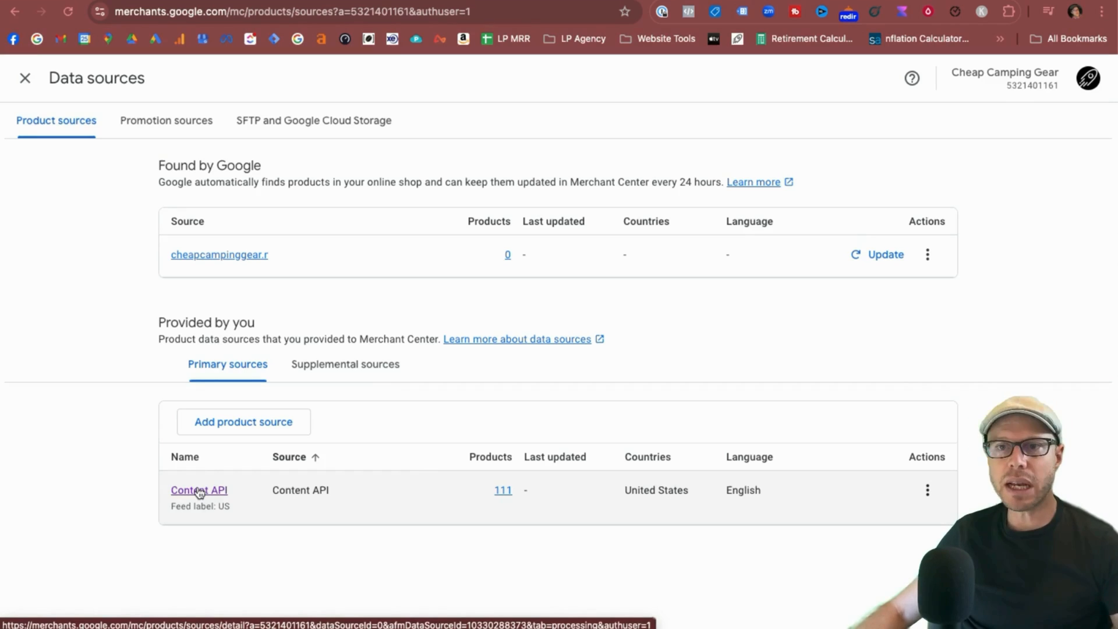
Open Content API's attribute rules, add a rule and search attributes for 'ava'.
click(199, 489)
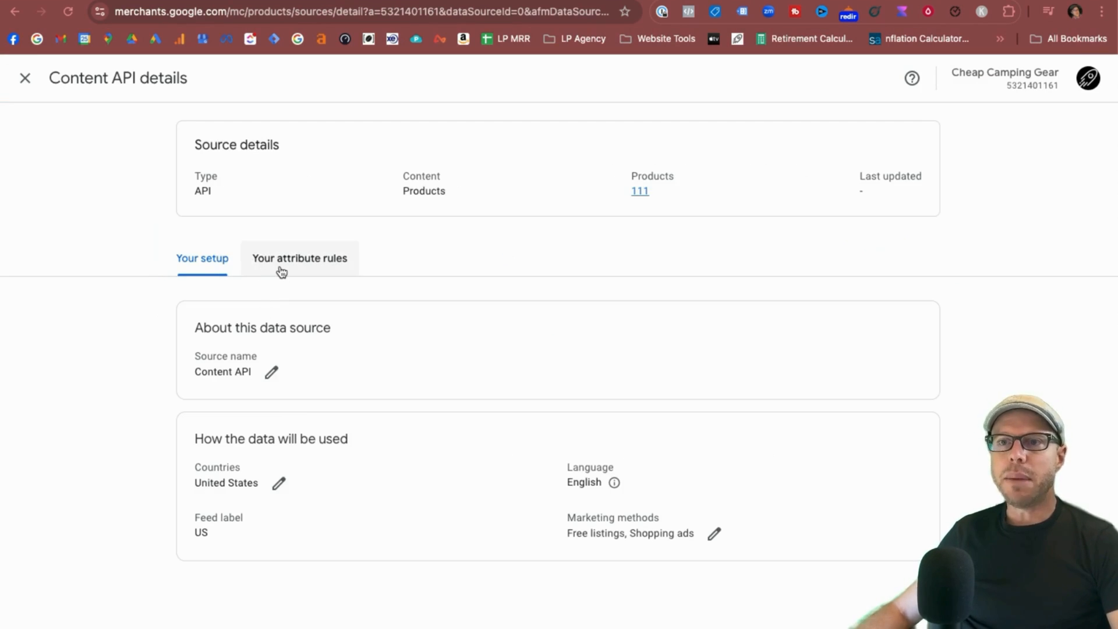
click(299, 258)
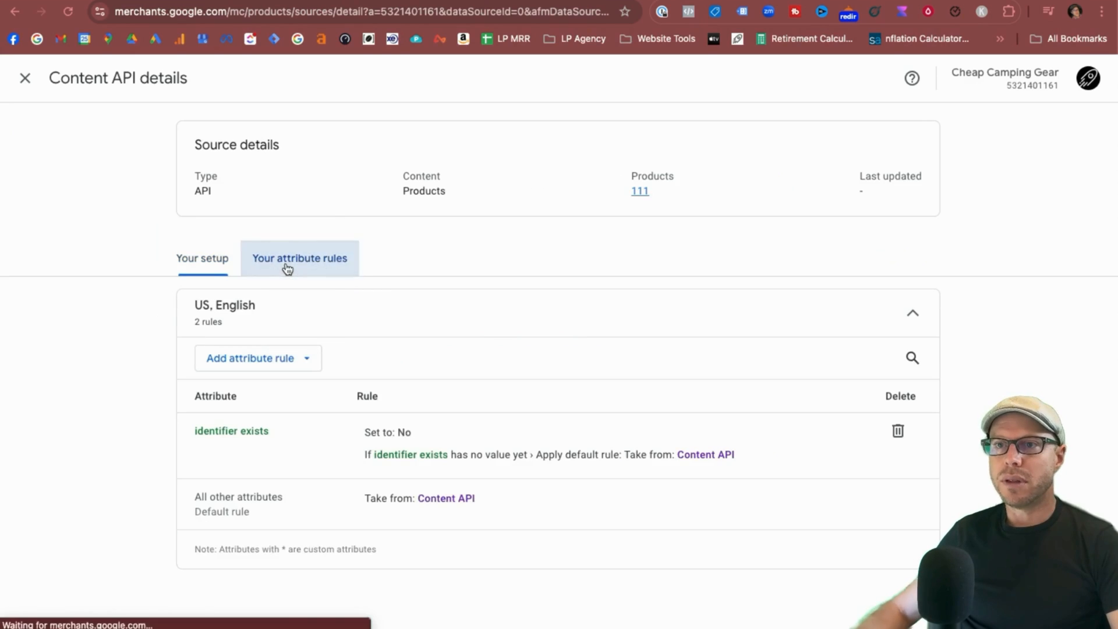
mouse_move(257, 358)
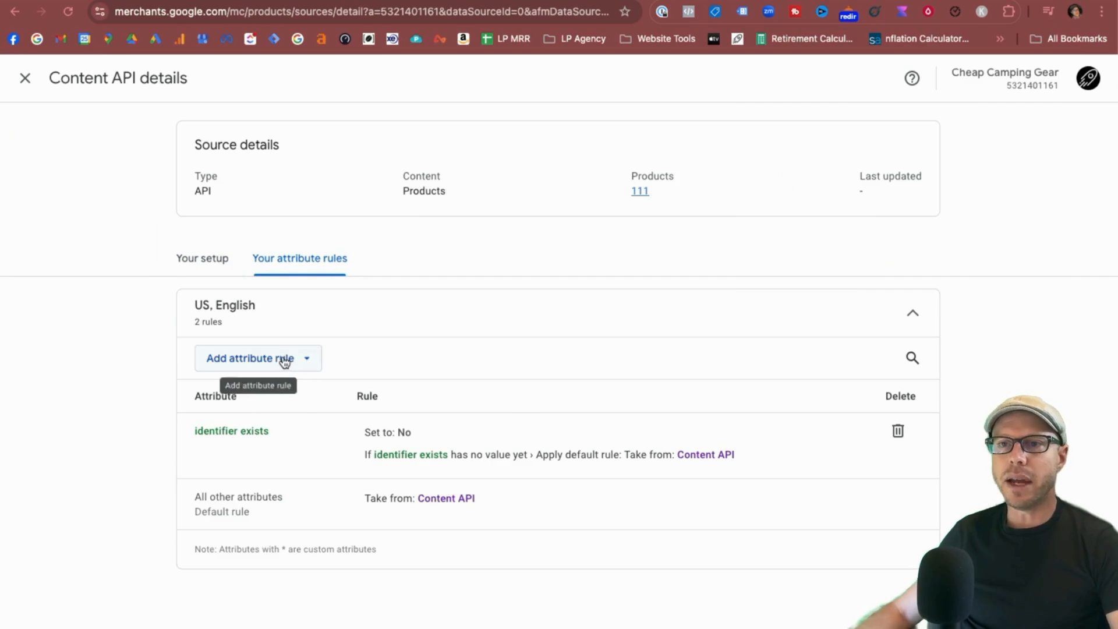
click(251, 357)
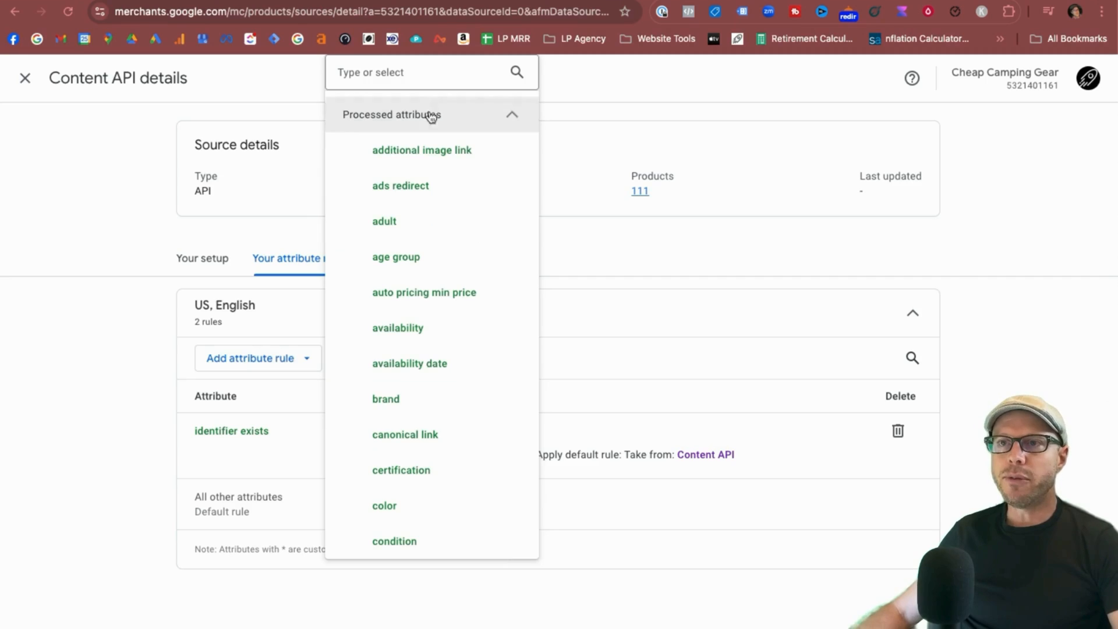
text(avi)
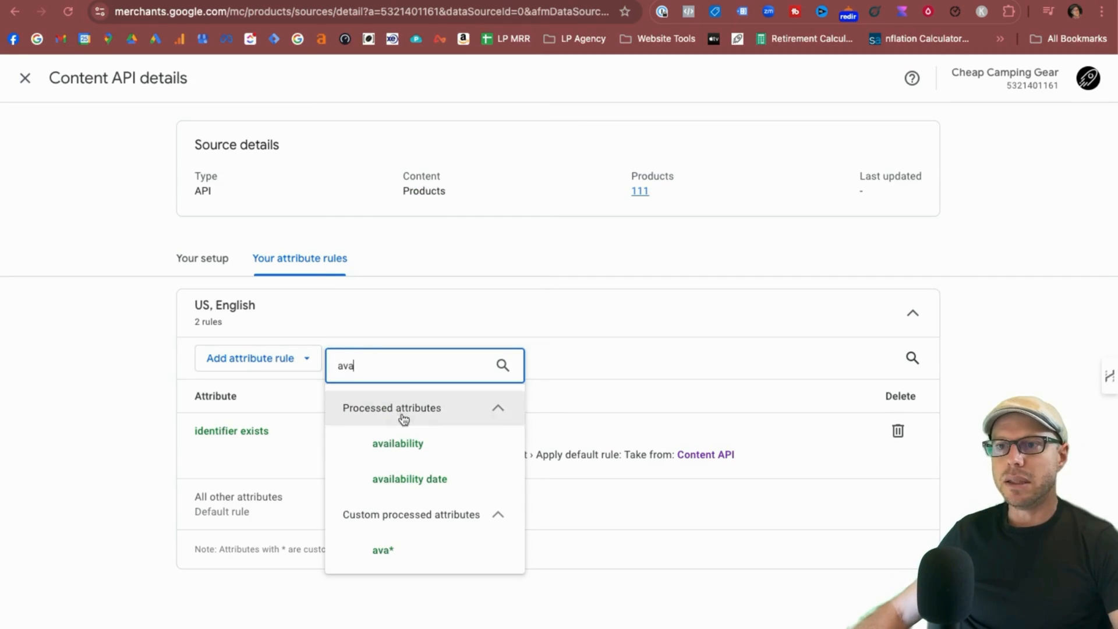
Choose the availability attribute and add a 'contains' condition on Content API availability.
click(397, 442)
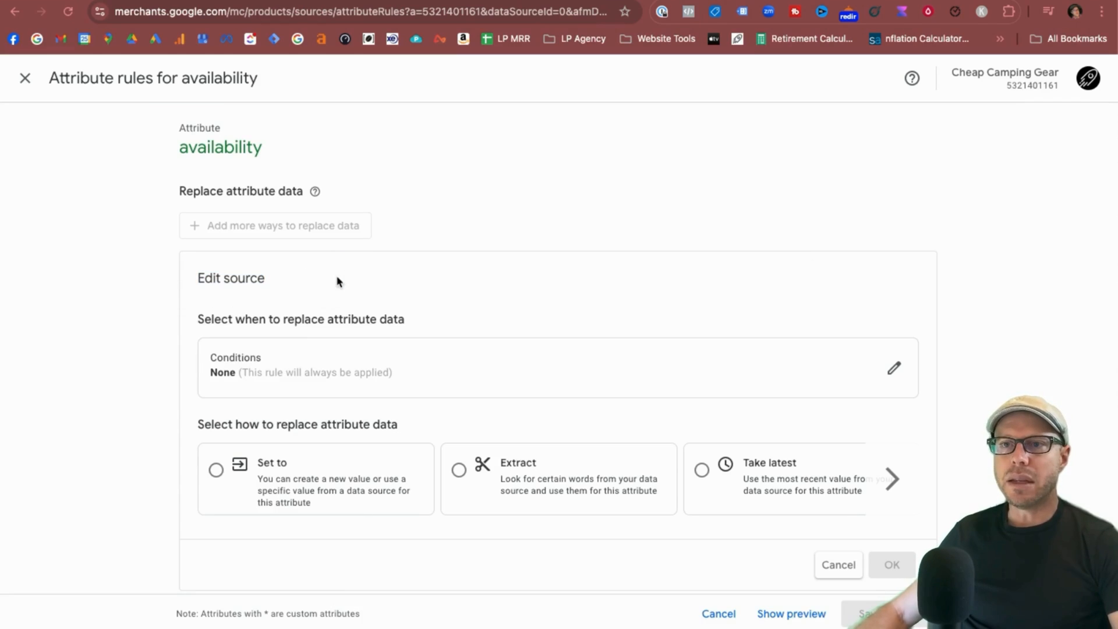
triple_click(299, 319)
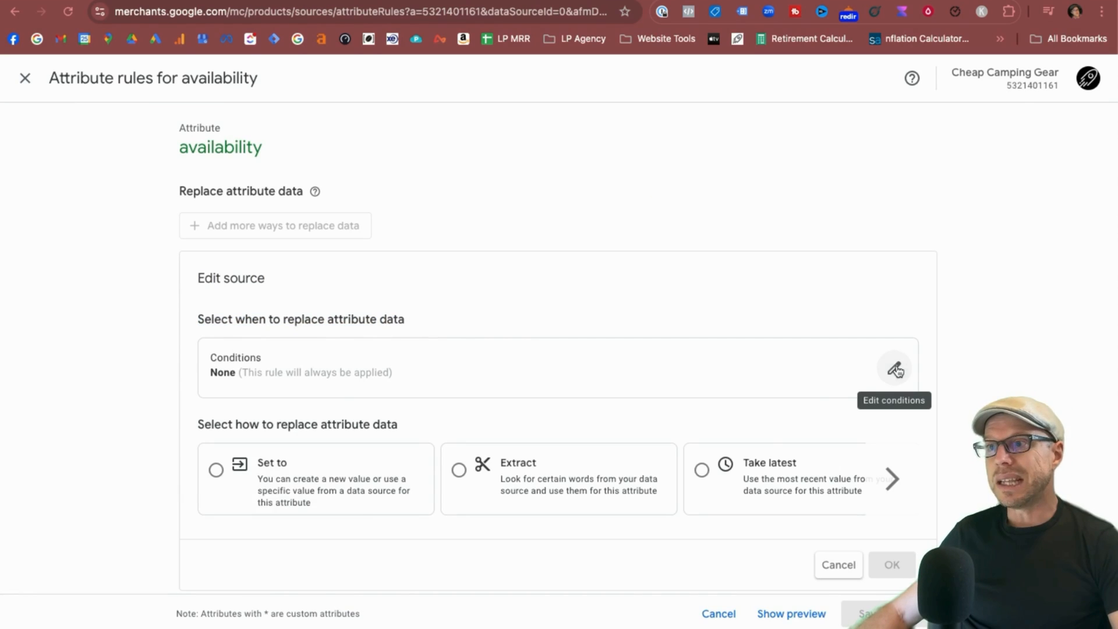
click(895, 368)
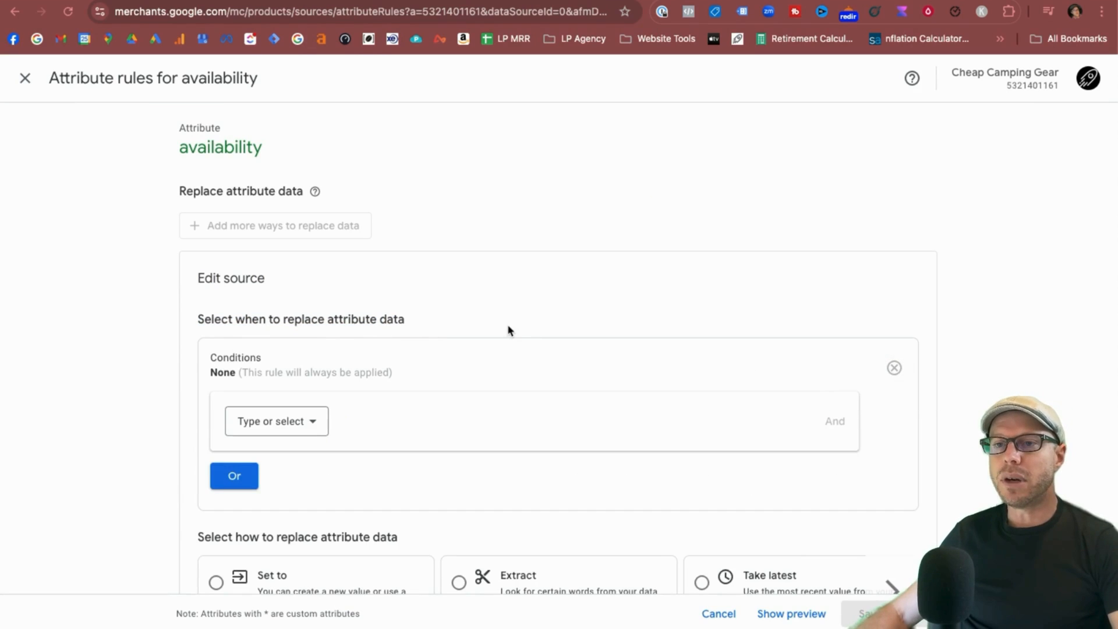
mouse_move(221, 392)
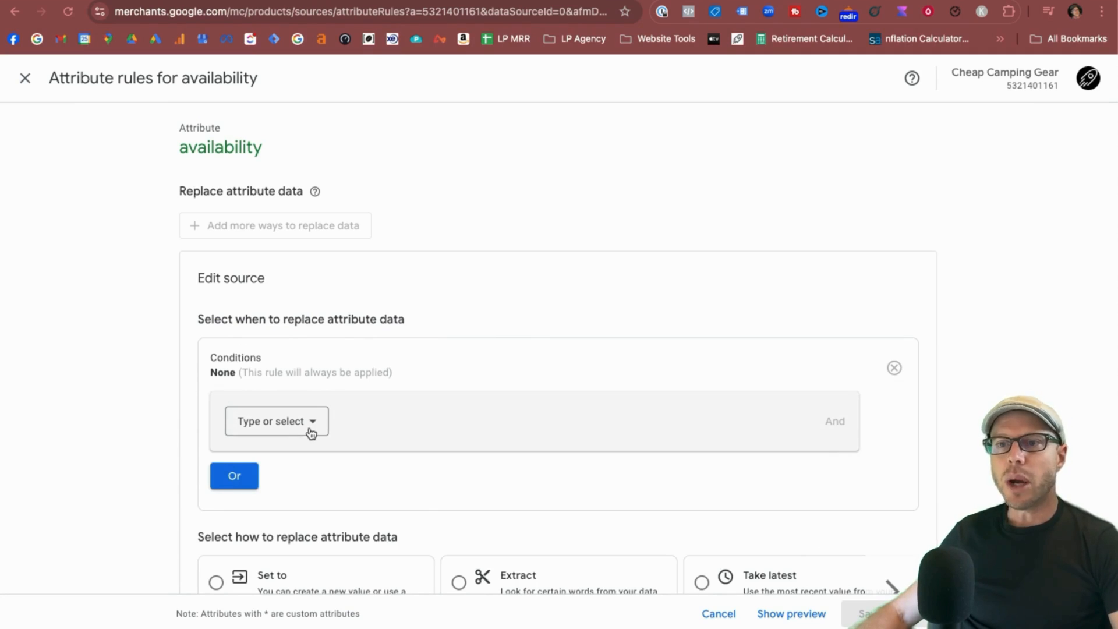
text(avi)
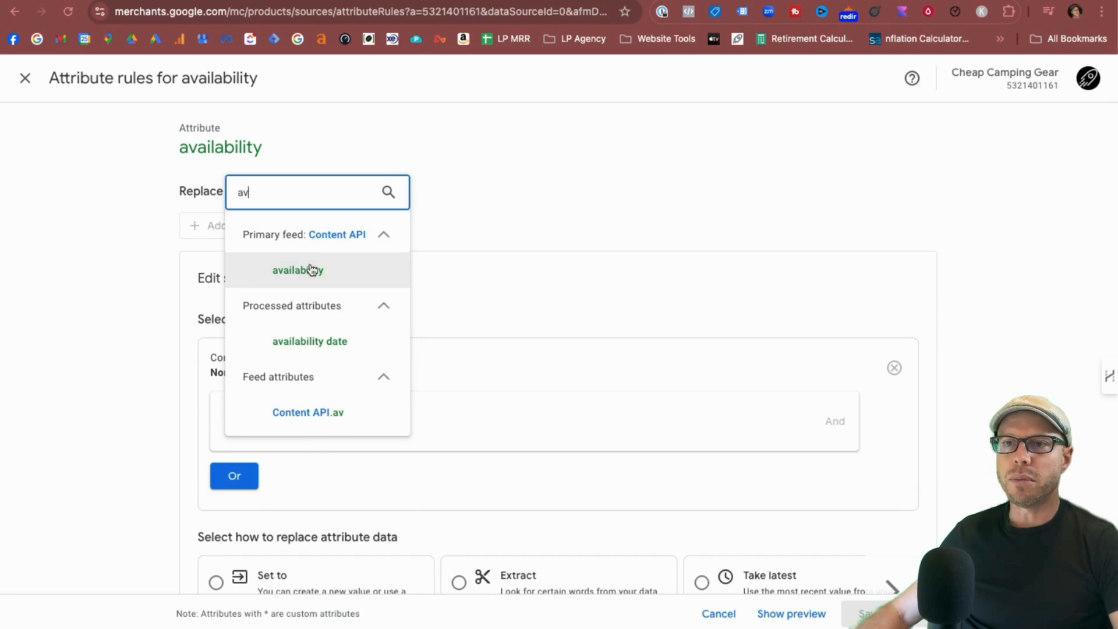
click(297, 270)
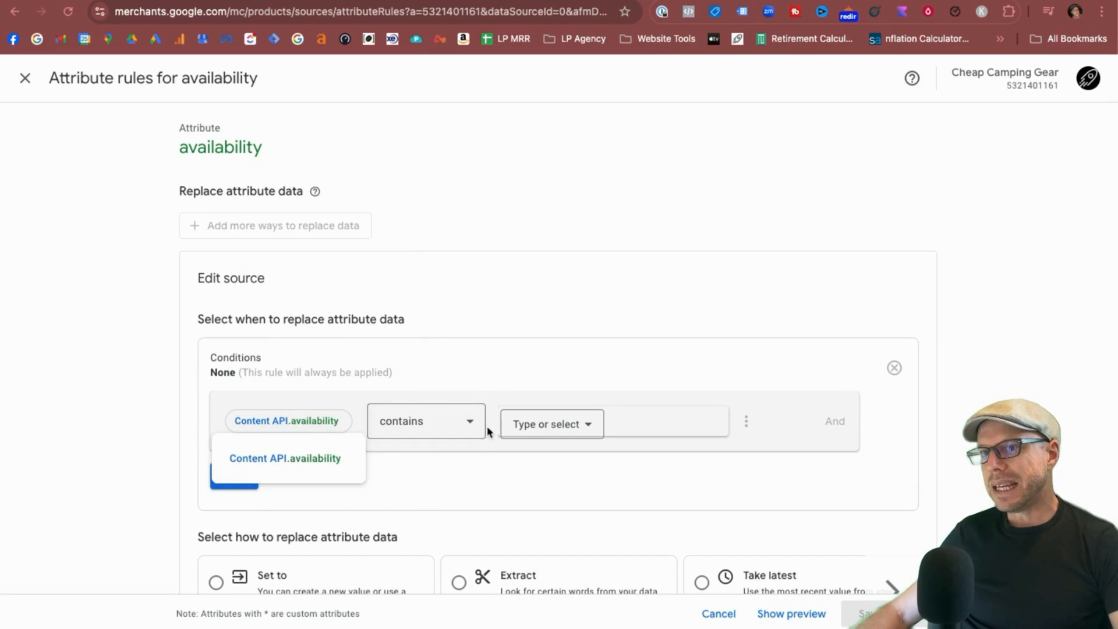
click(423, 420)
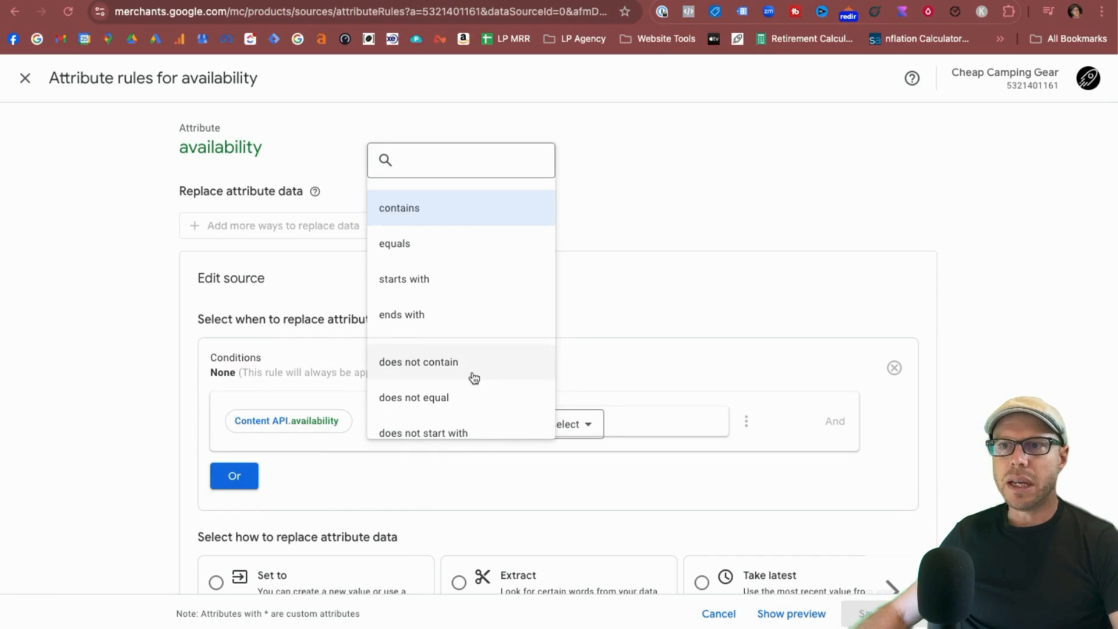
scroll(down, 3)
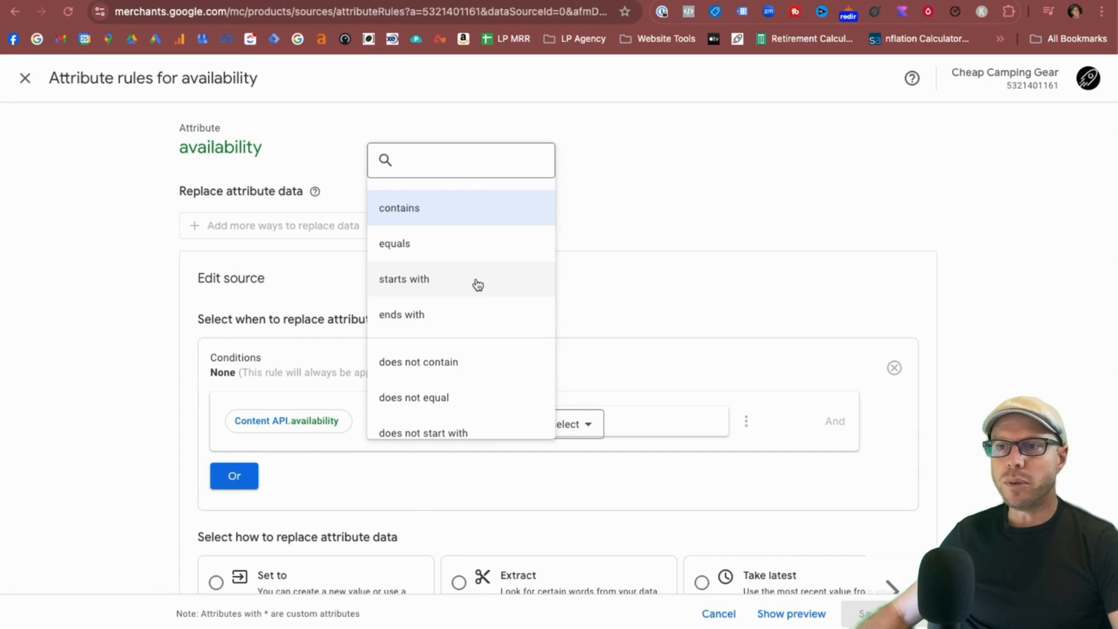
click(400, 207)
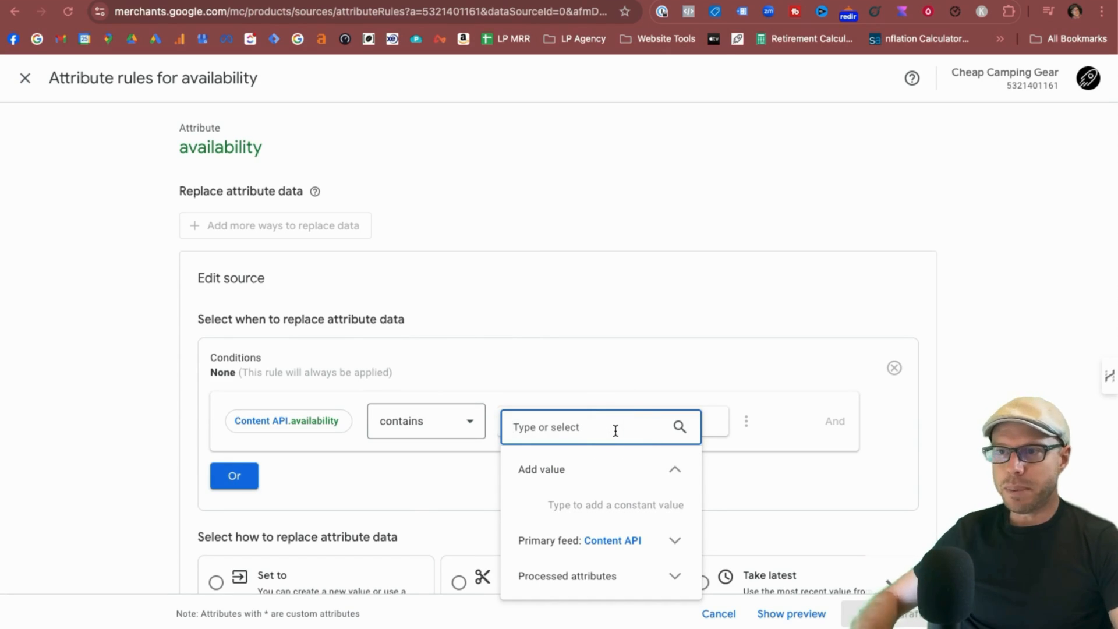
Use 'out of stock' as the condition value, removing the empty Or row.
text(out of)
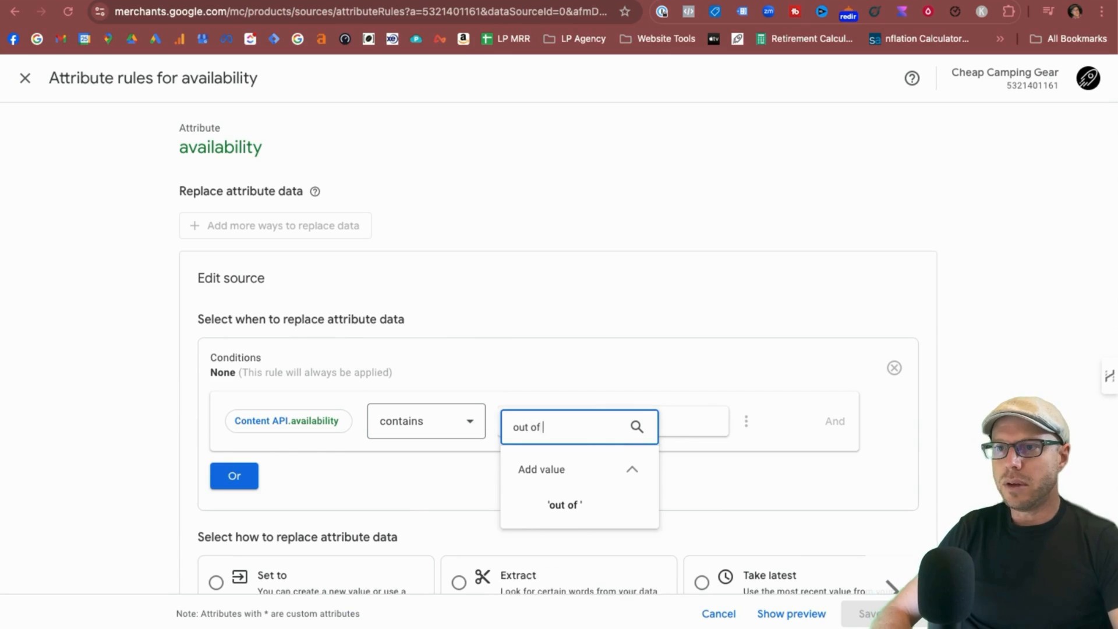
text(stock)
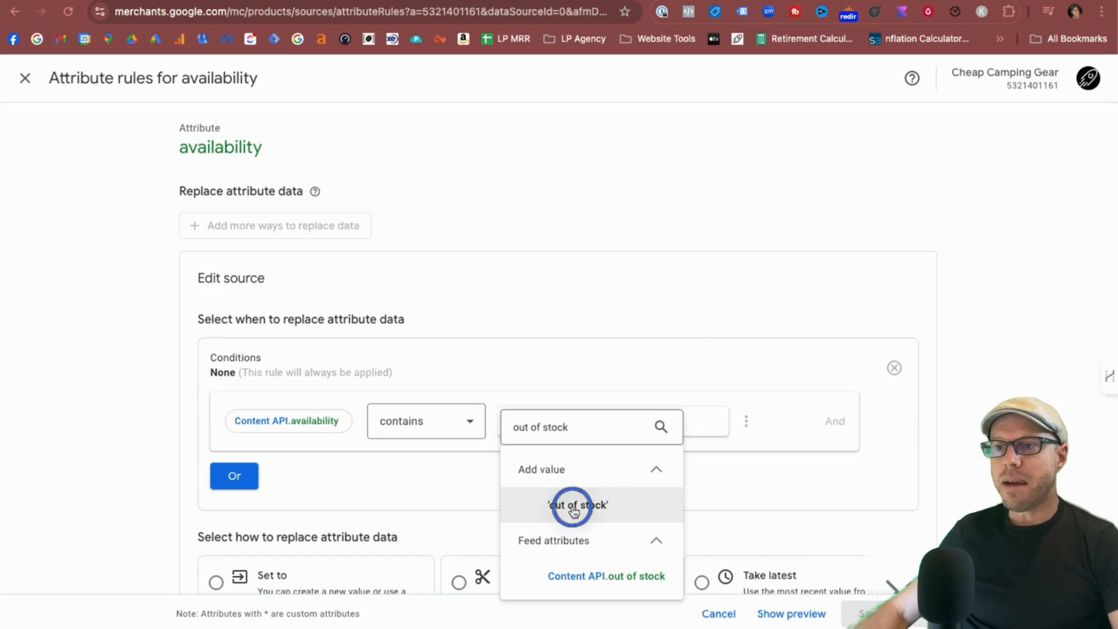
click(576, 505)
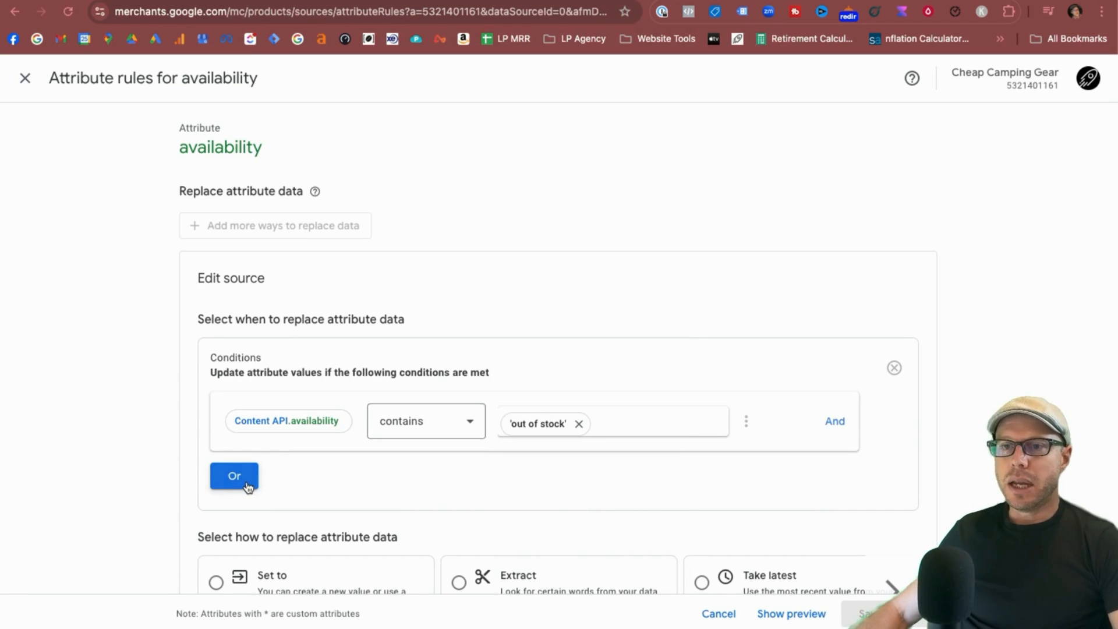
click(234, 476)
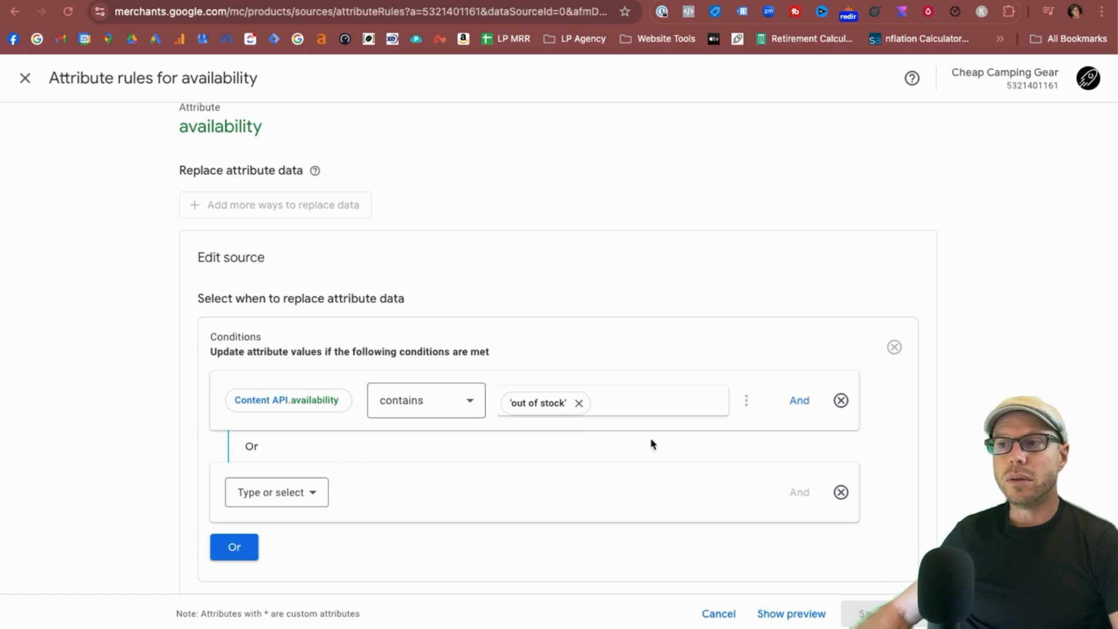
mouse_move(846, 464)
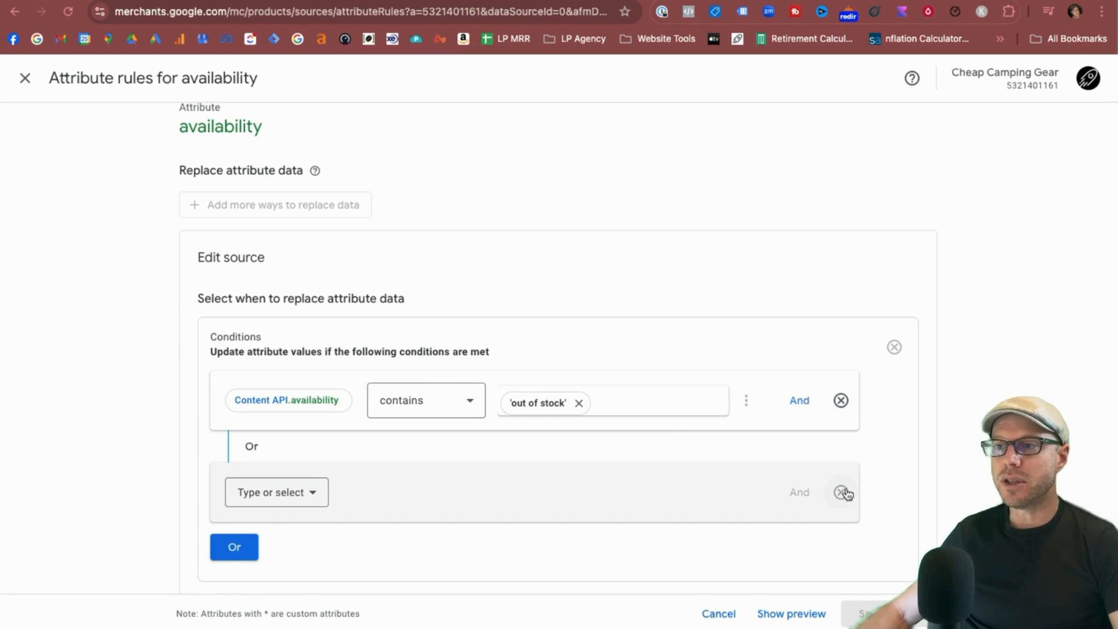
click(844, 492)
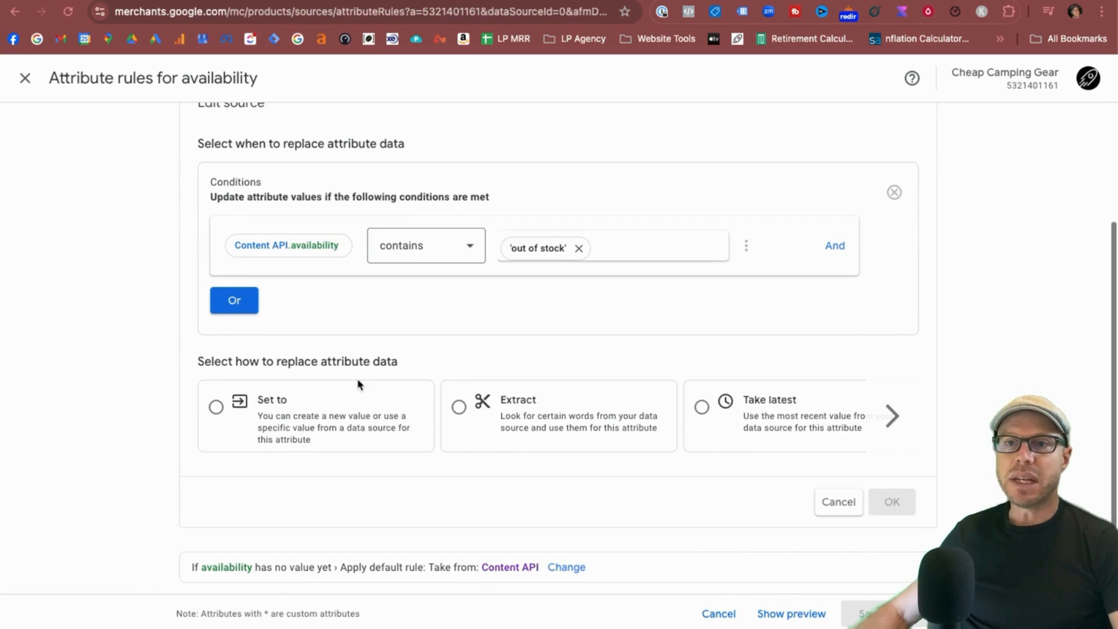
mouse_move(407, 372)
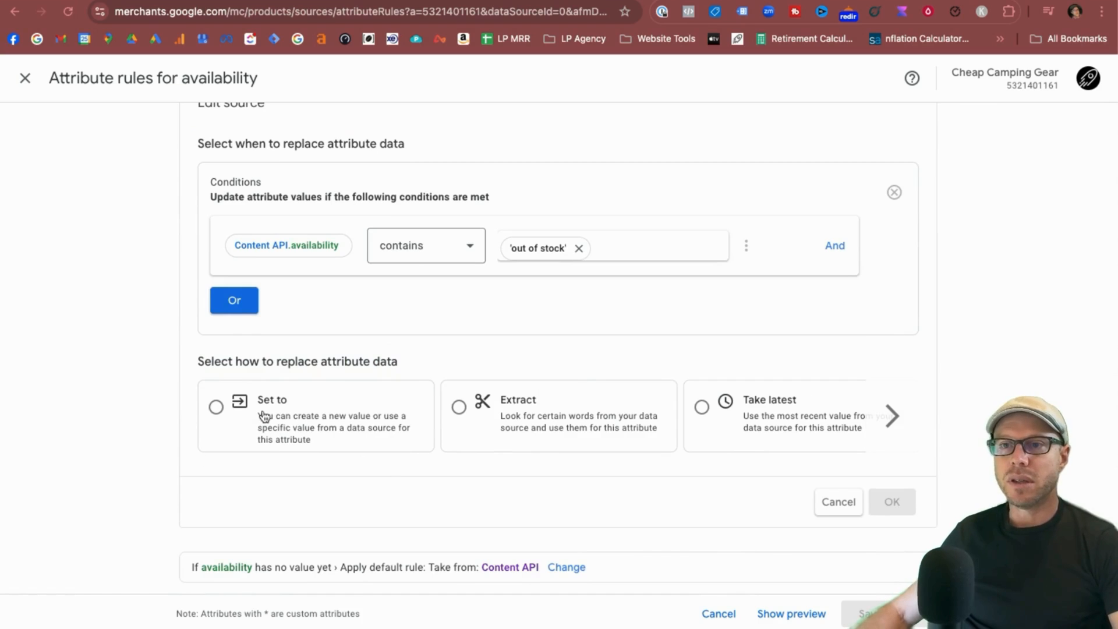
mouse_move(768, 432)
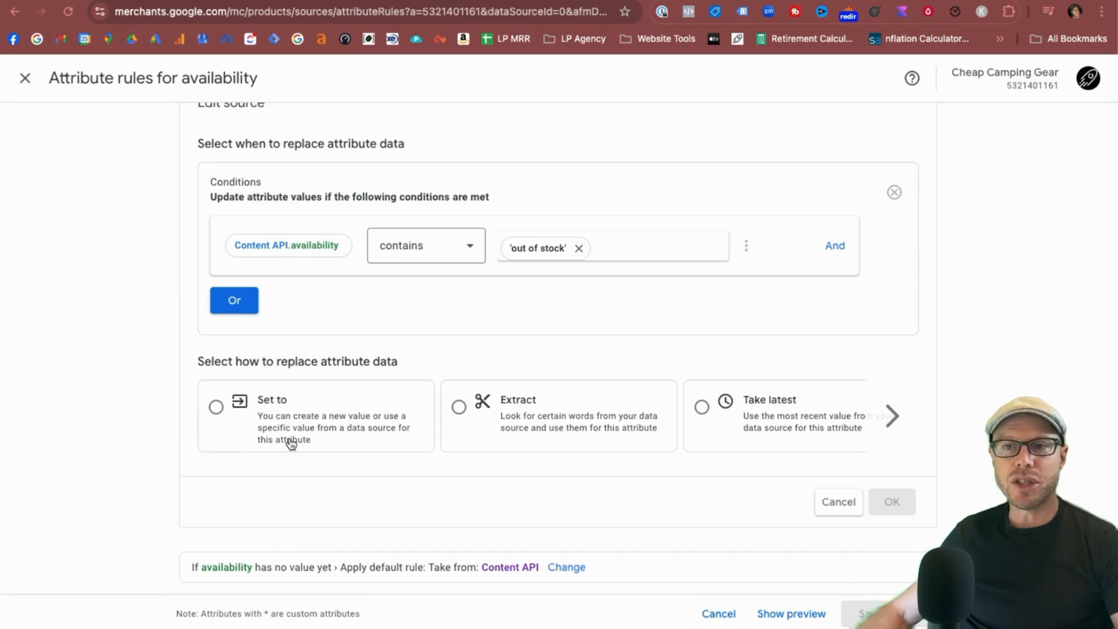
mouse_move(594, 436)
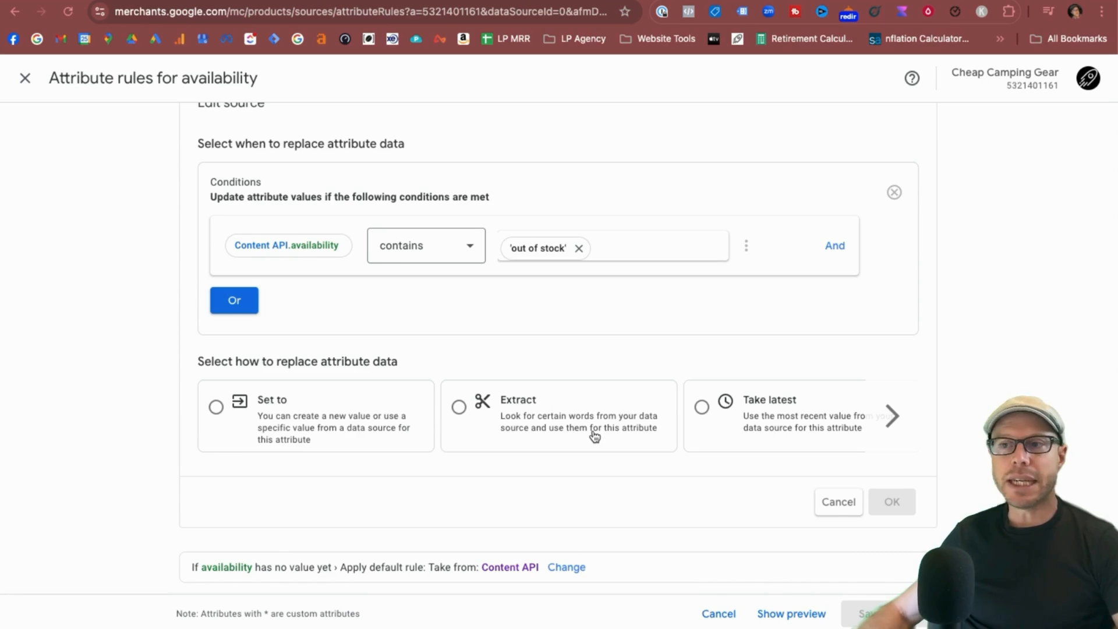
mouse_move(594, 430)
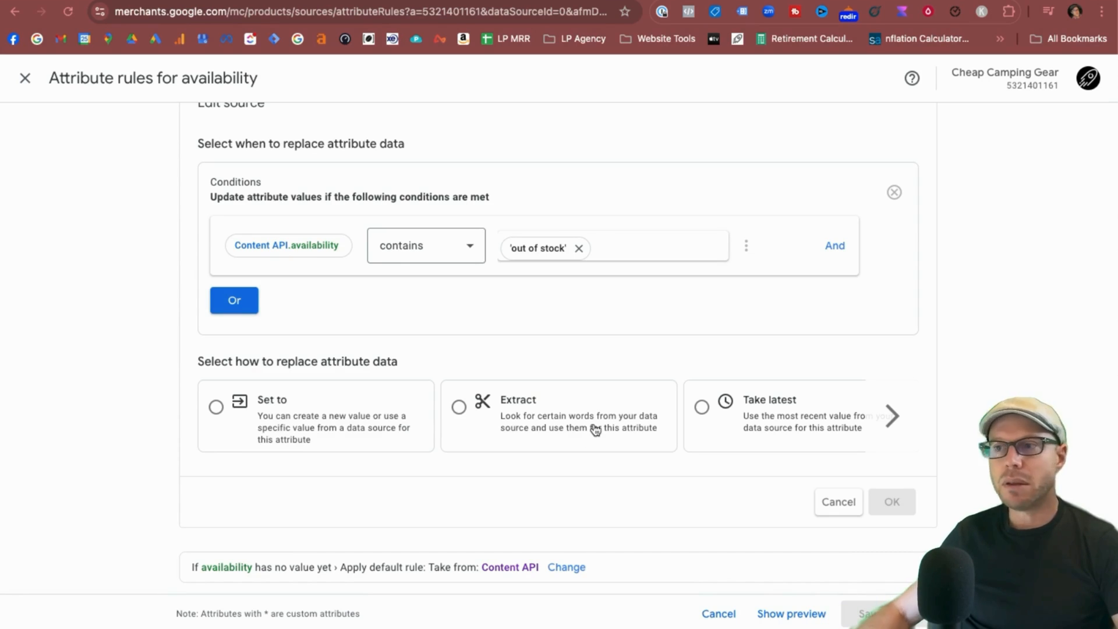
mouse_move(847, 434)
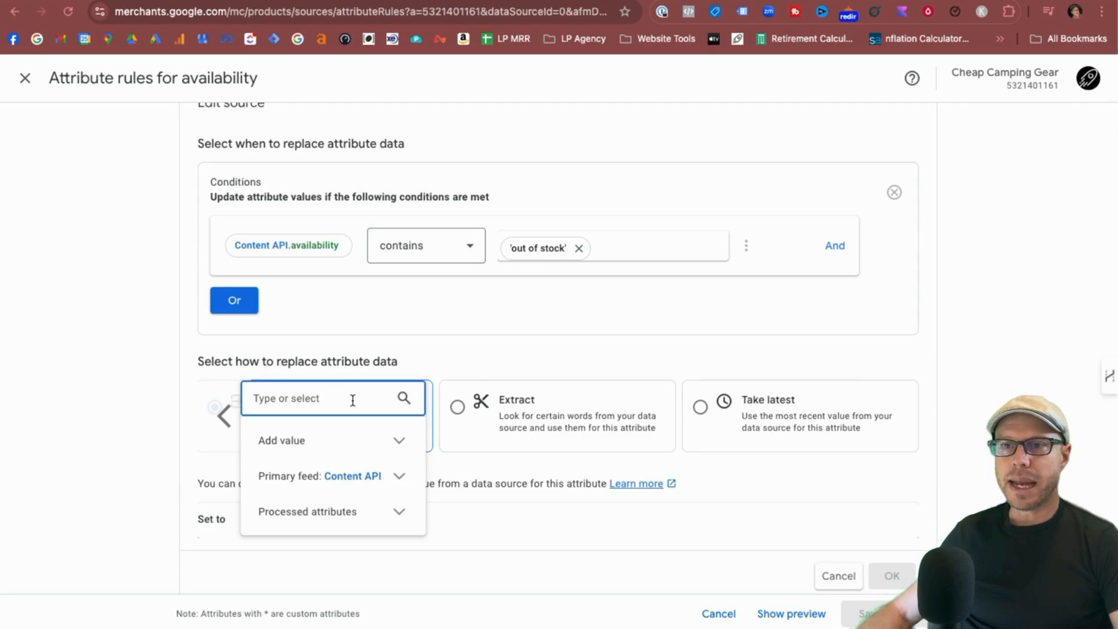
Set matching products' availability to 'backorder' and confirm the rule.
text(backor)
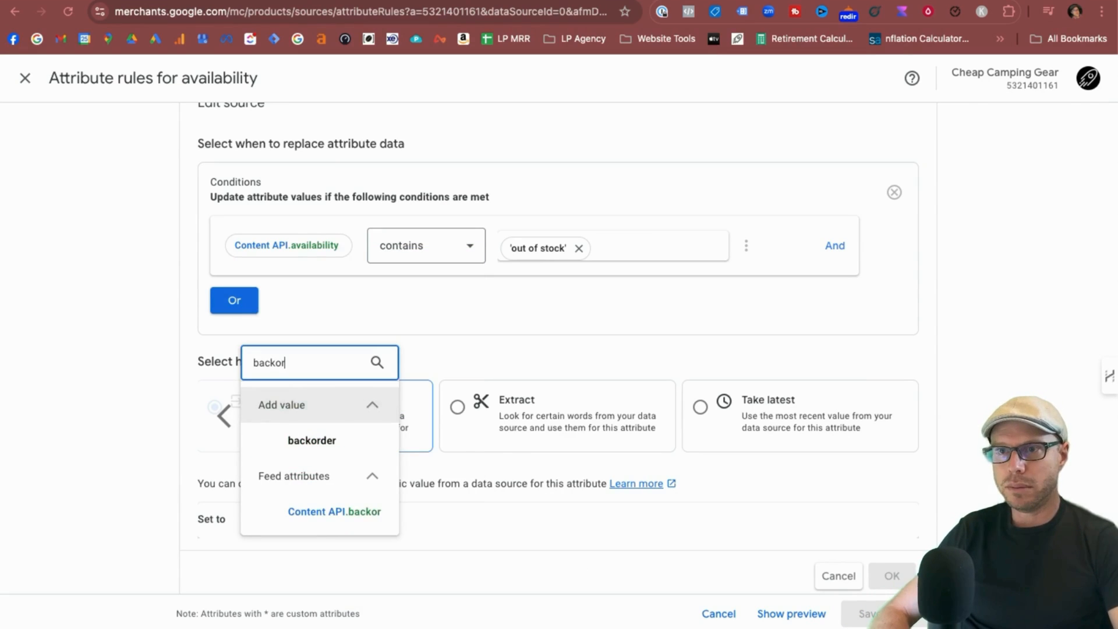
click(312, 440)
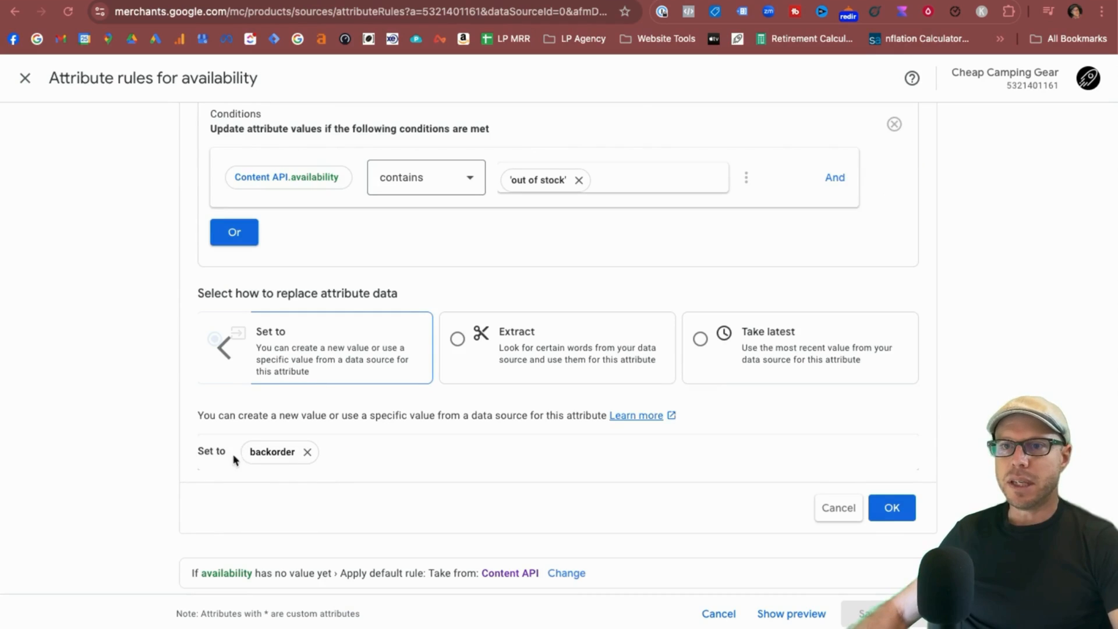
click(891, 508)
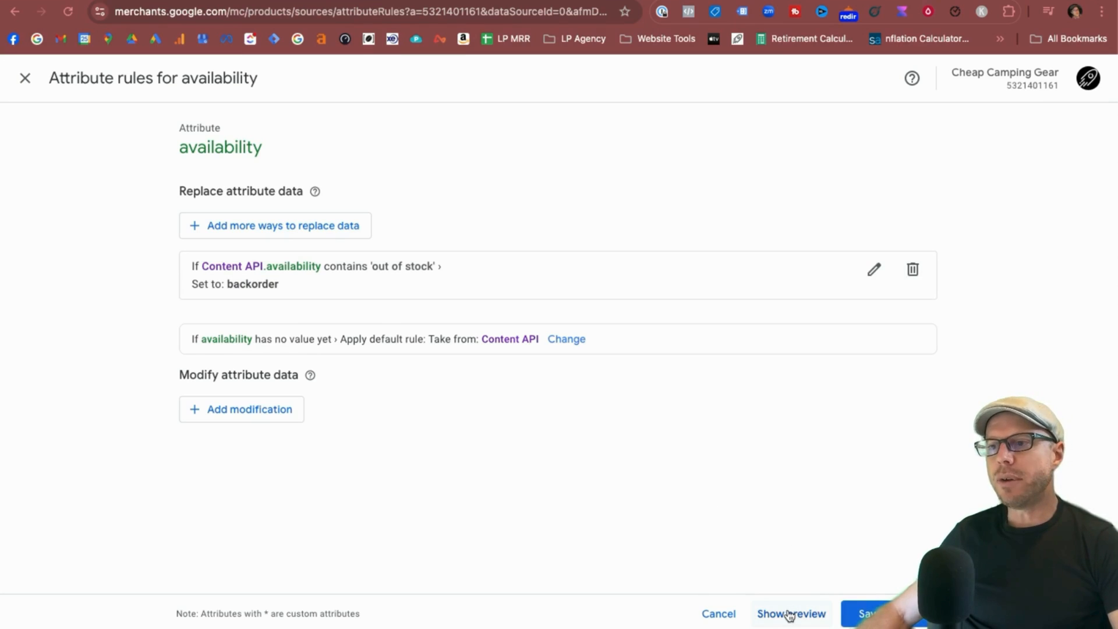
Preview the backorder rule, reopen it to adjust an Or condition, and confirm.
click(791, 613)
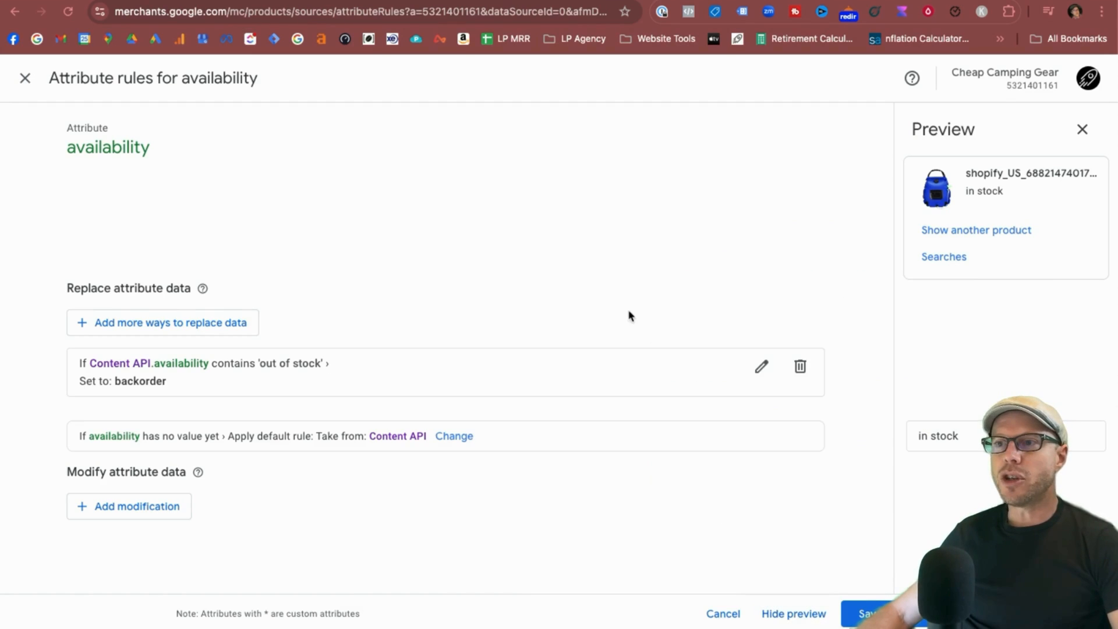
click(761, 366)
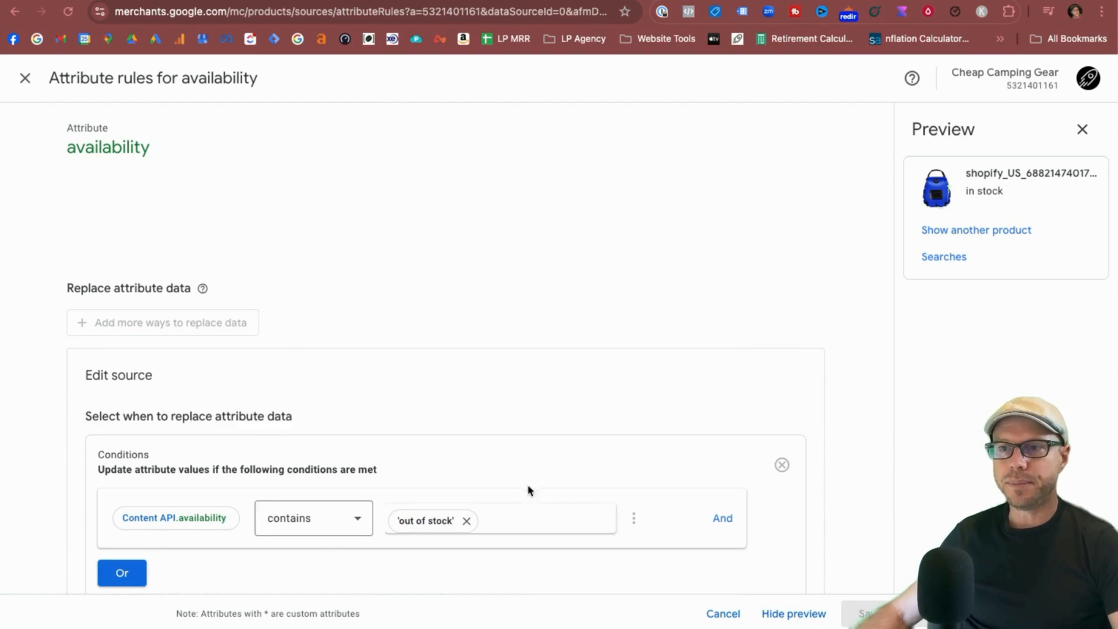
scroll(down, 3)
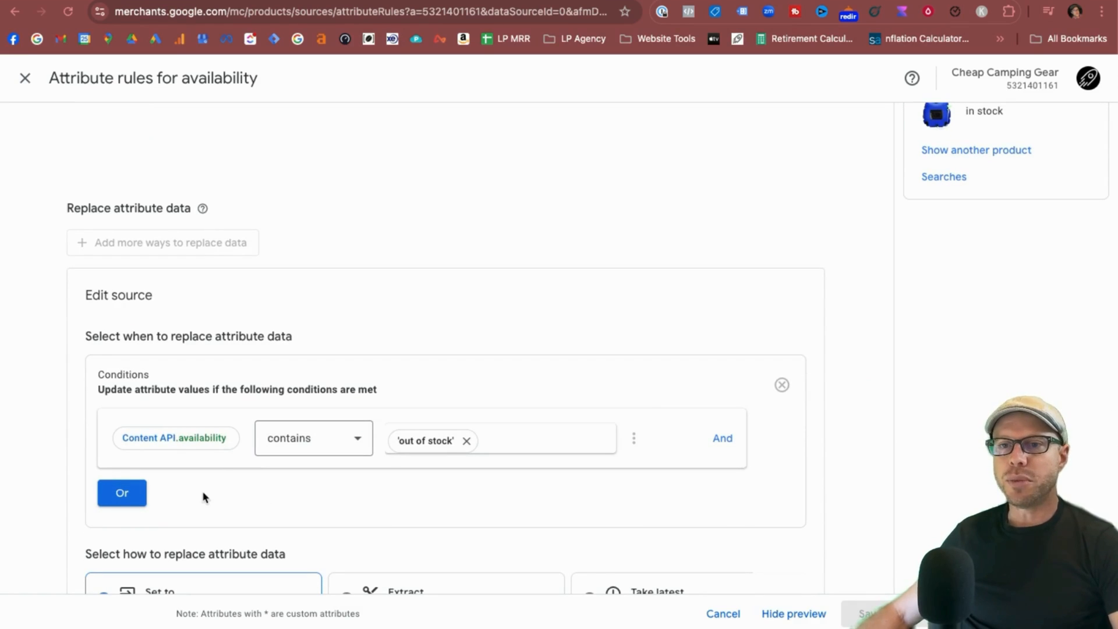
click(121, 492)
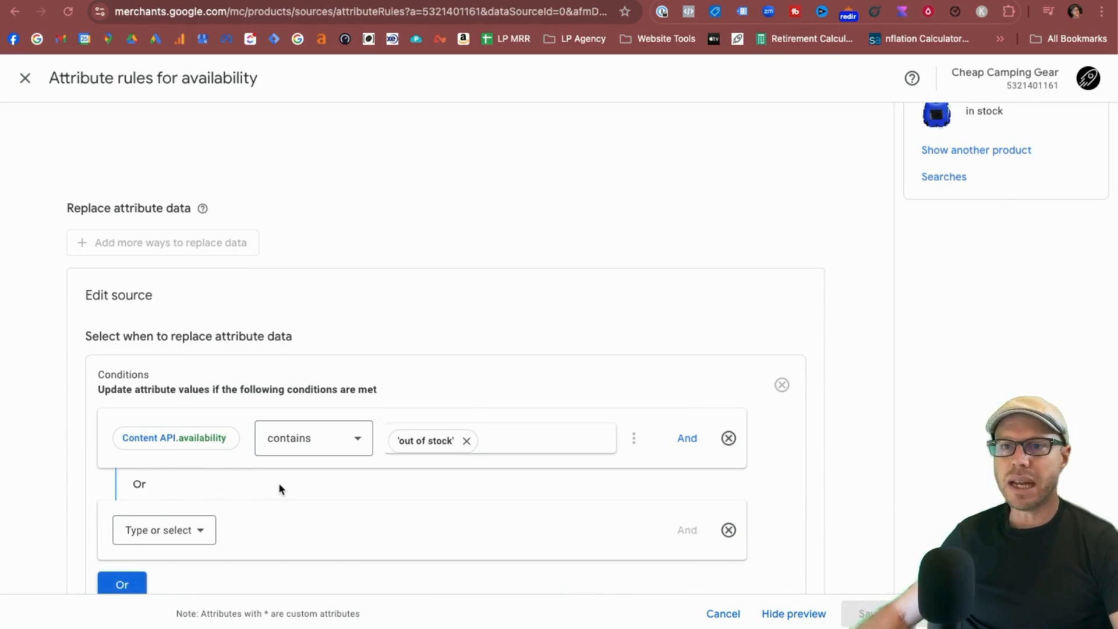
text(av)
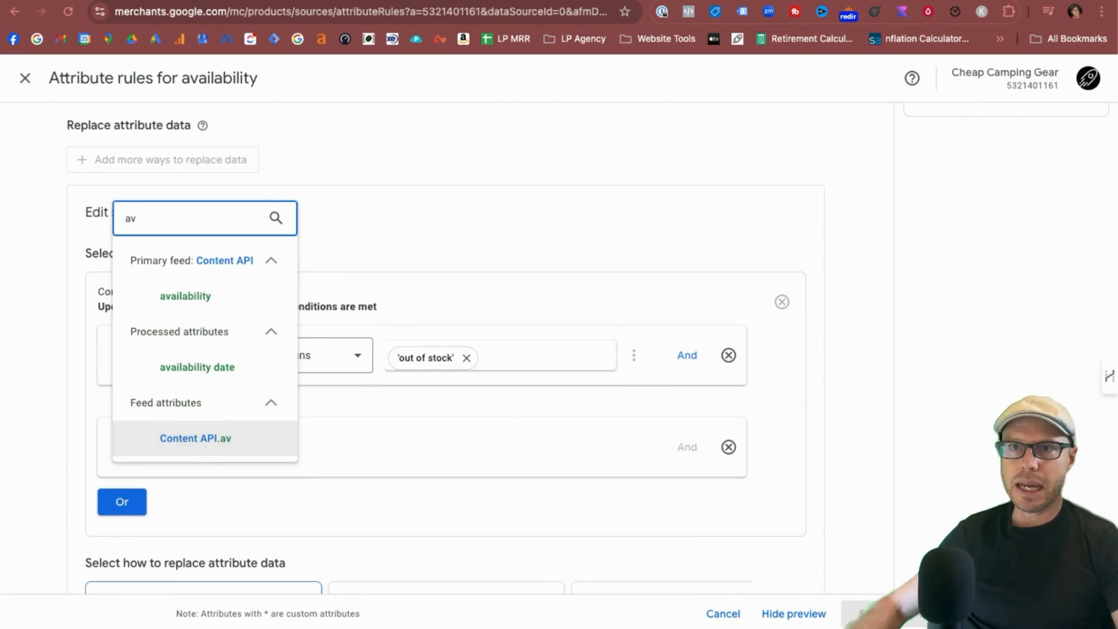
click(185, 296)
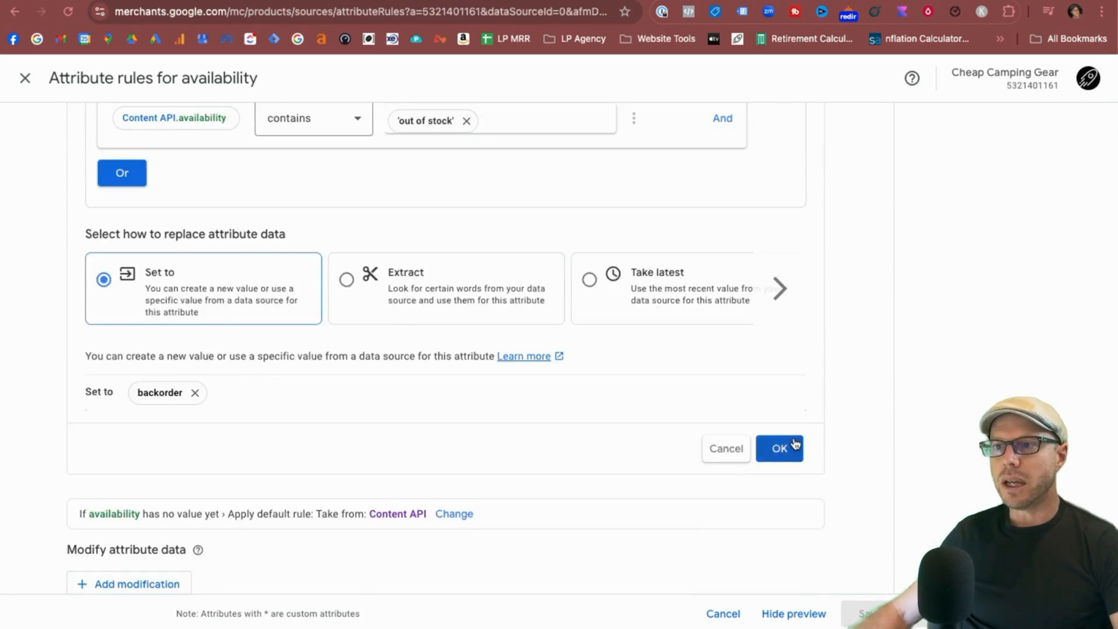
click(779, 448)
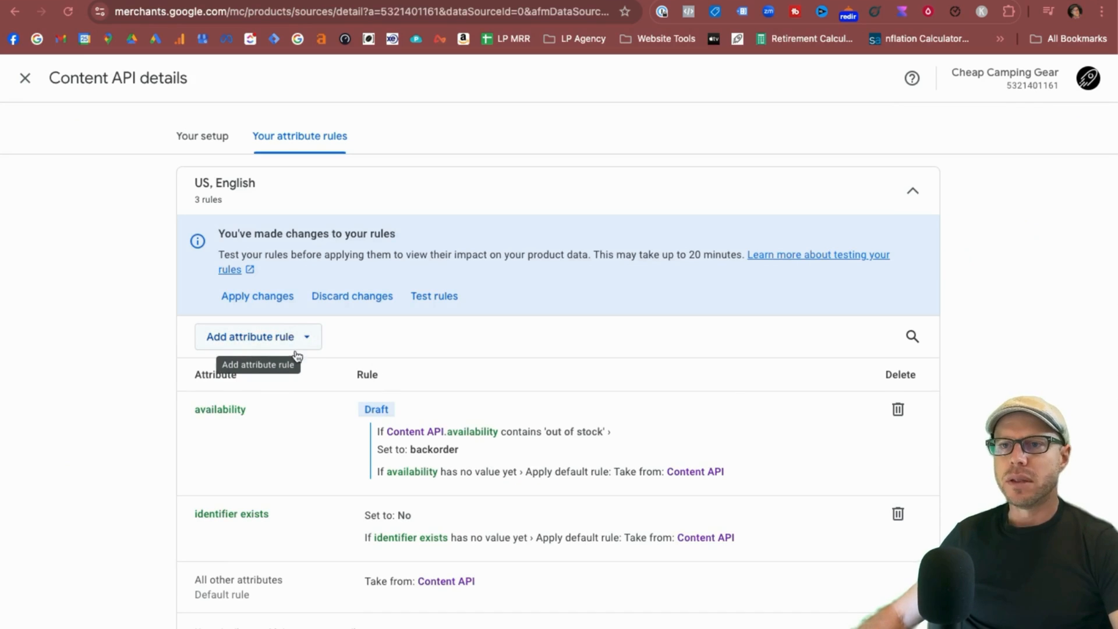
Start an availability date rule with a condition on Content API availability.
text(av)
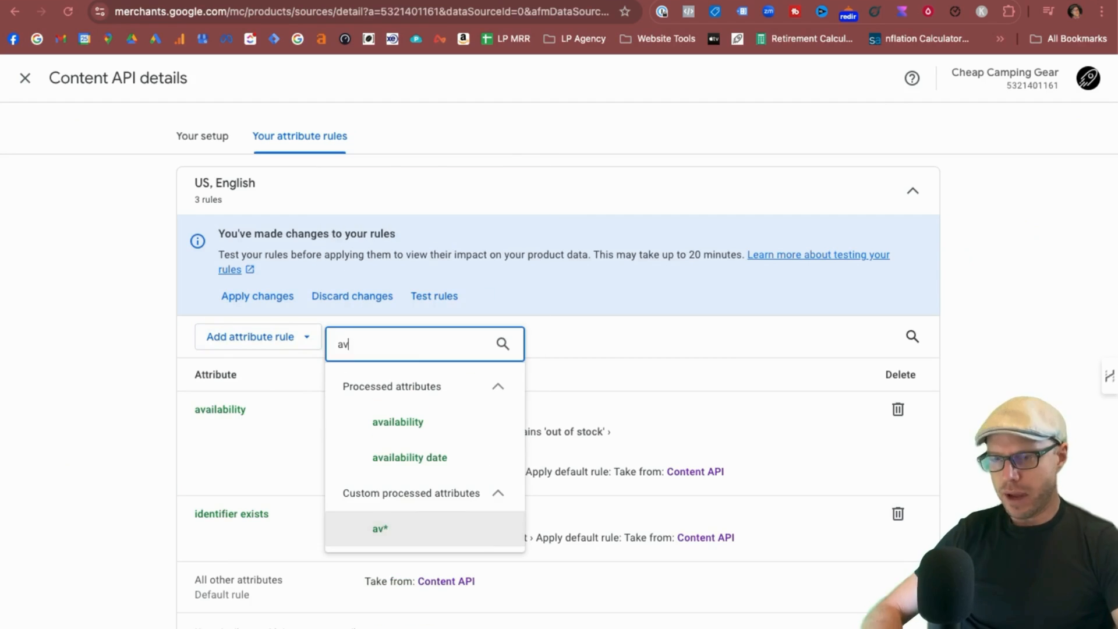
click(410, 457)
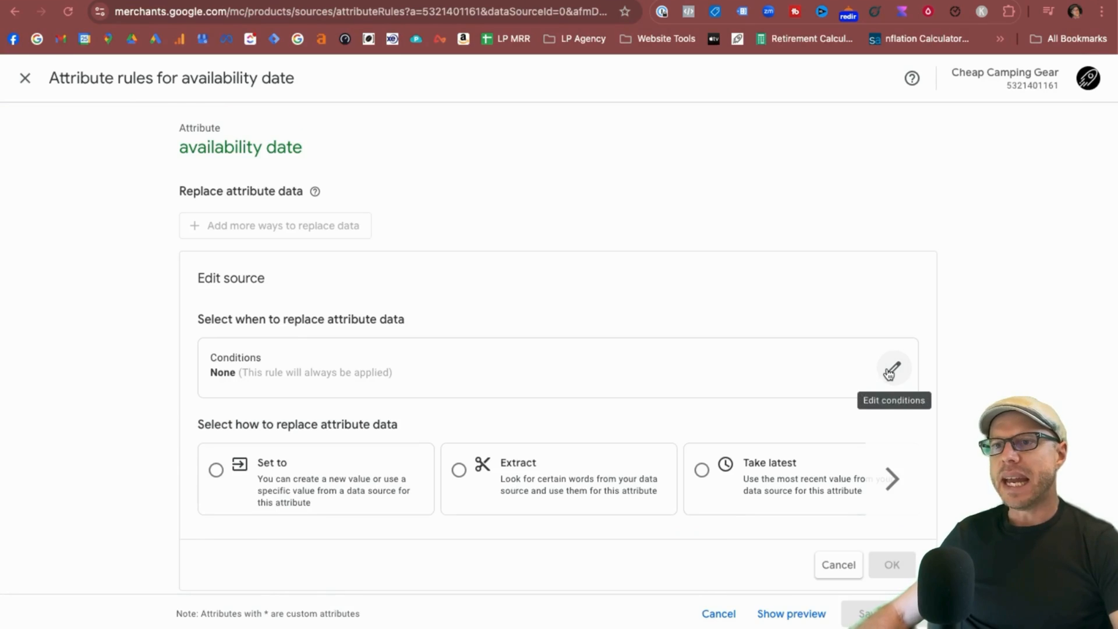
click(892, 369)
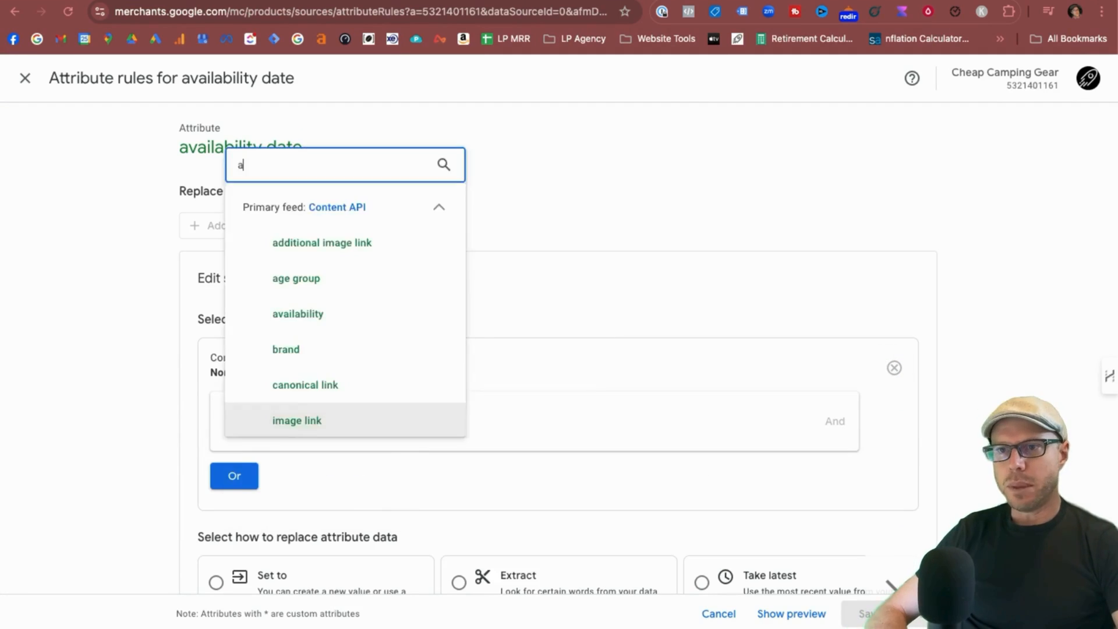
text(v)
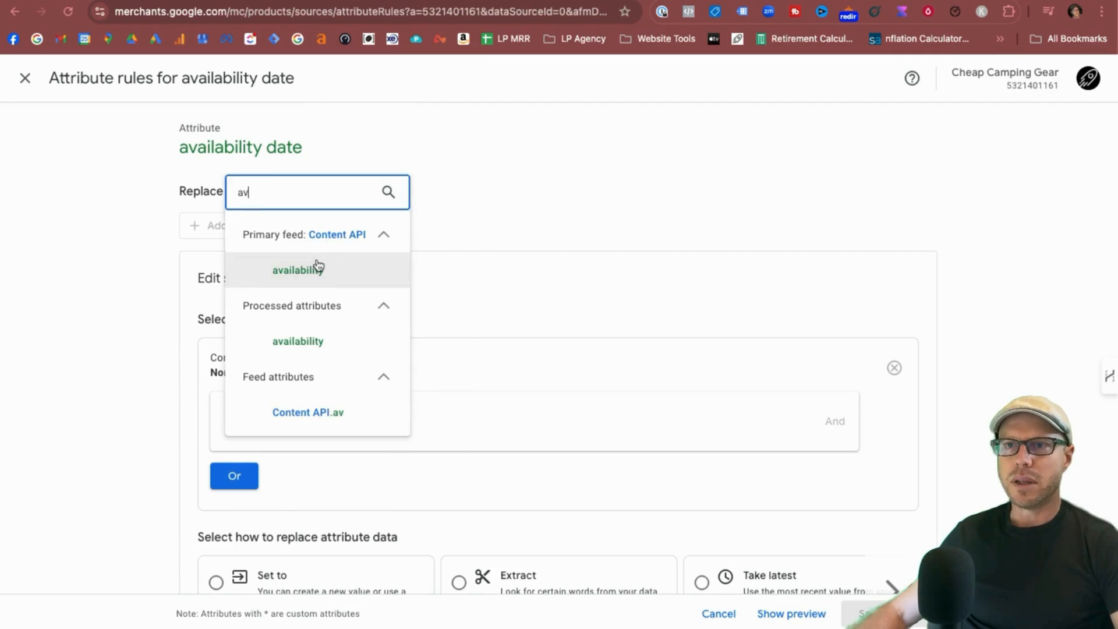
click(298, 269)
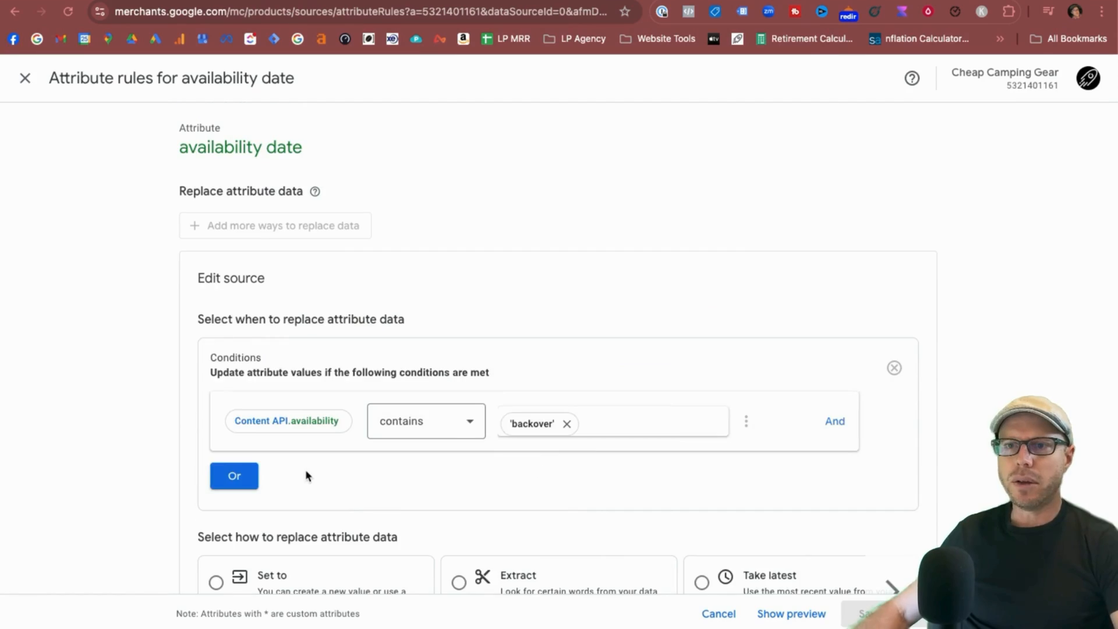
Set the availability date value to '2024-09-25T13:00-0800' and confirm the rule.
scroll(down, 3)
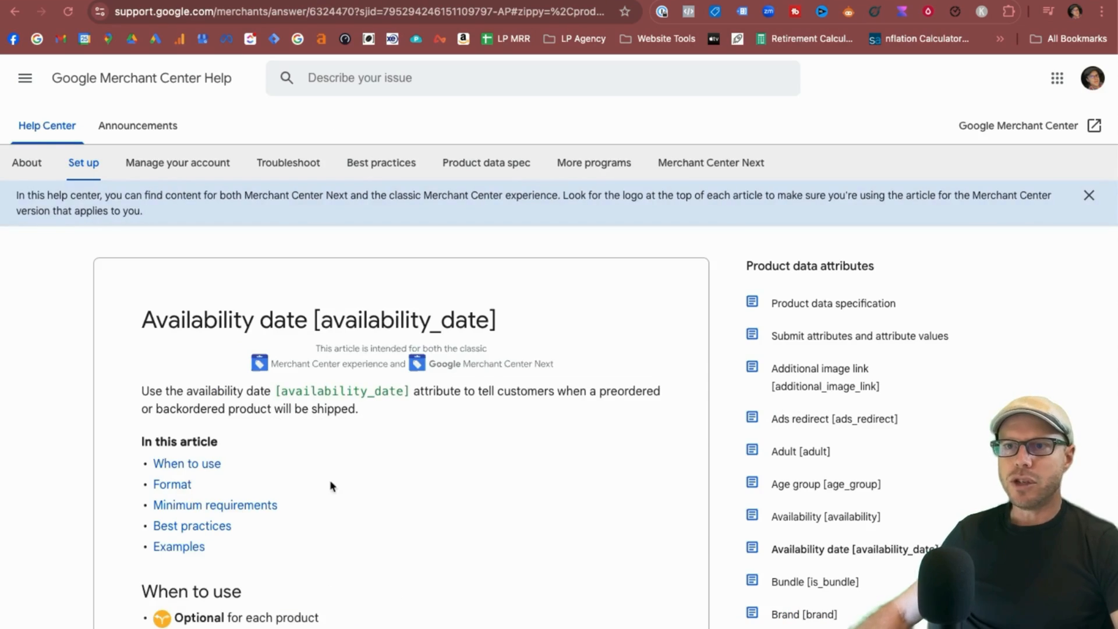
scroll(down, 3)
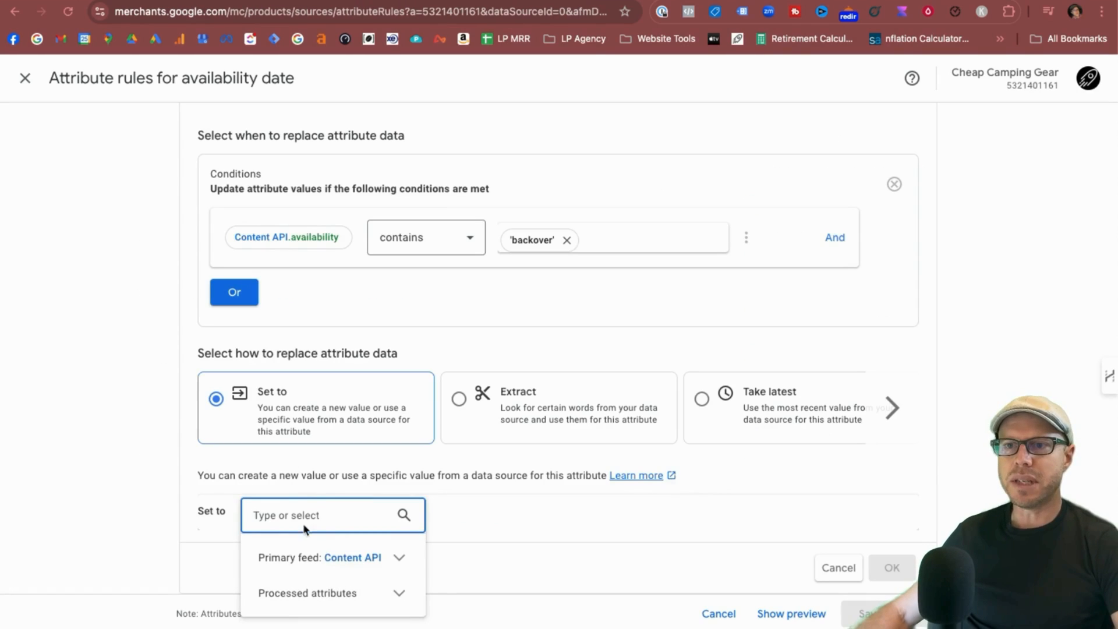
text(2016-12-25T13:00-0800)
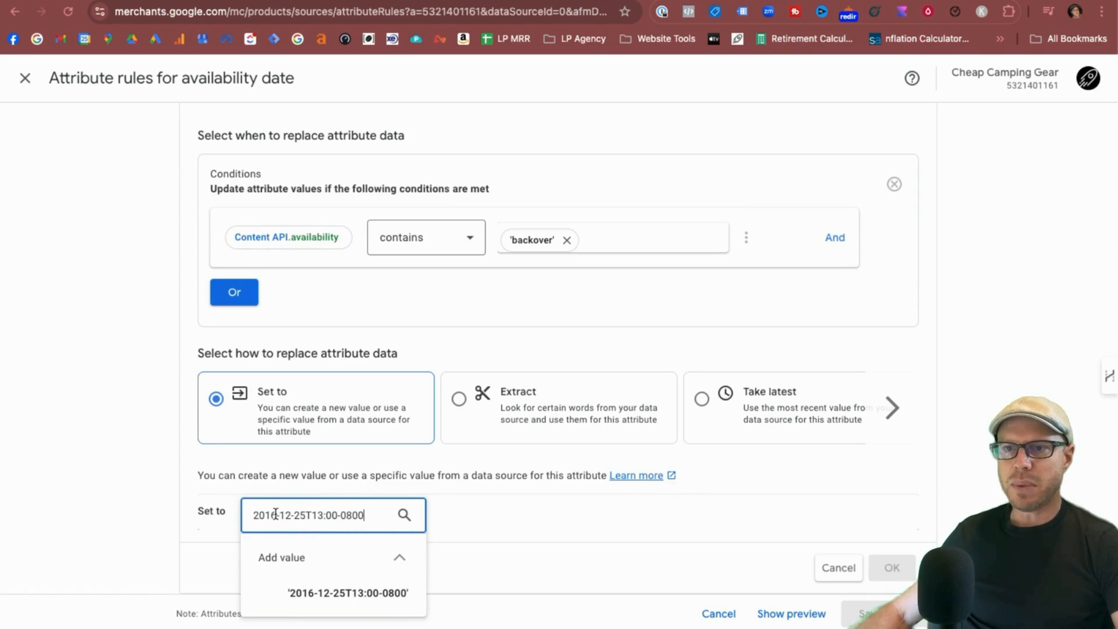
text(2012-12-25T13:00-0800)
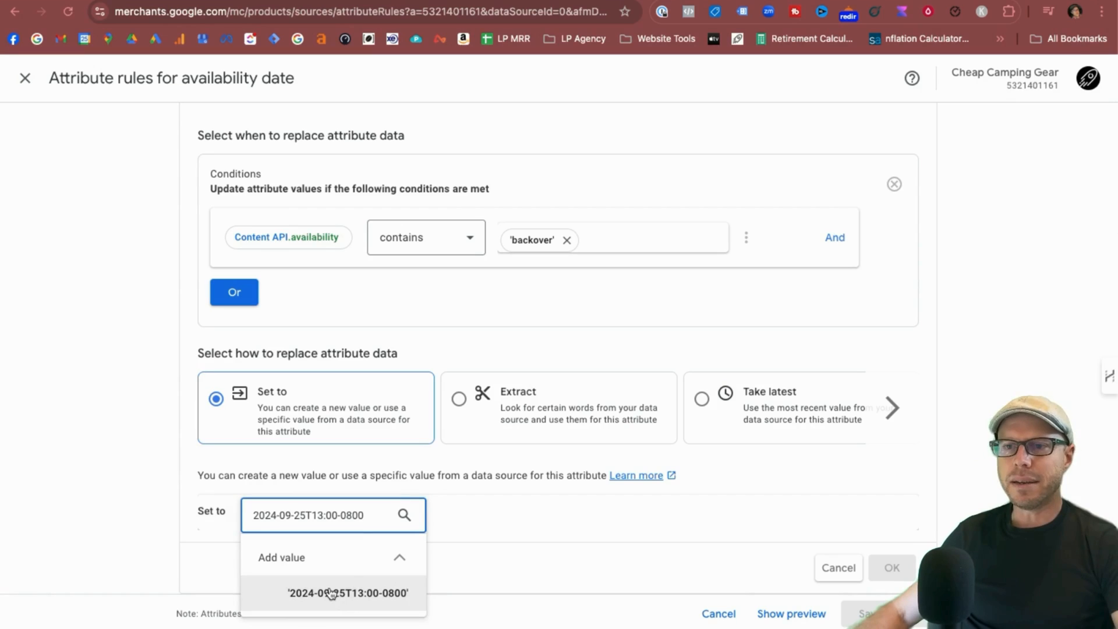
click(349, 592)
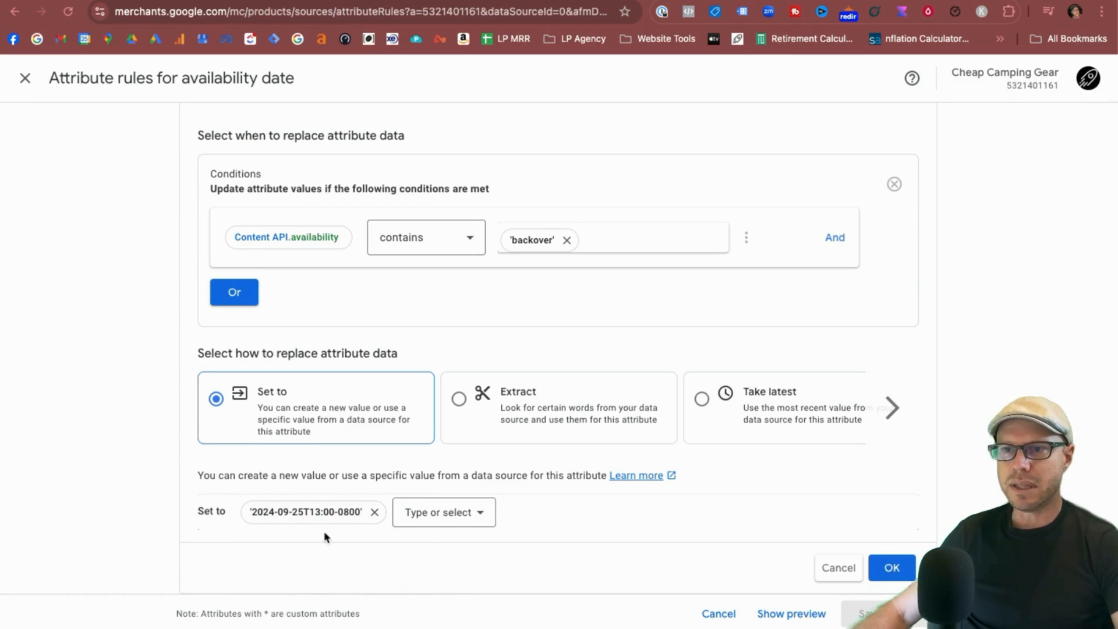
click(890, 568)
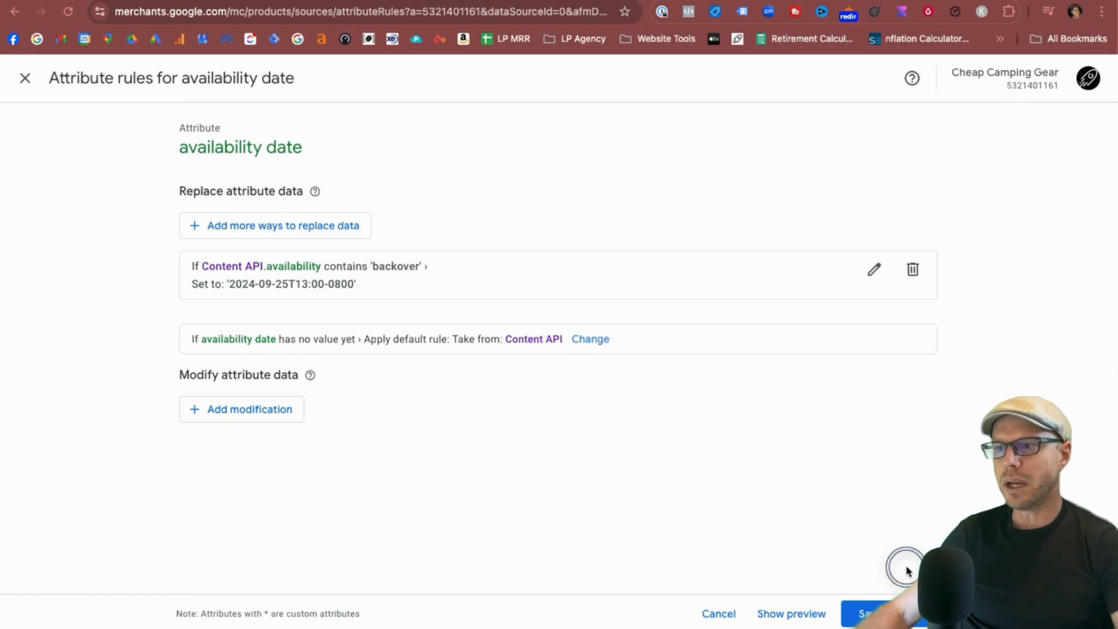
Save the date rule, then add an 'in stock' Or condition to the backorder rule.
click(791, 614)
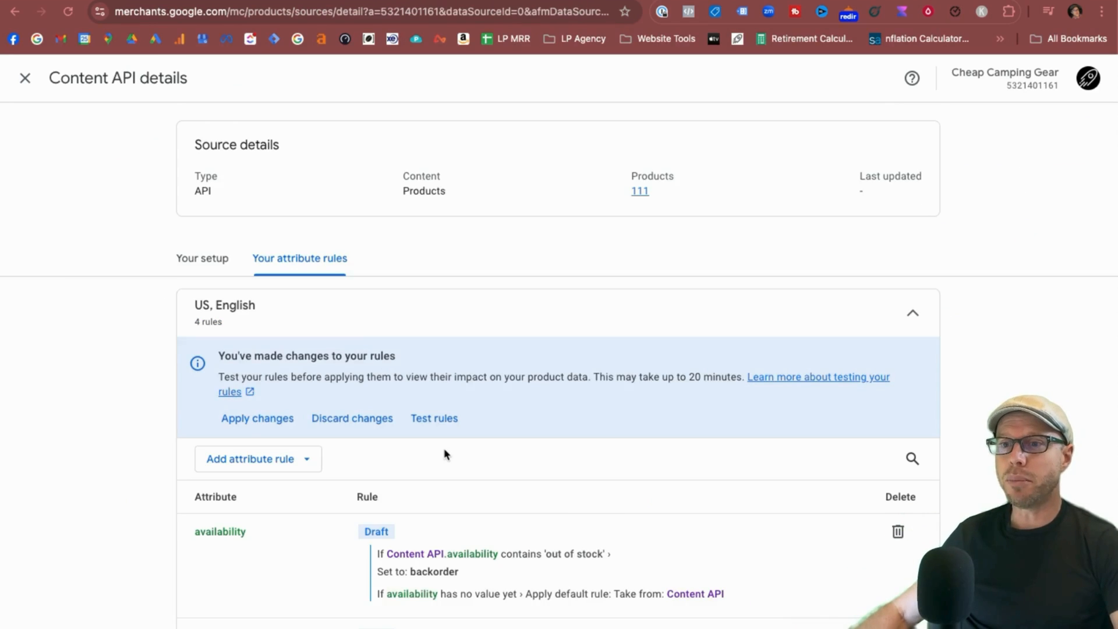
scroll(down, 3)
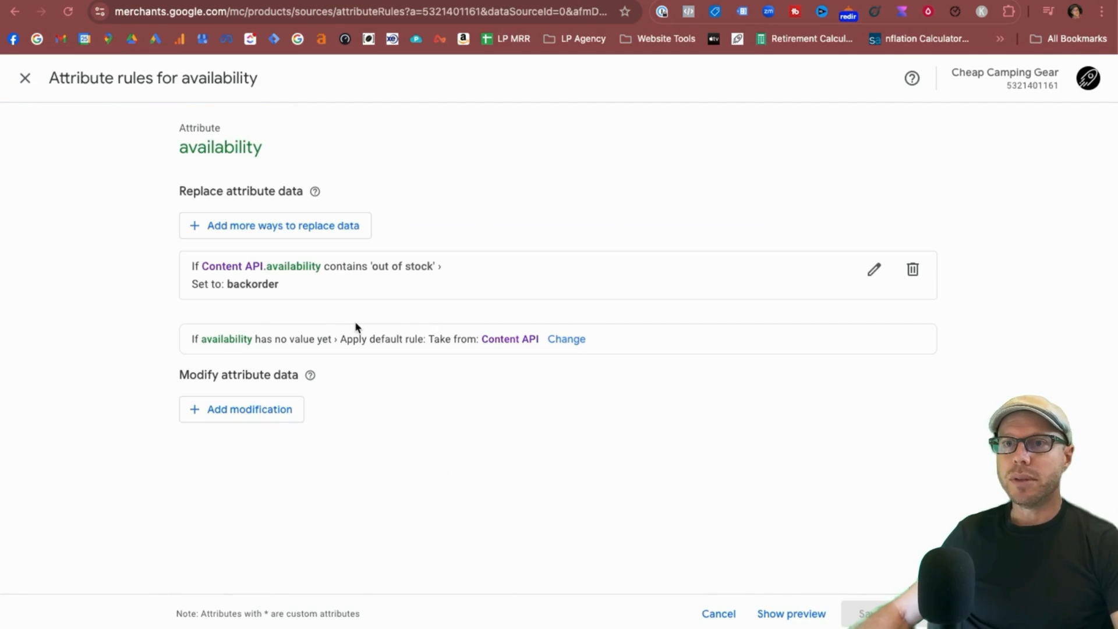
click(874, 269)
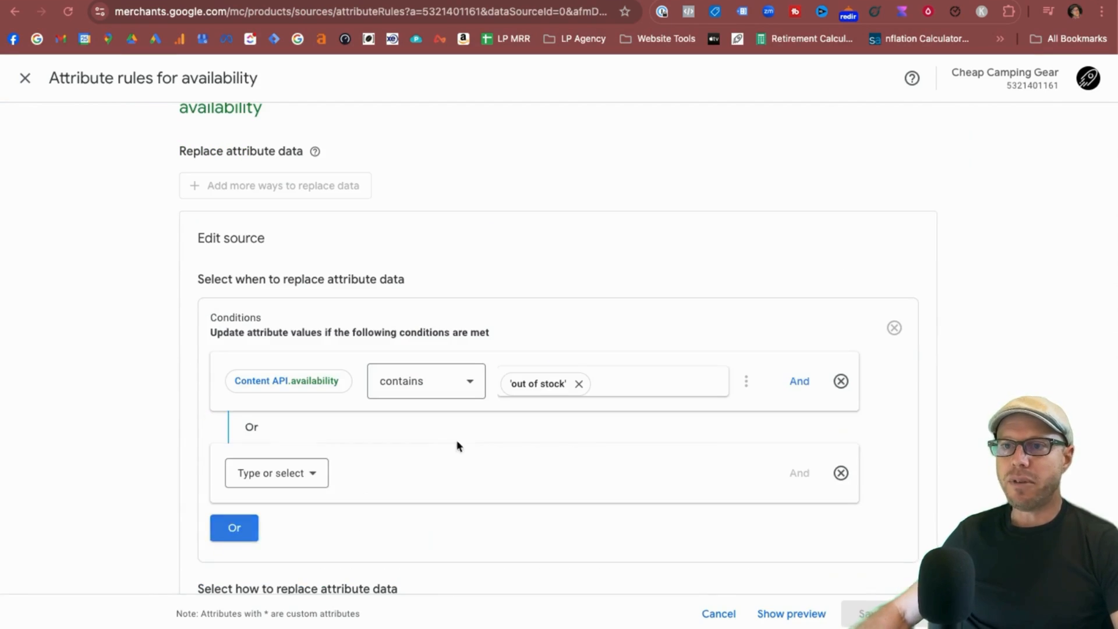
text(in so)
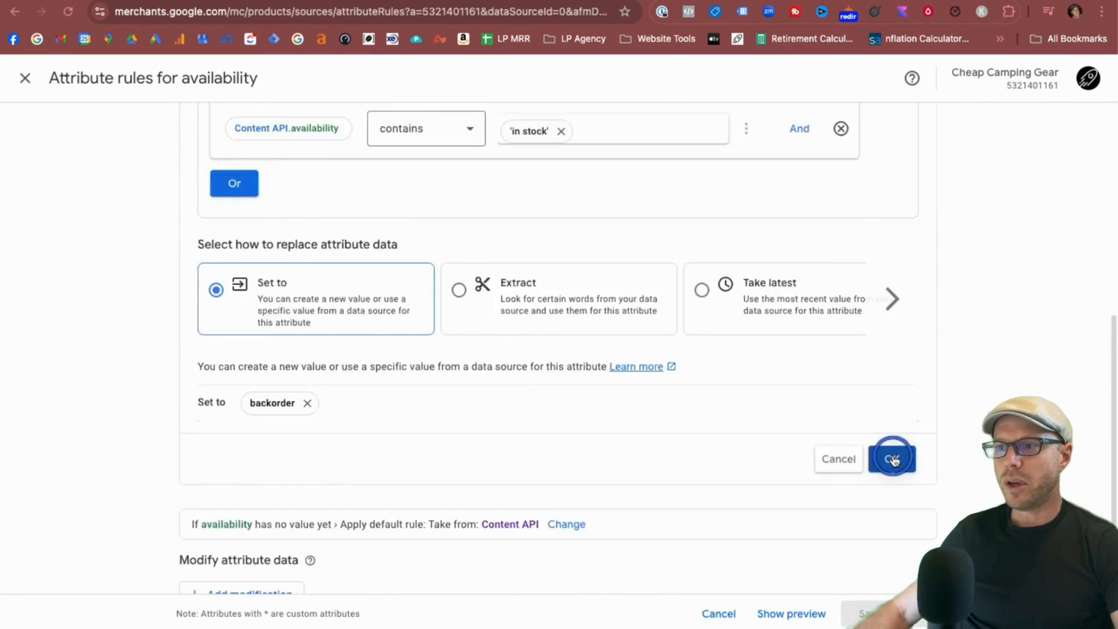
click(893, 459)
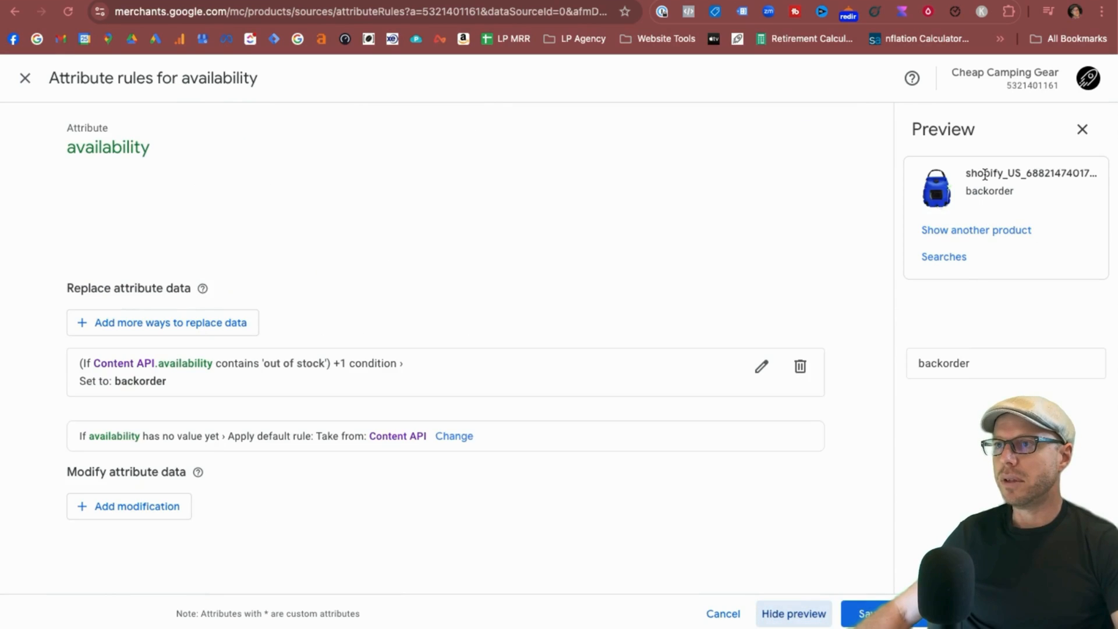
click(975, 229)
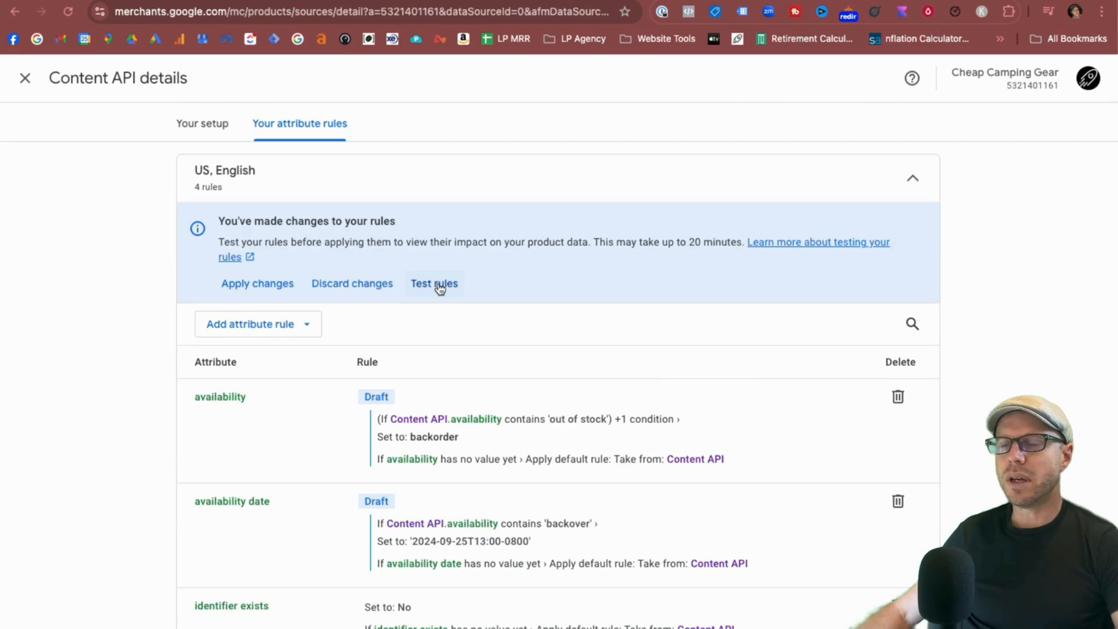
mouse_move(462, 327)
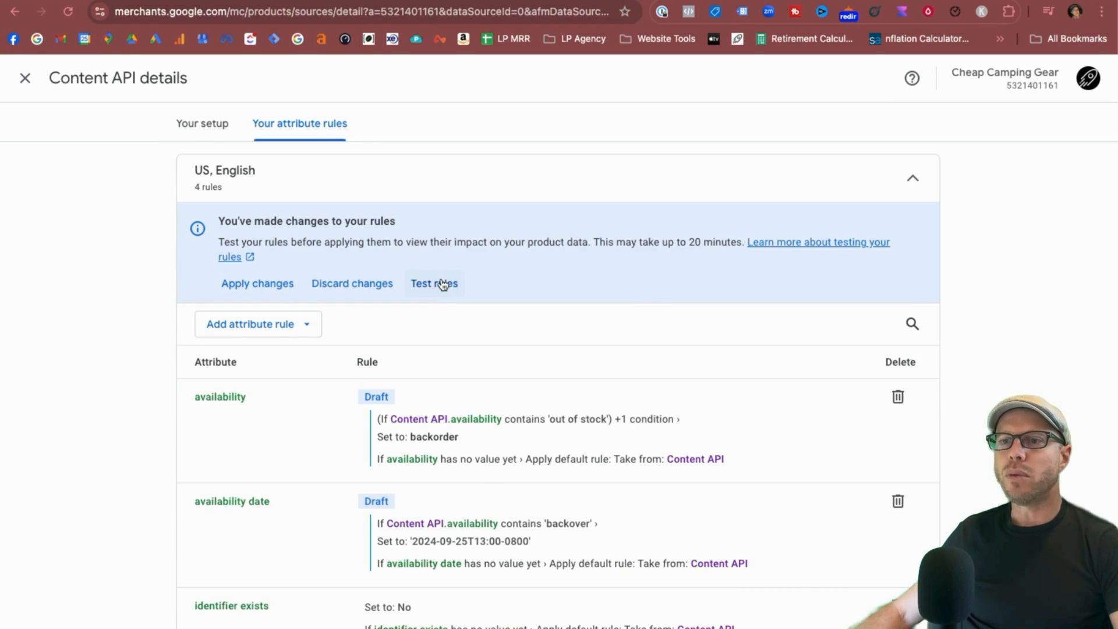
Start a test run of the draft Content API availability rules.
click(433, 283)
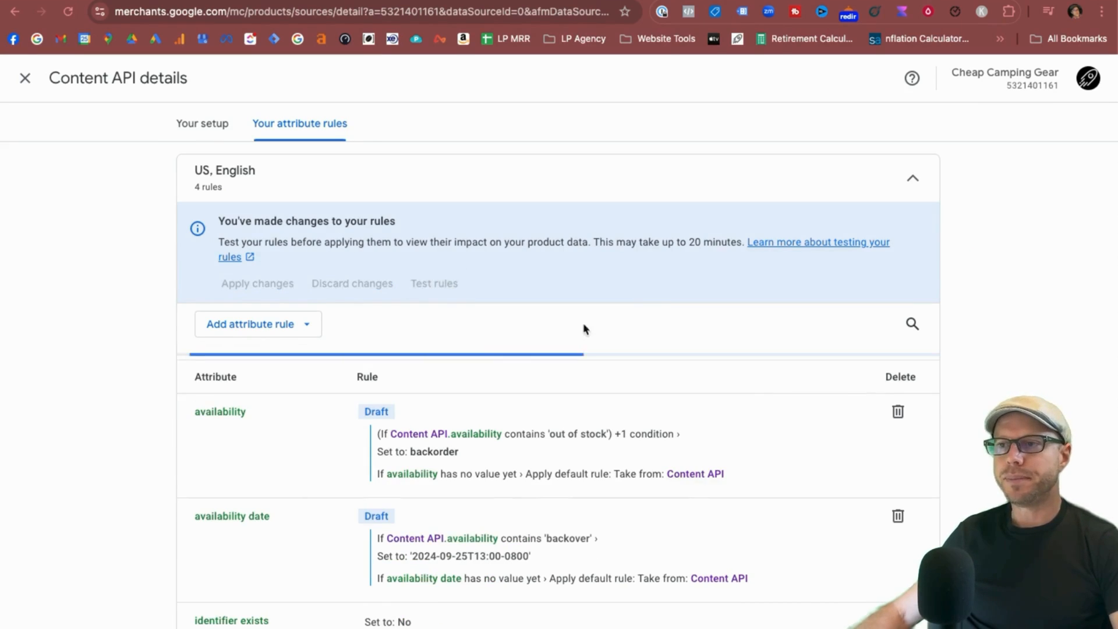
click(433, 283)
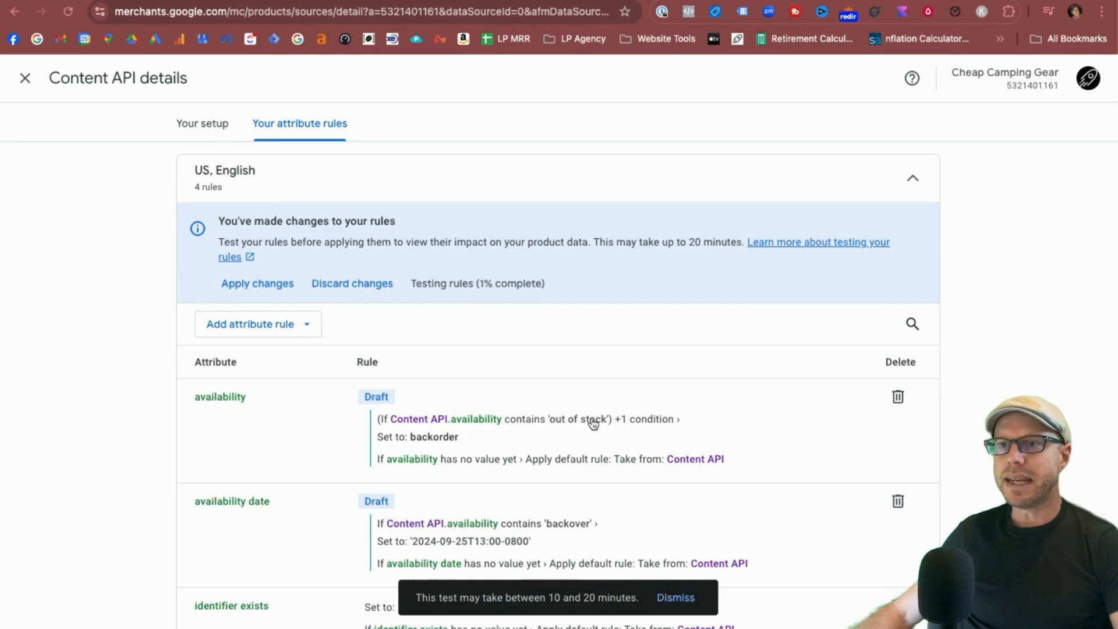
scroll(down, 3)
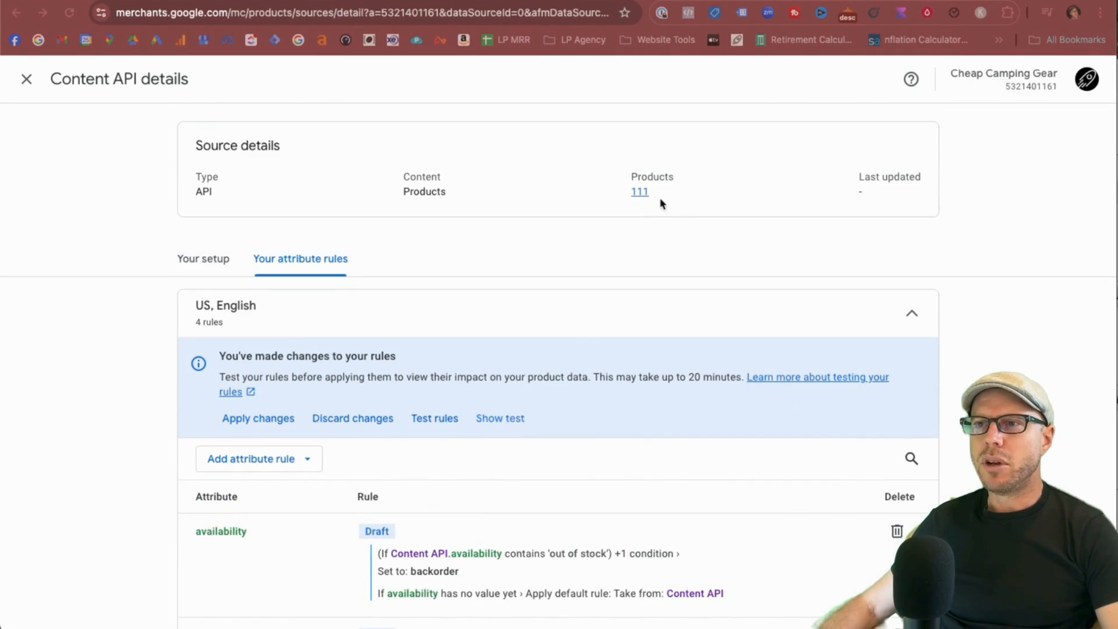
click(504, 401)
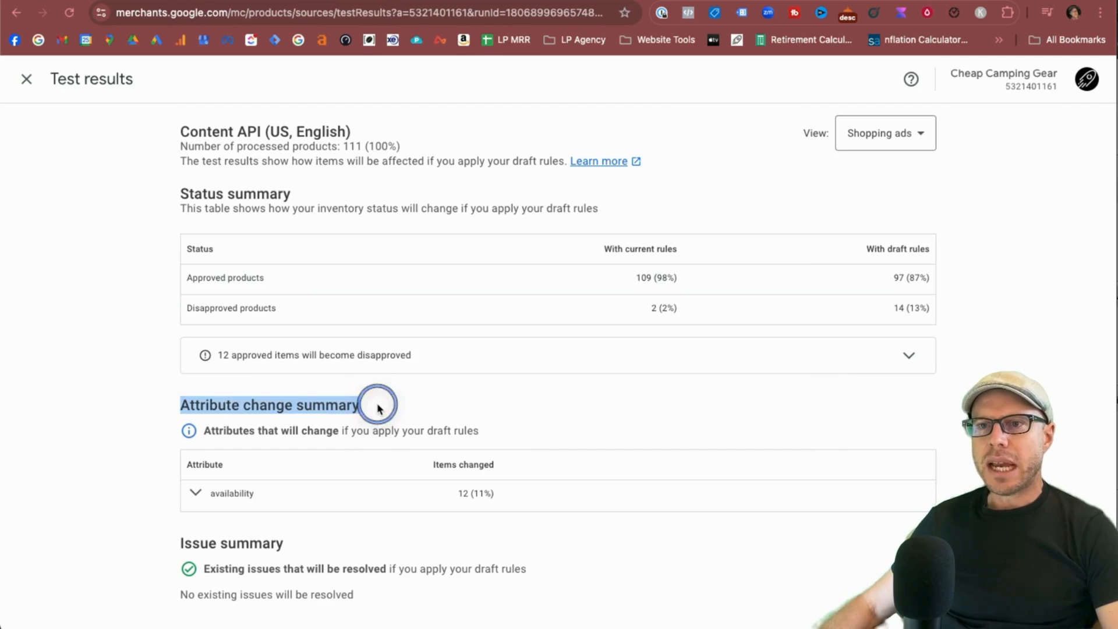
click(194, 493)
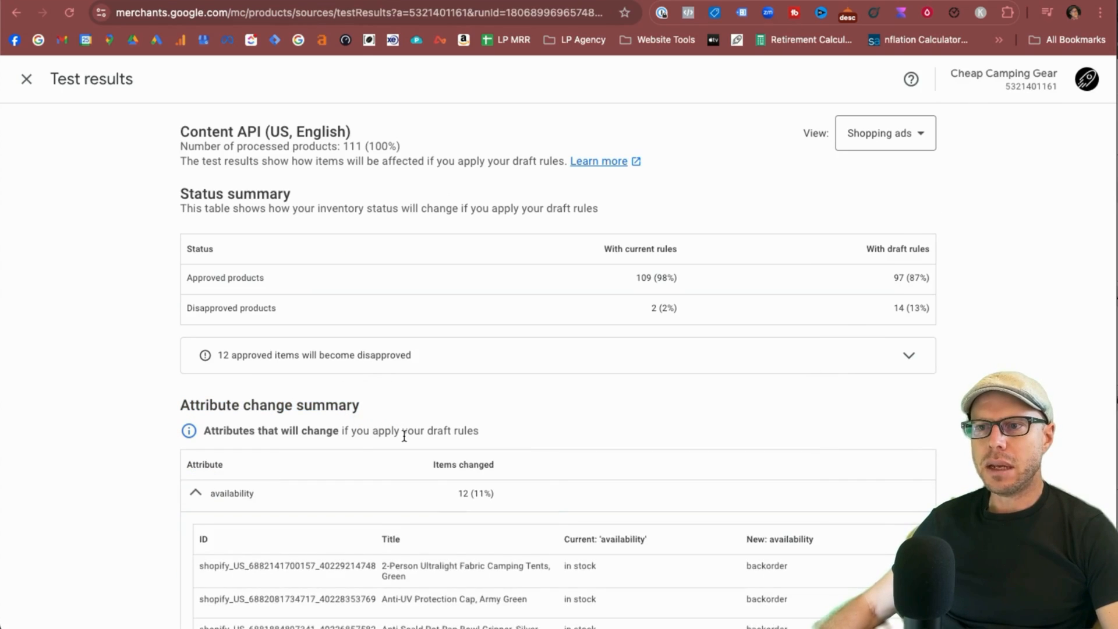
scroll(down, 3)
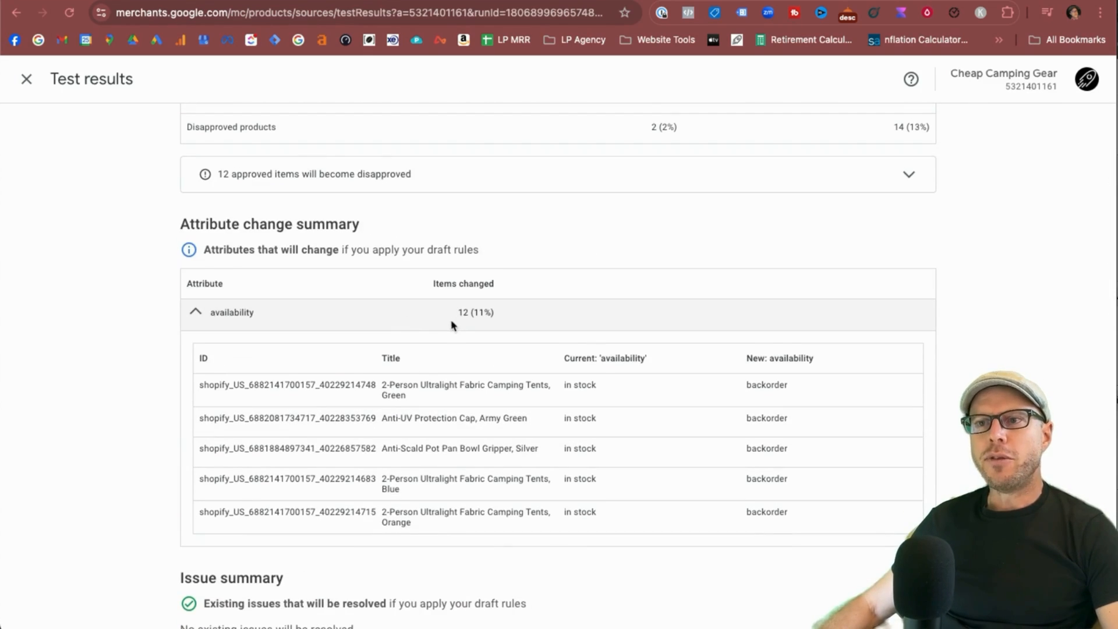
mouse_move(441, 448)
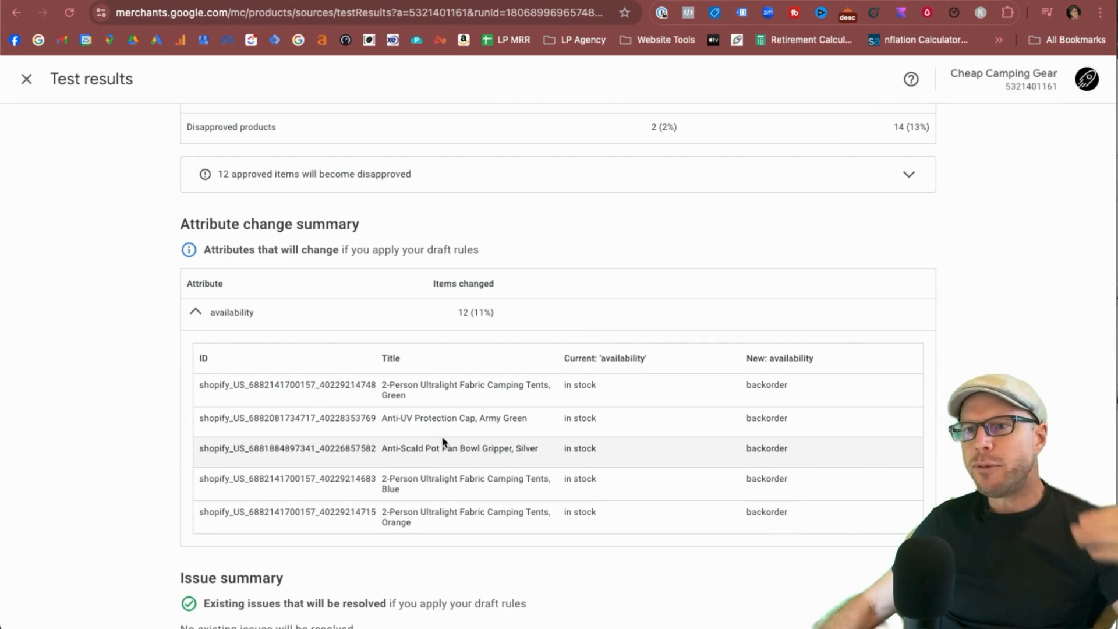
mouse_move(506, 460)
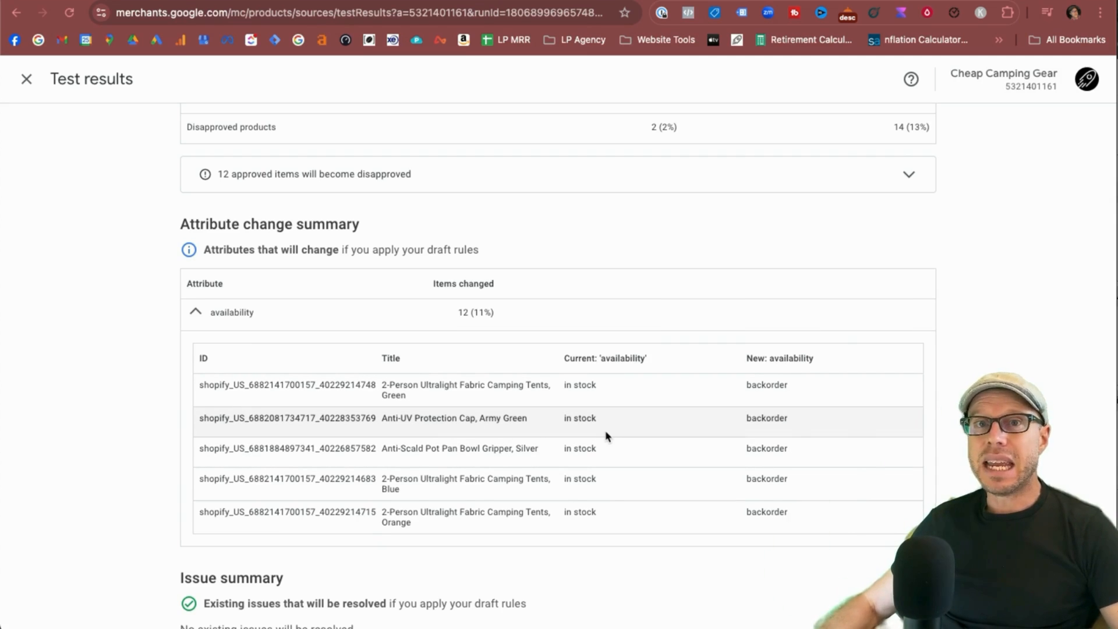
scroll(down, 3)
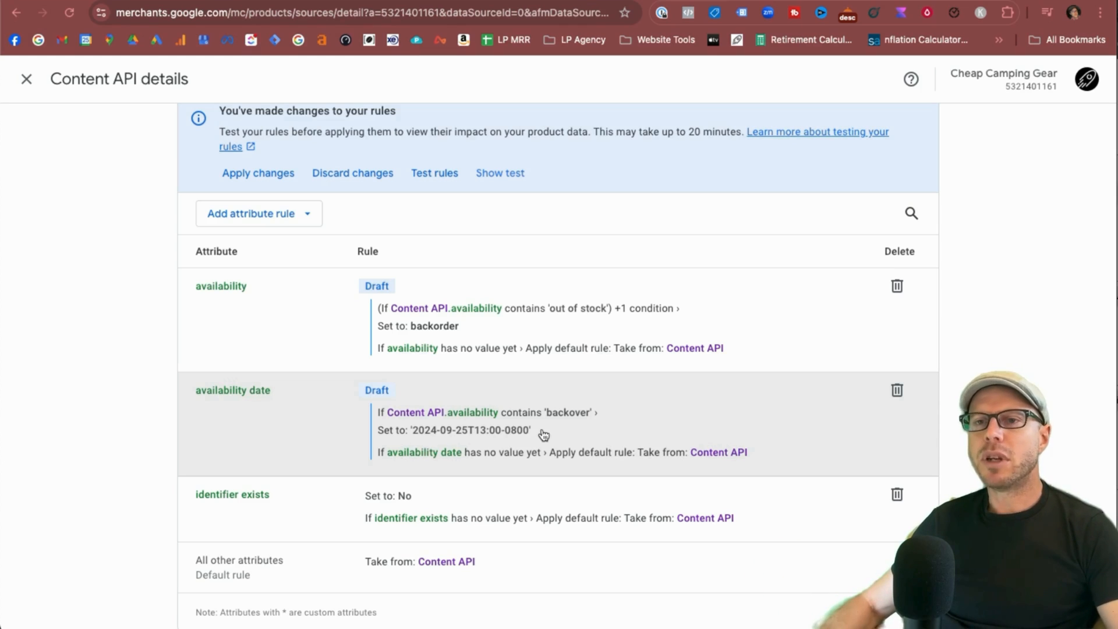
mouse_move(467, 442)
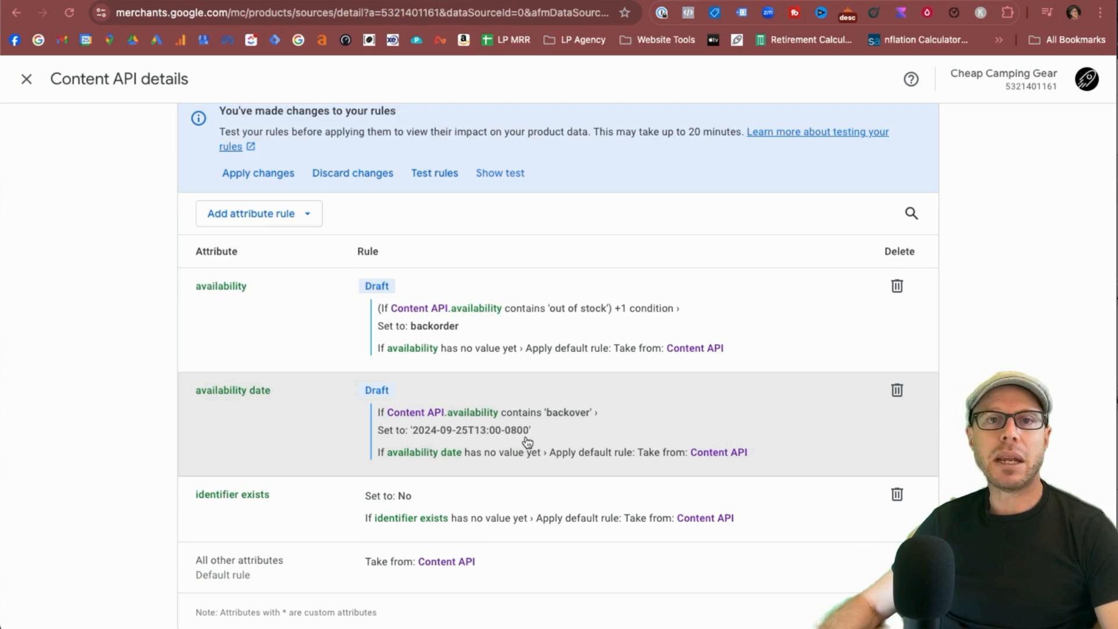
mouse_move(453, 439)
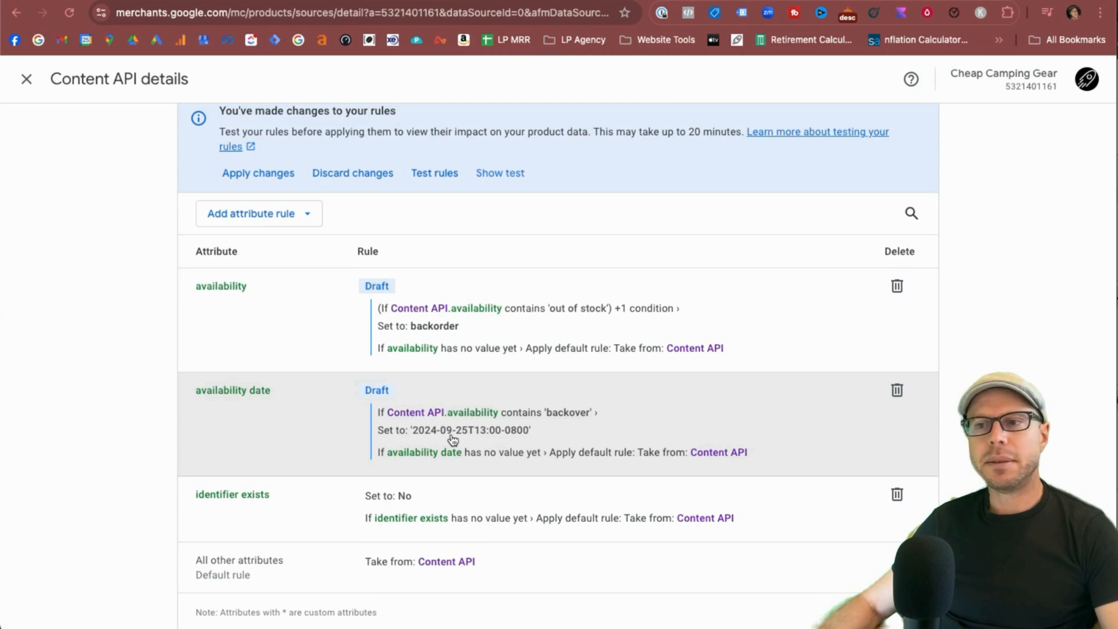
mouse_move(455, 438)
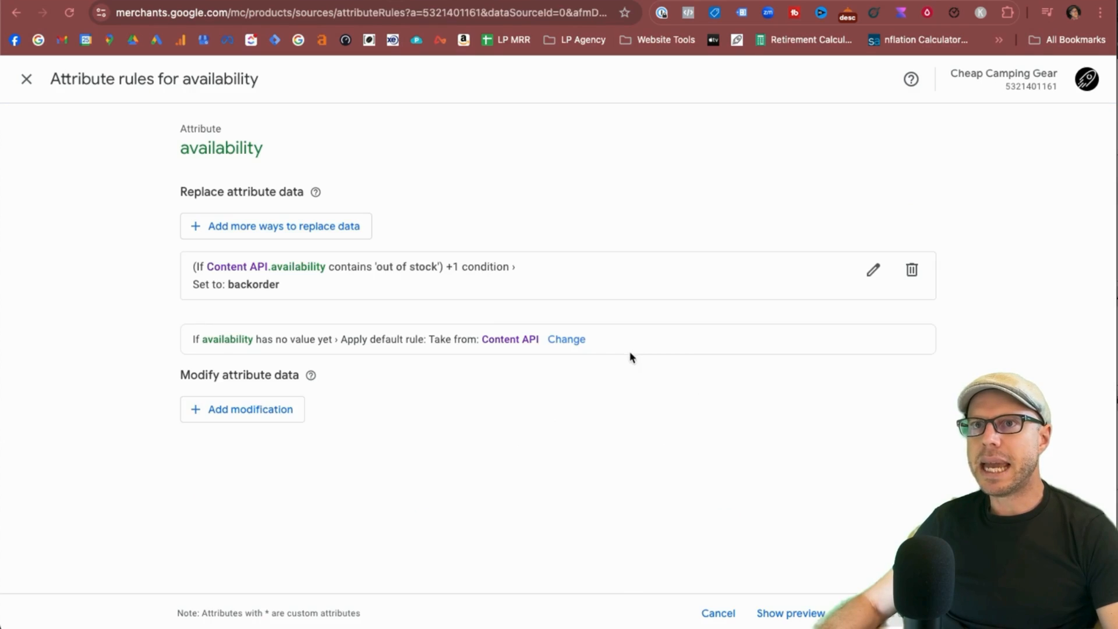
Delete the 'in stock' condition from the backorder availability rule, leaving only 'out of stock'.
click(873, 269)
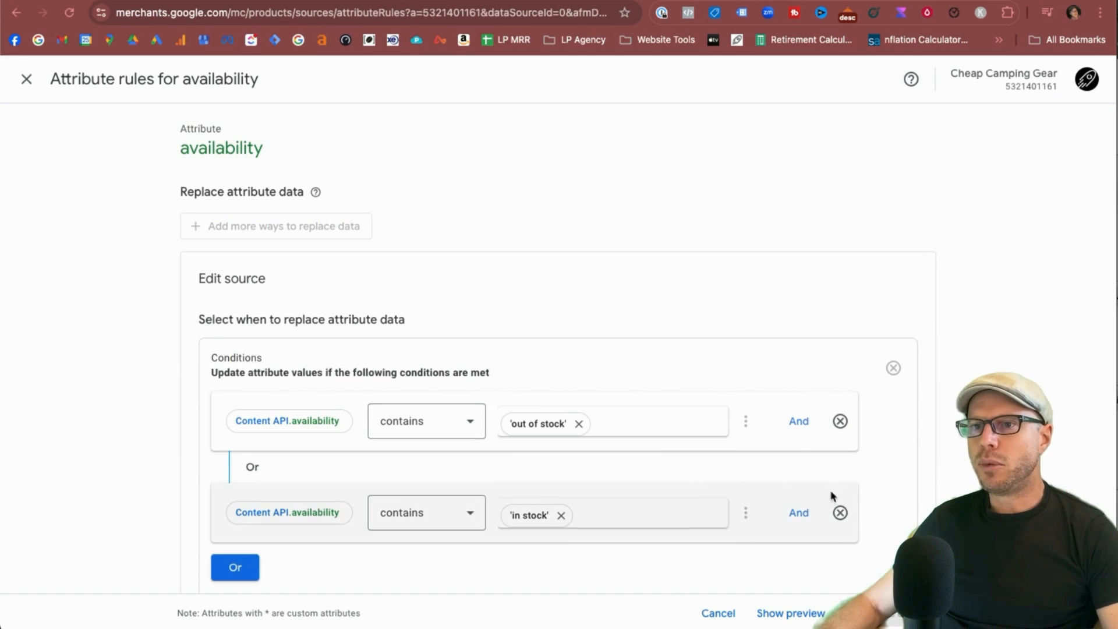
click(839, 512)
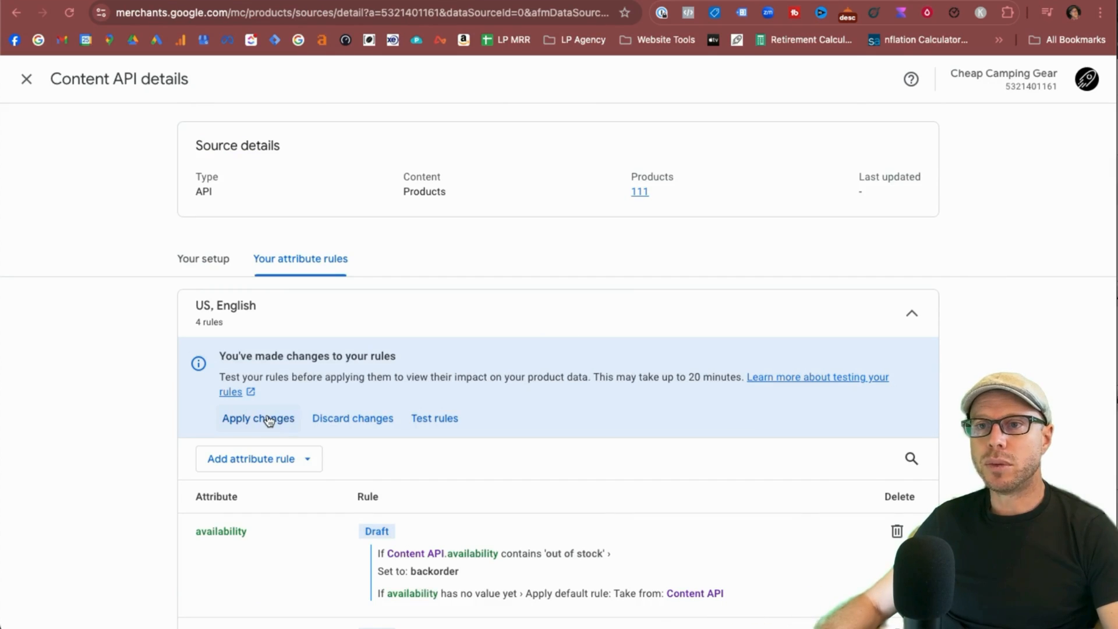
Apply the draft rule changes and check the hammock's In stock availability in All products.
click(26, 79)
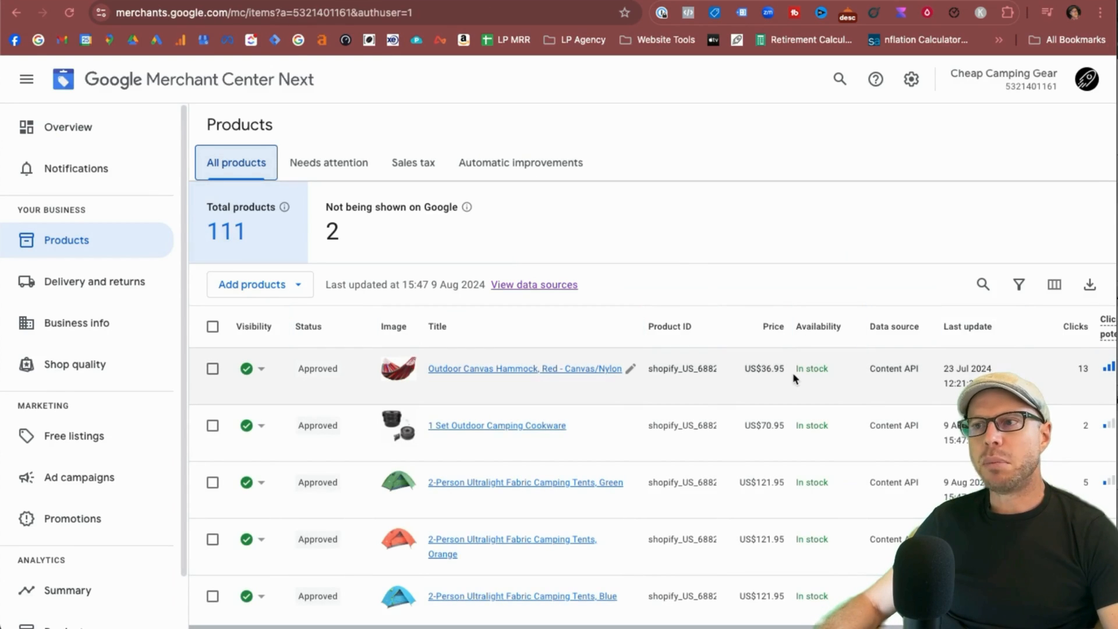
double_click(810, 369)
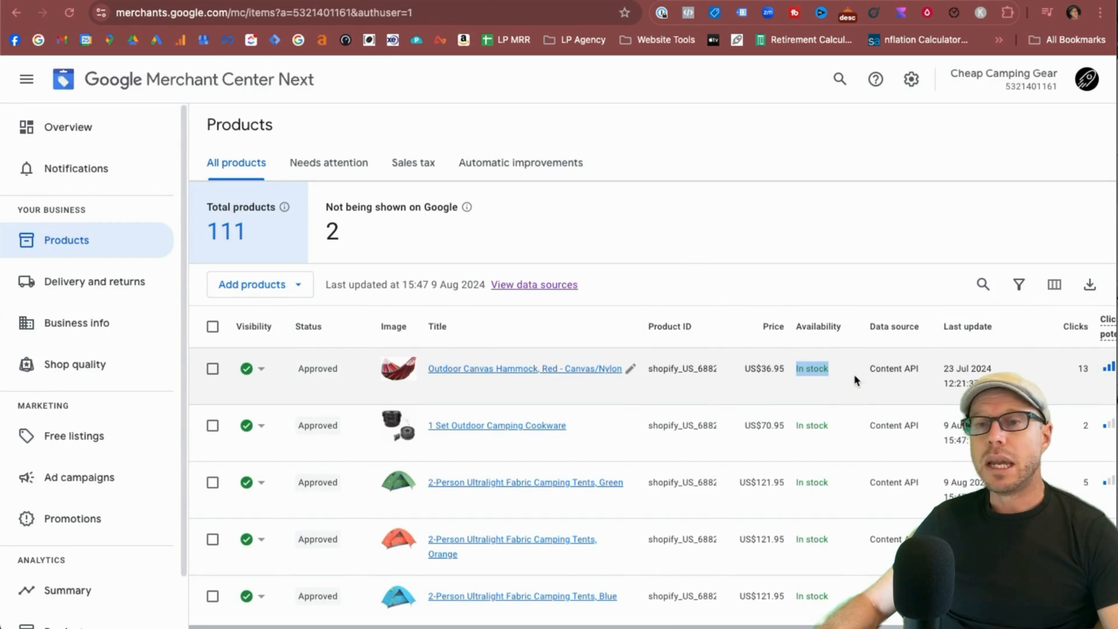